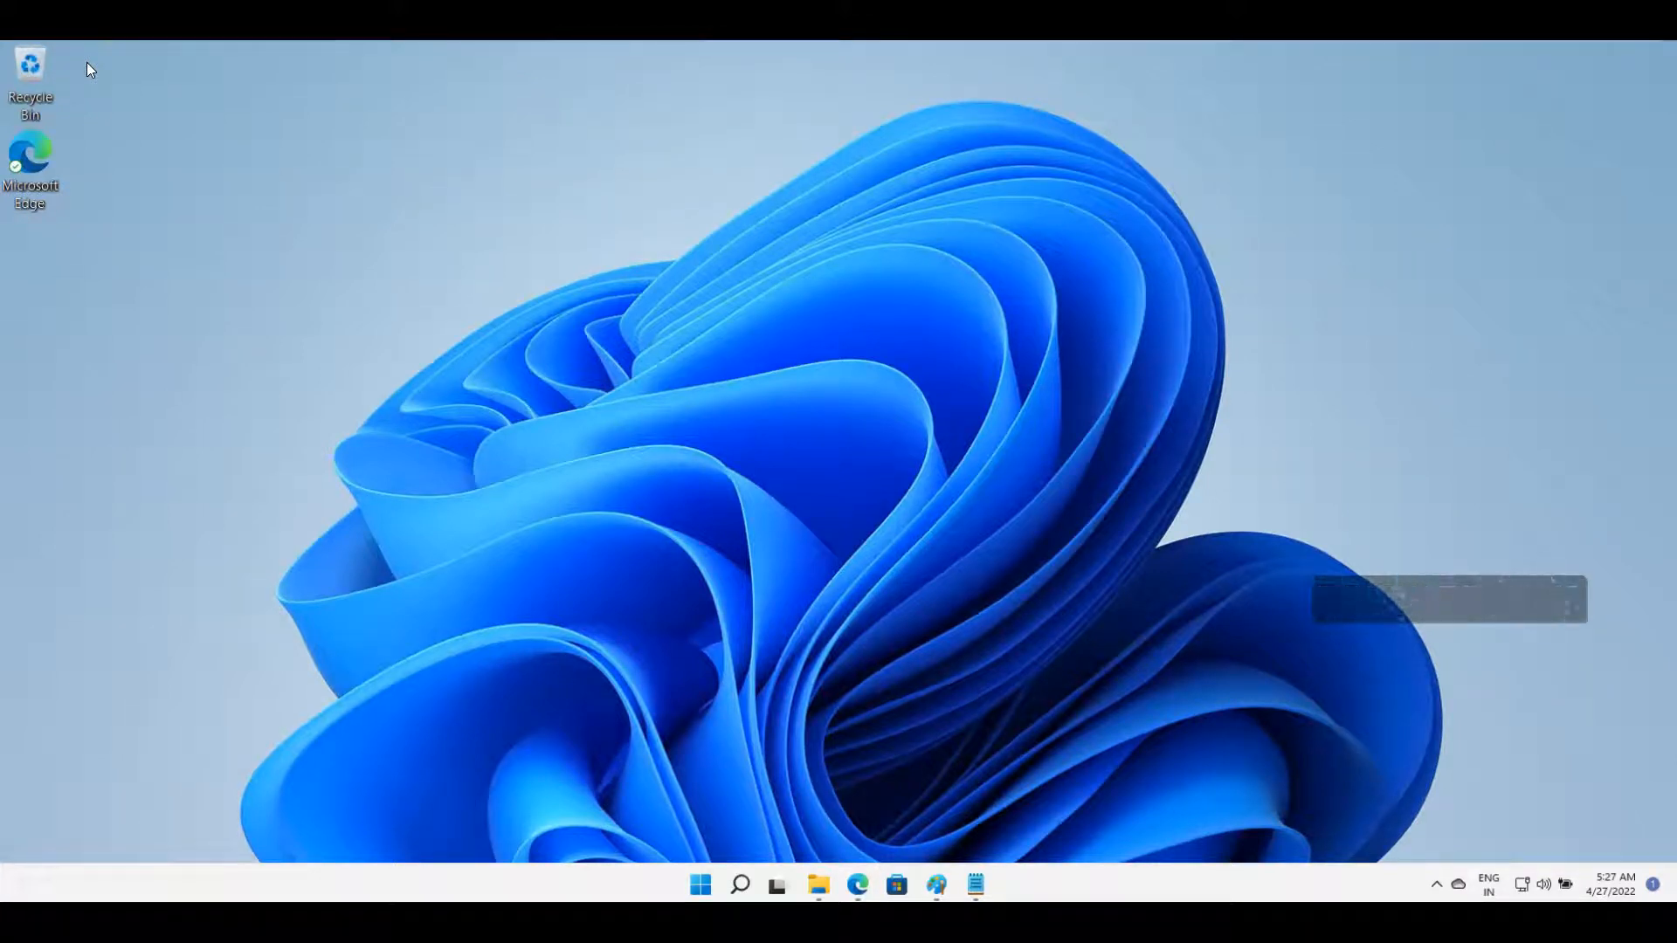
pyautogui.moveTo(1633, 473)
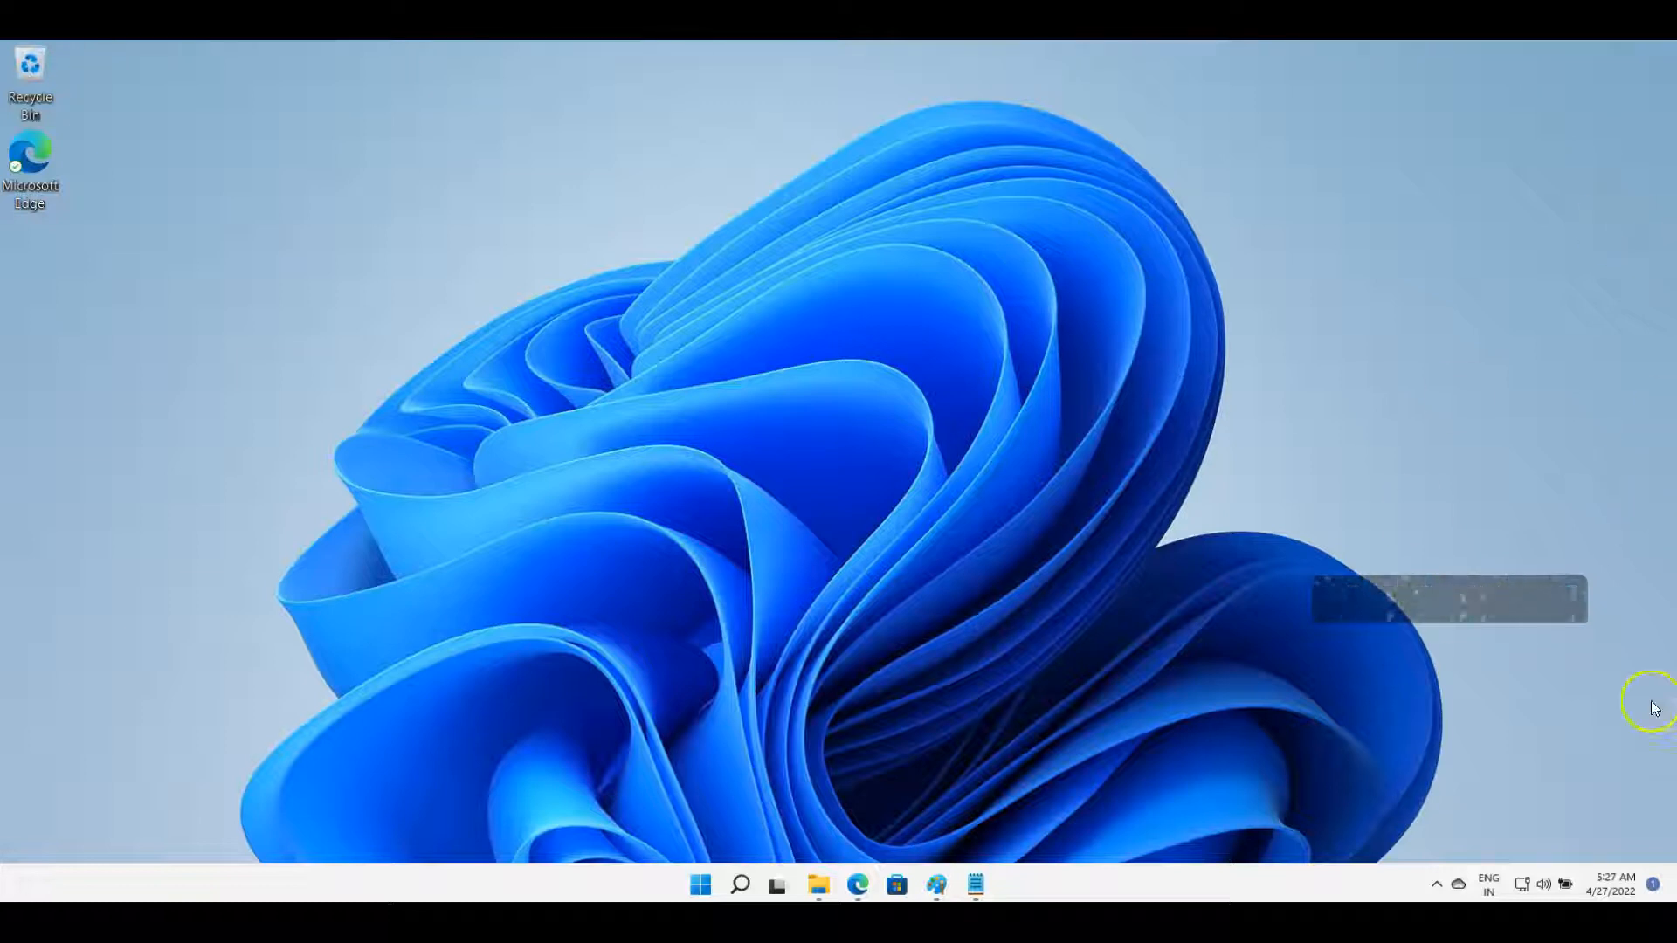
# Step: Open the Start menu from the taskbar to show pinned and recommended apps
pyautogui.click(701, 885)
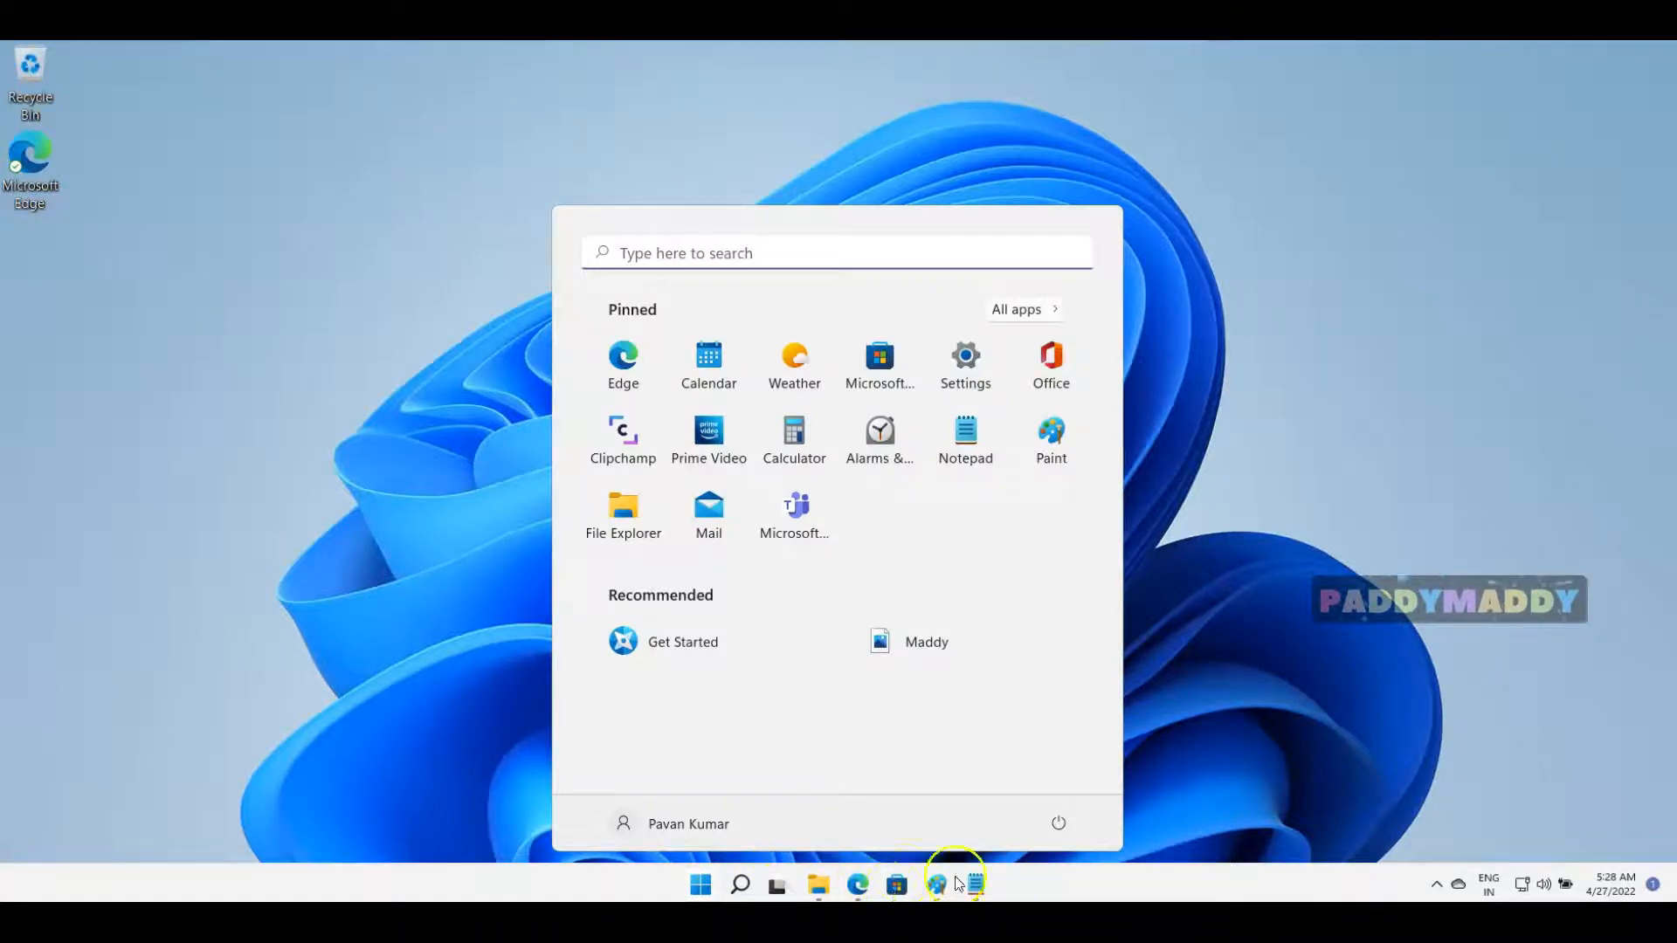
pyautogui.moveTo(815, 326)
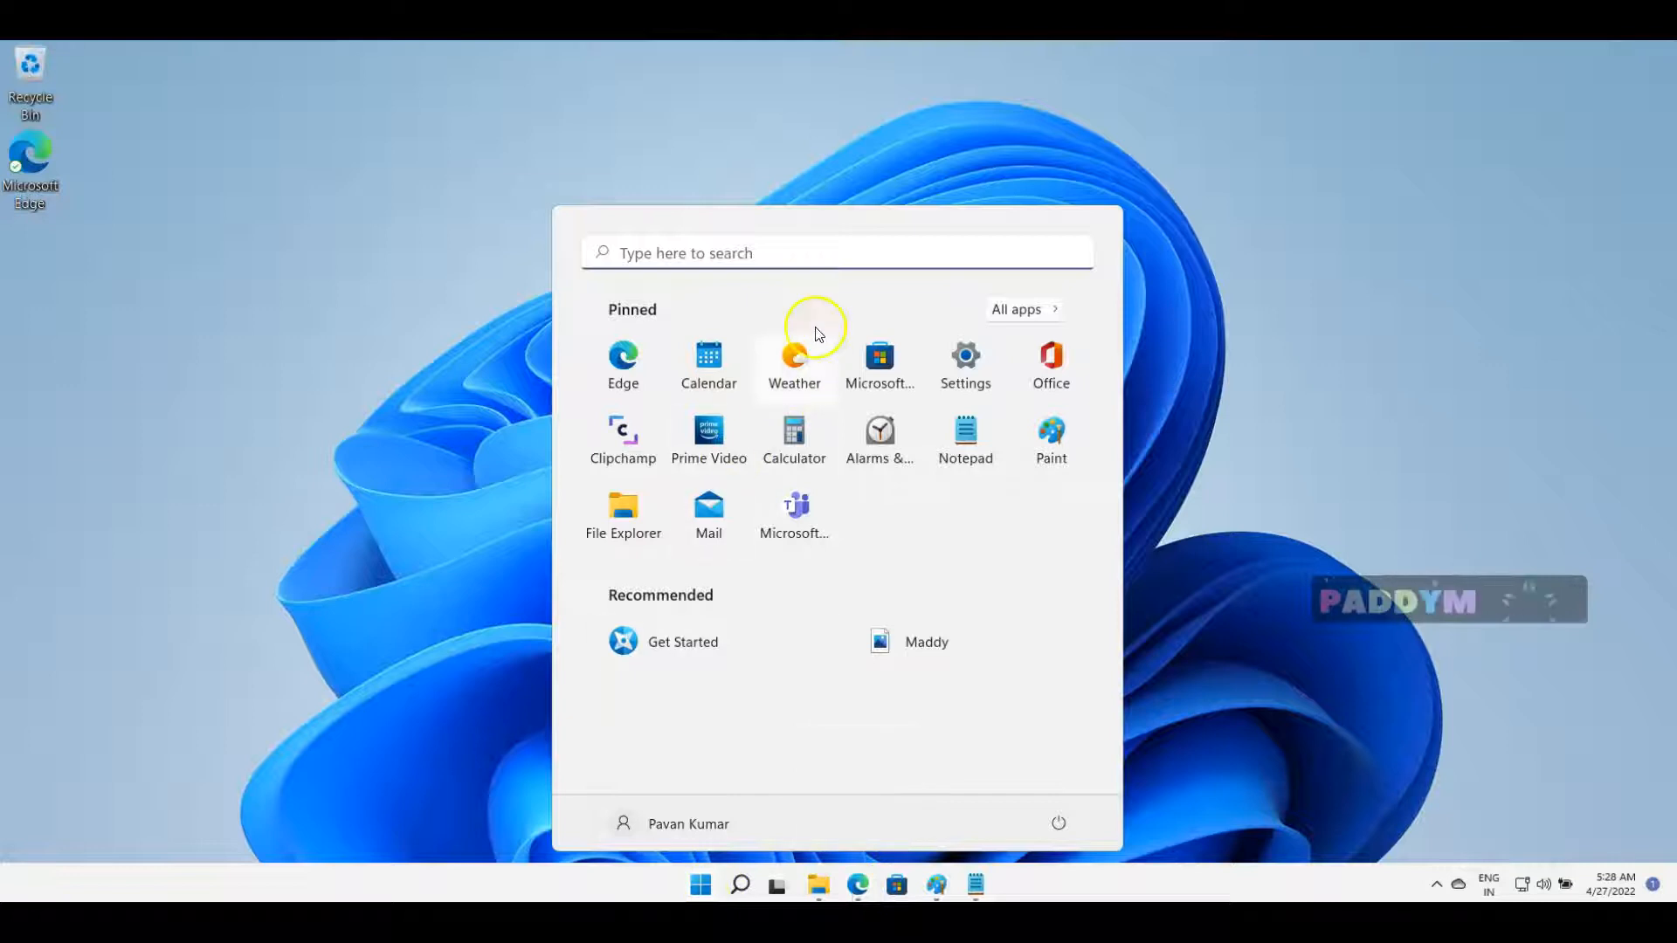
pyautogui.moveTo(1035, 348)
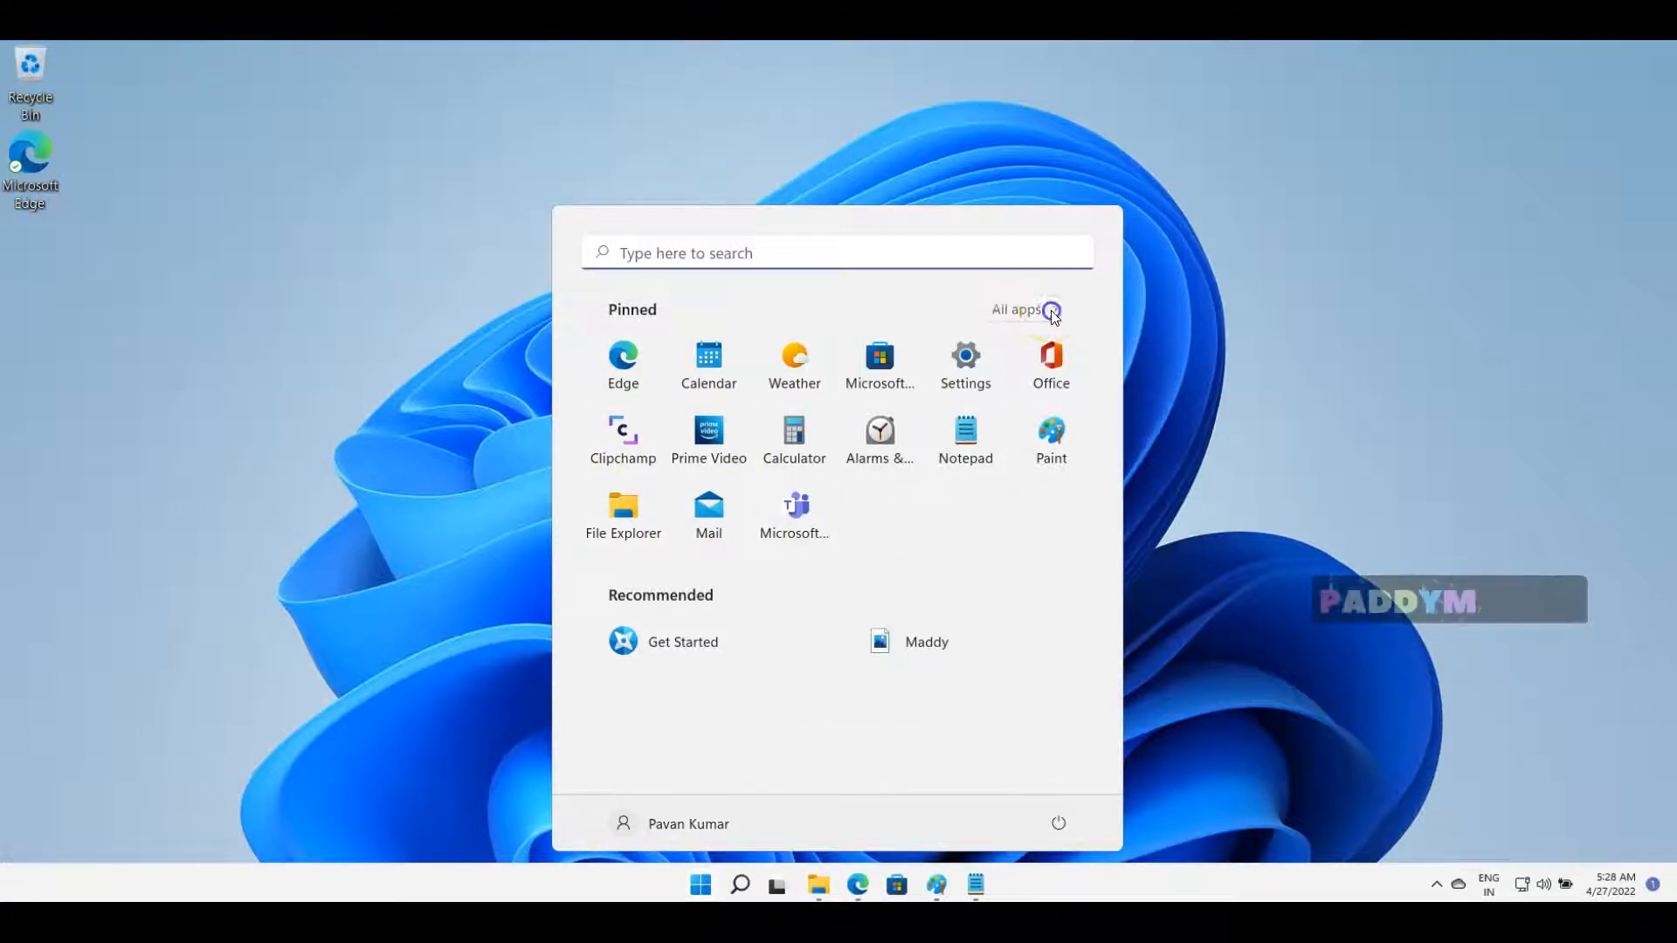
# Step: Launch Notepad from the All apps list, then close its empty window
pyautogui.click(1017, 309)
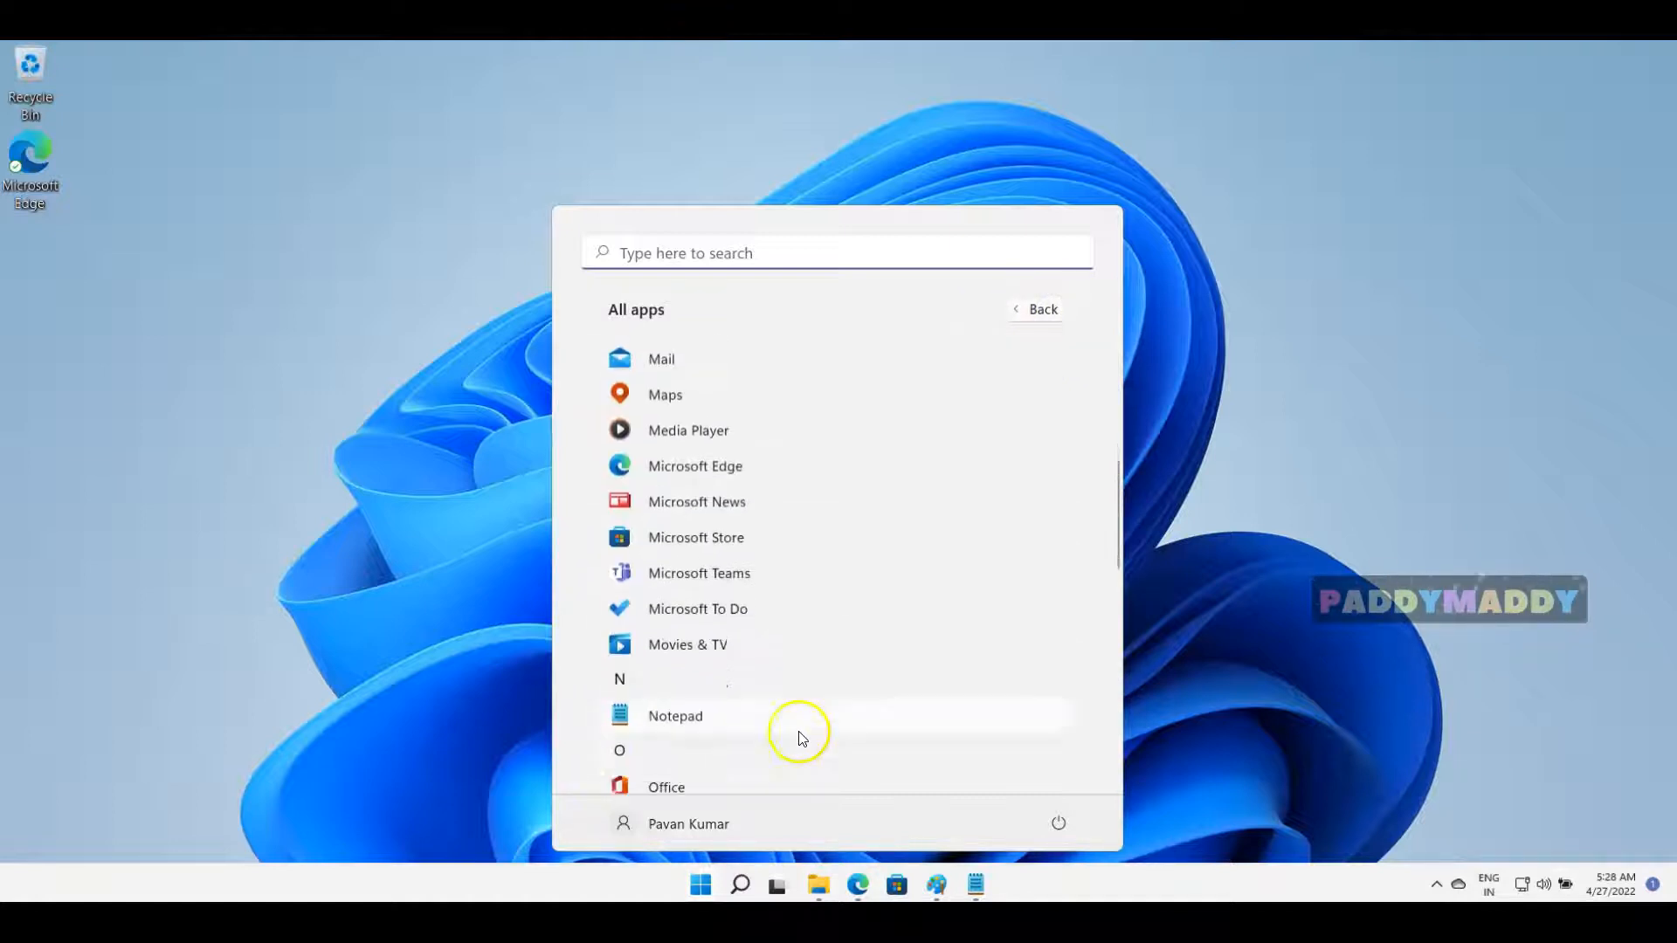
pyautogui.click(675, 715)
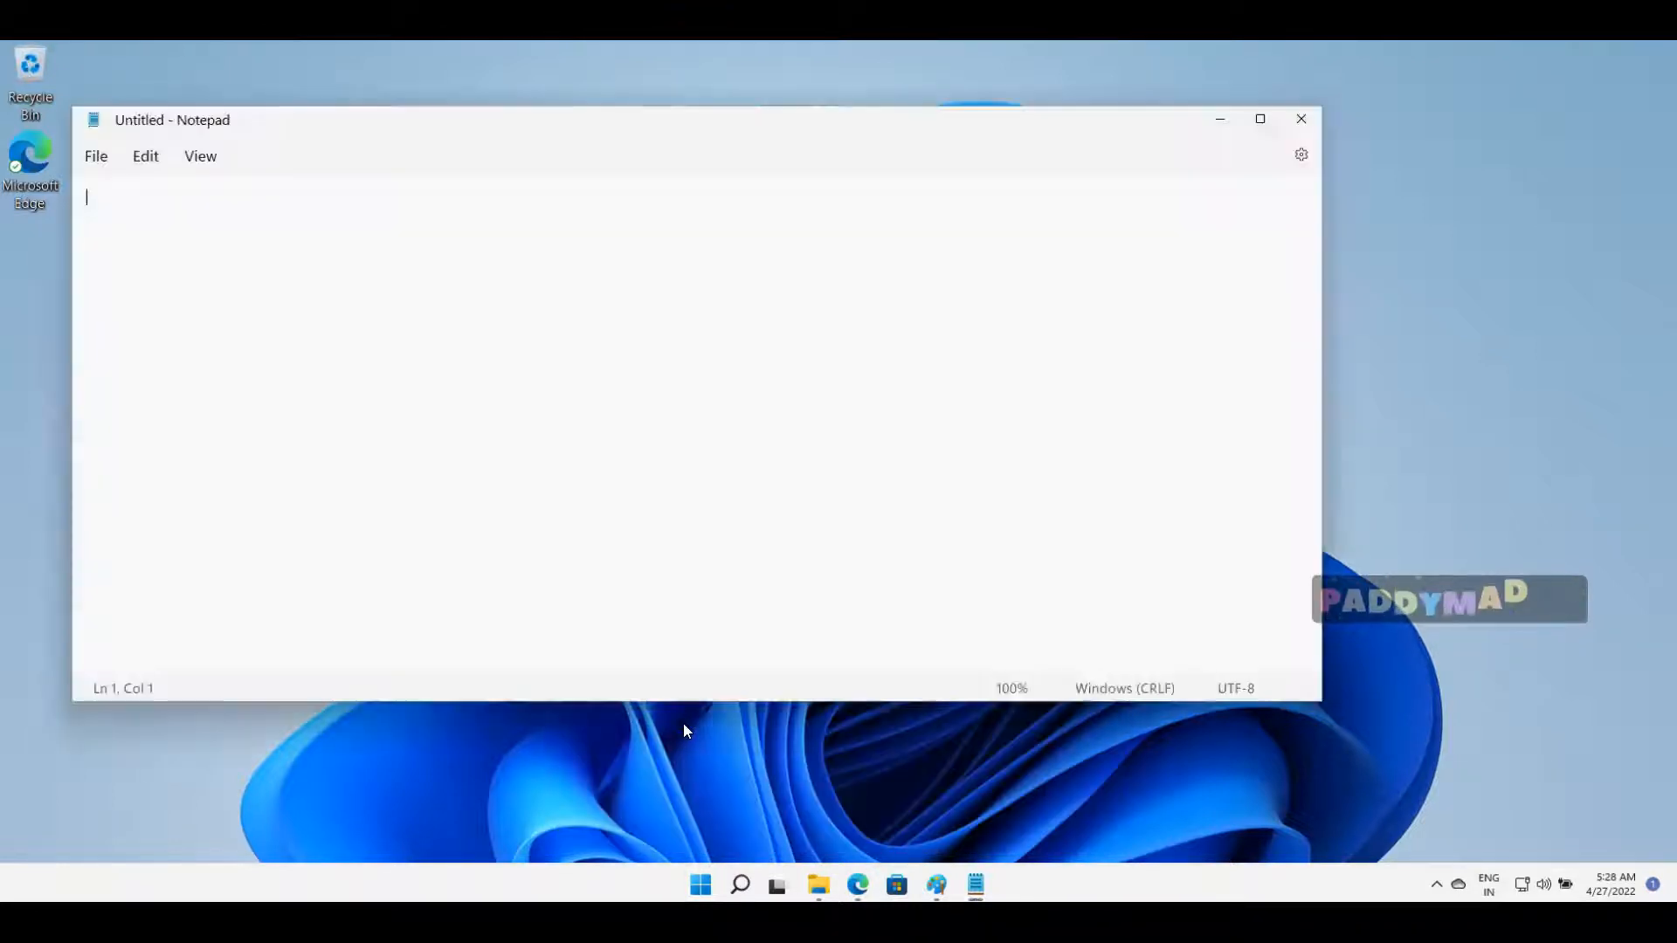
pyautogui.moveTo(200, 157)
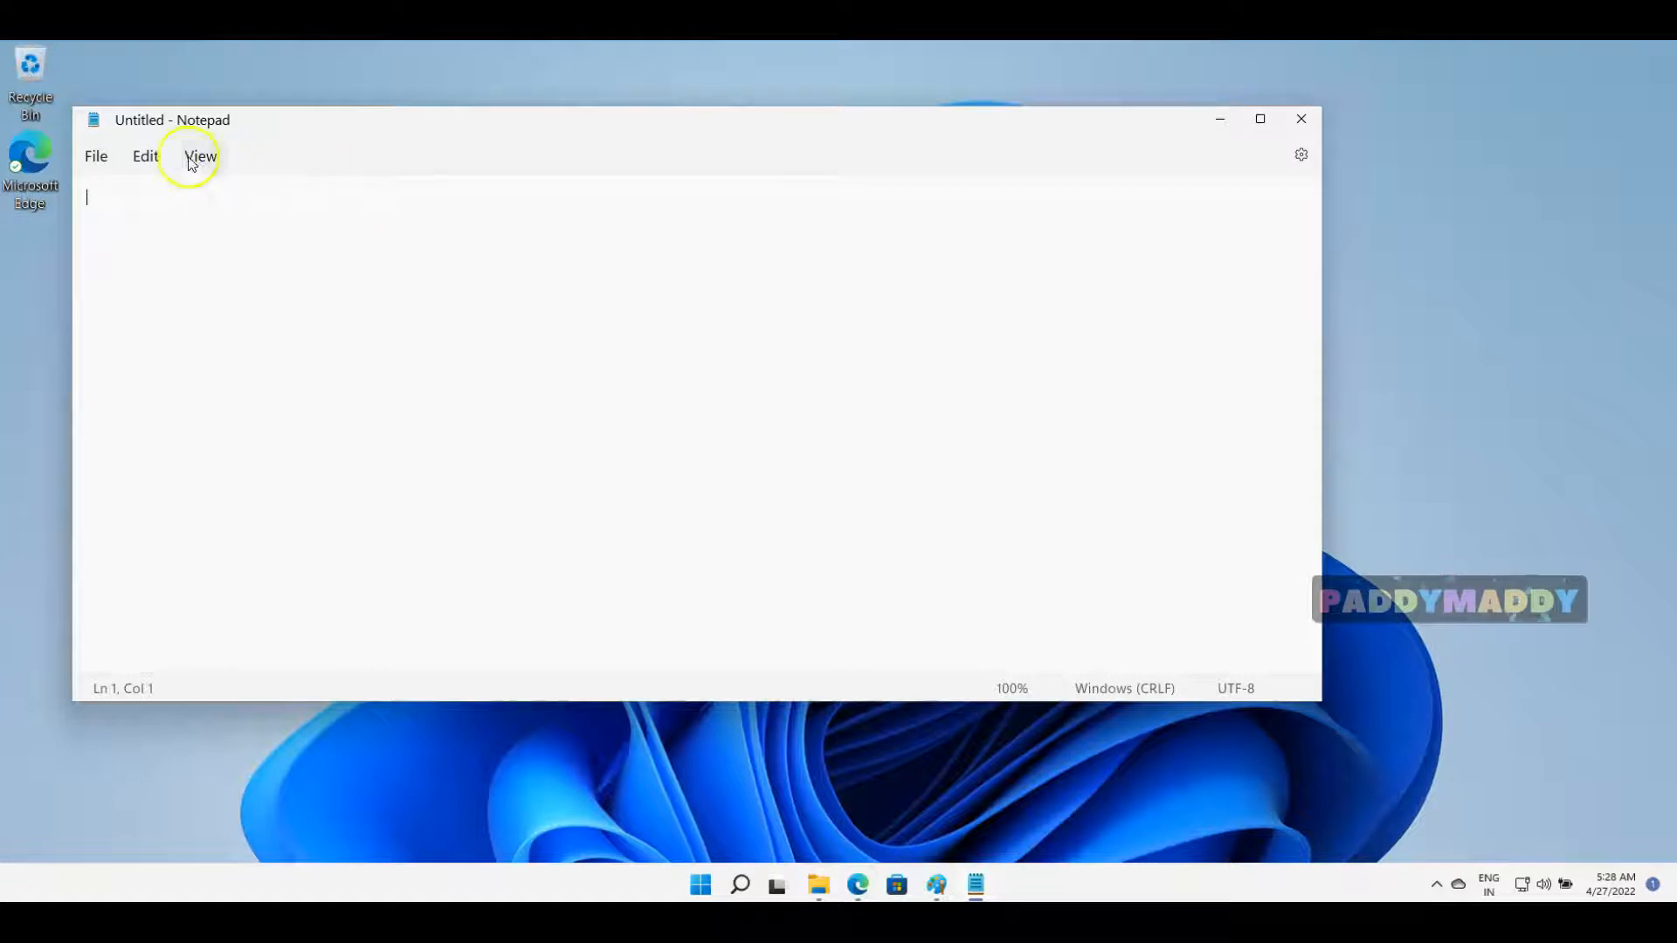
pyautogui.moveTo(1301, 119)
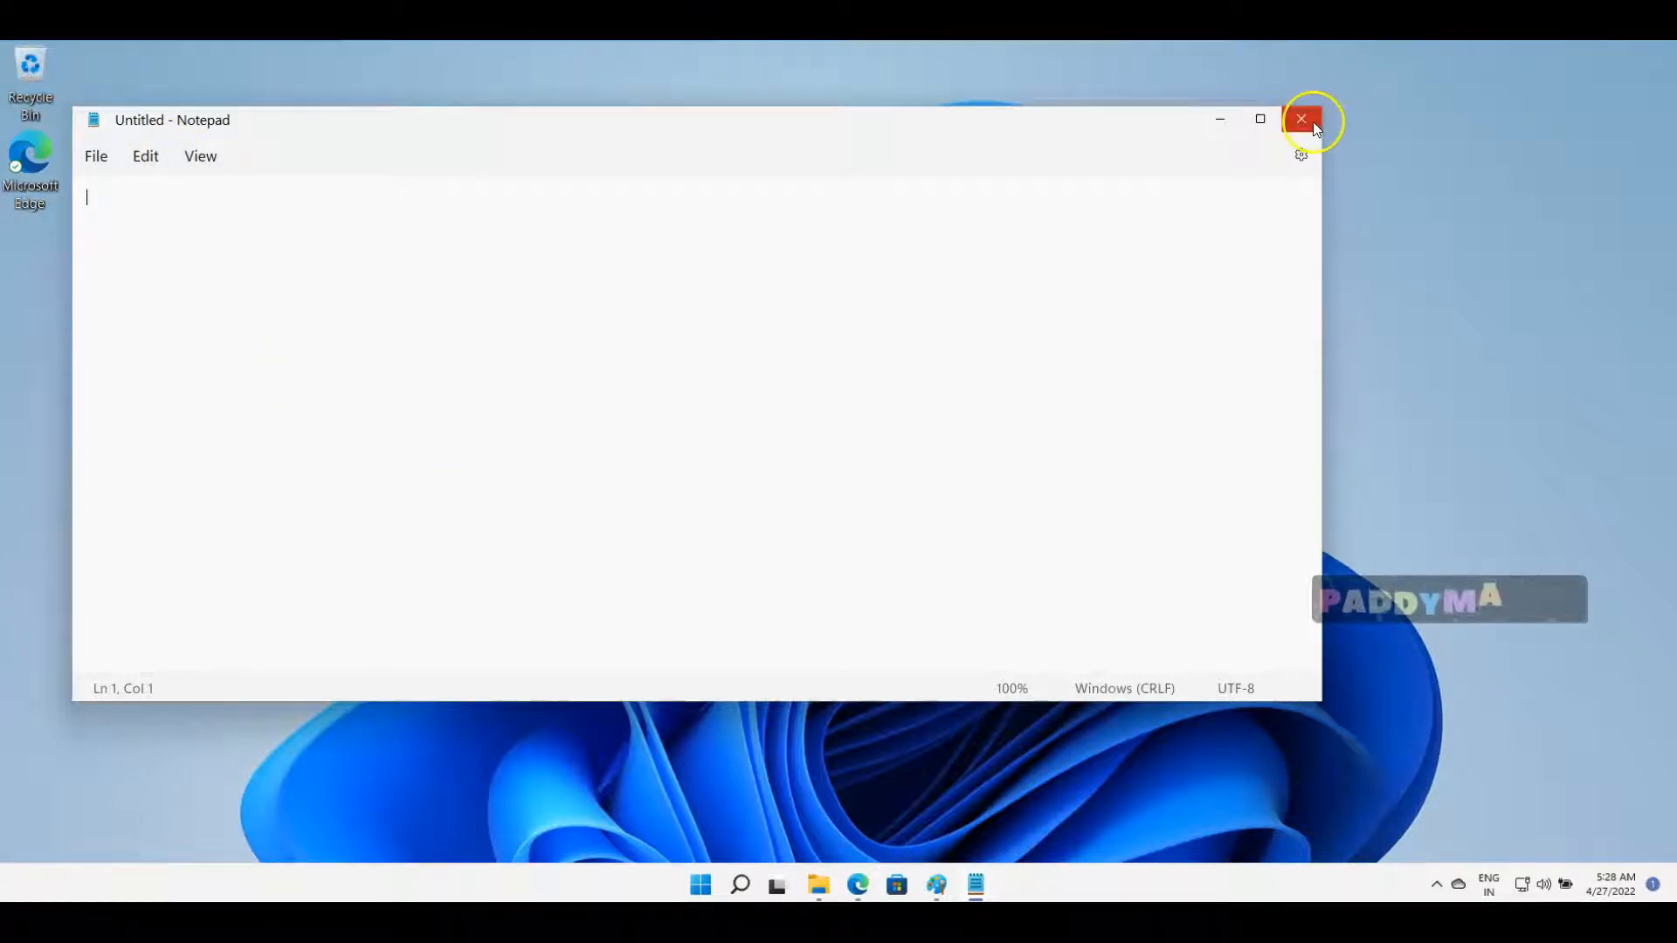
pyautogui.click(1302, 119)
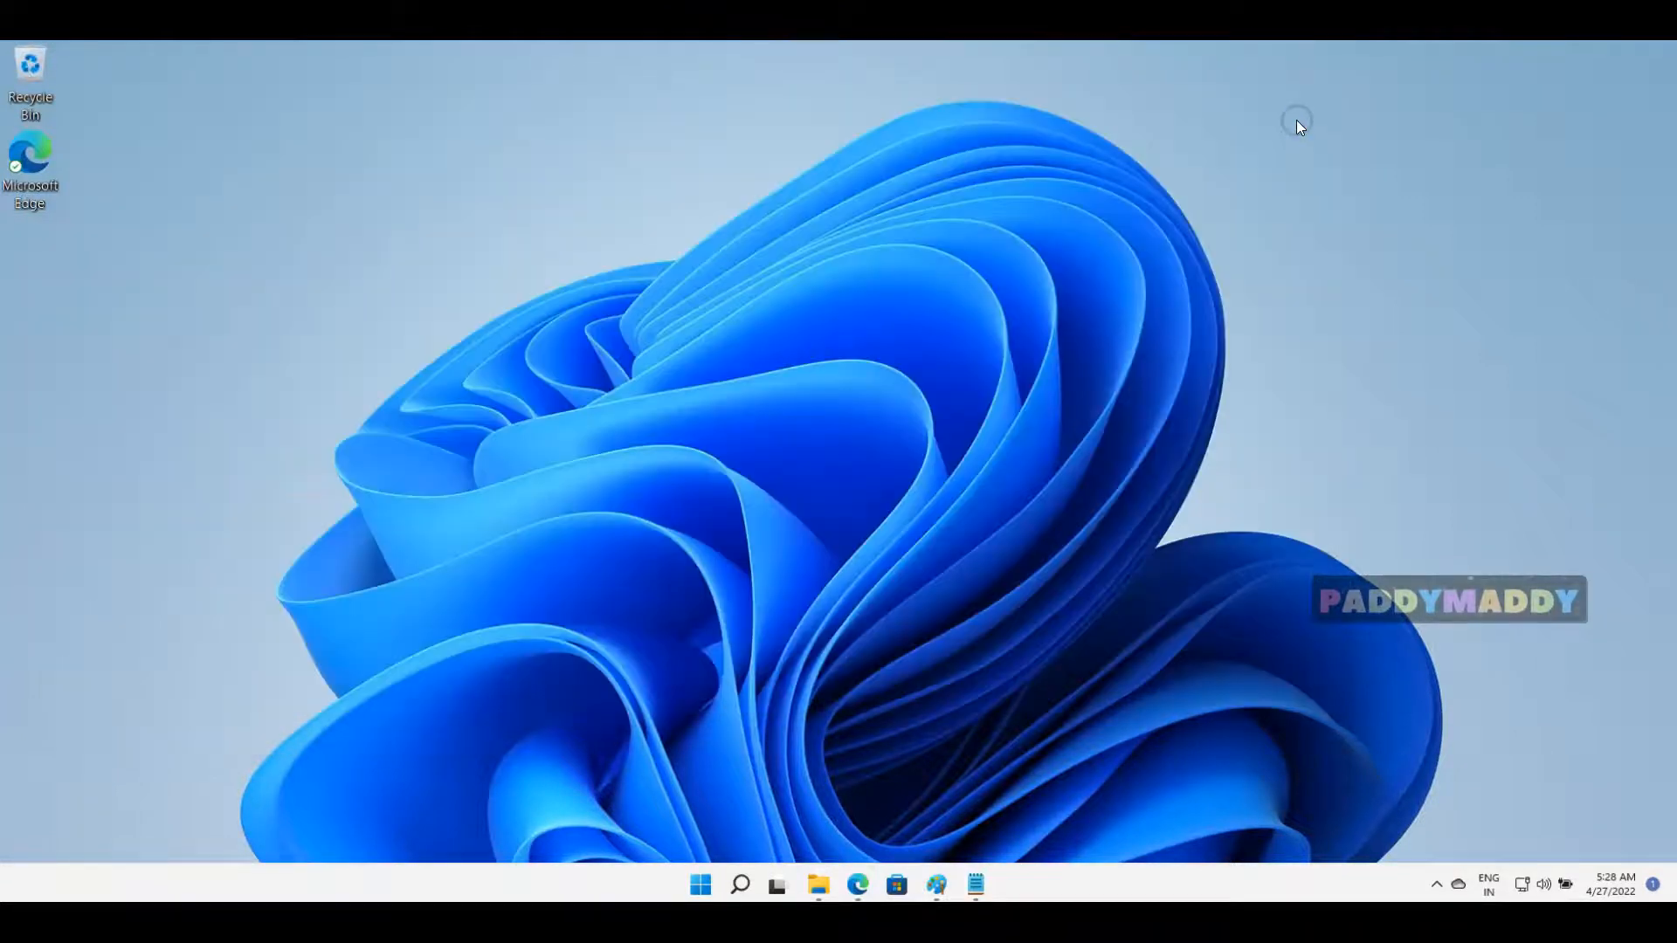
pyautogui.moveTo(1220, 318)
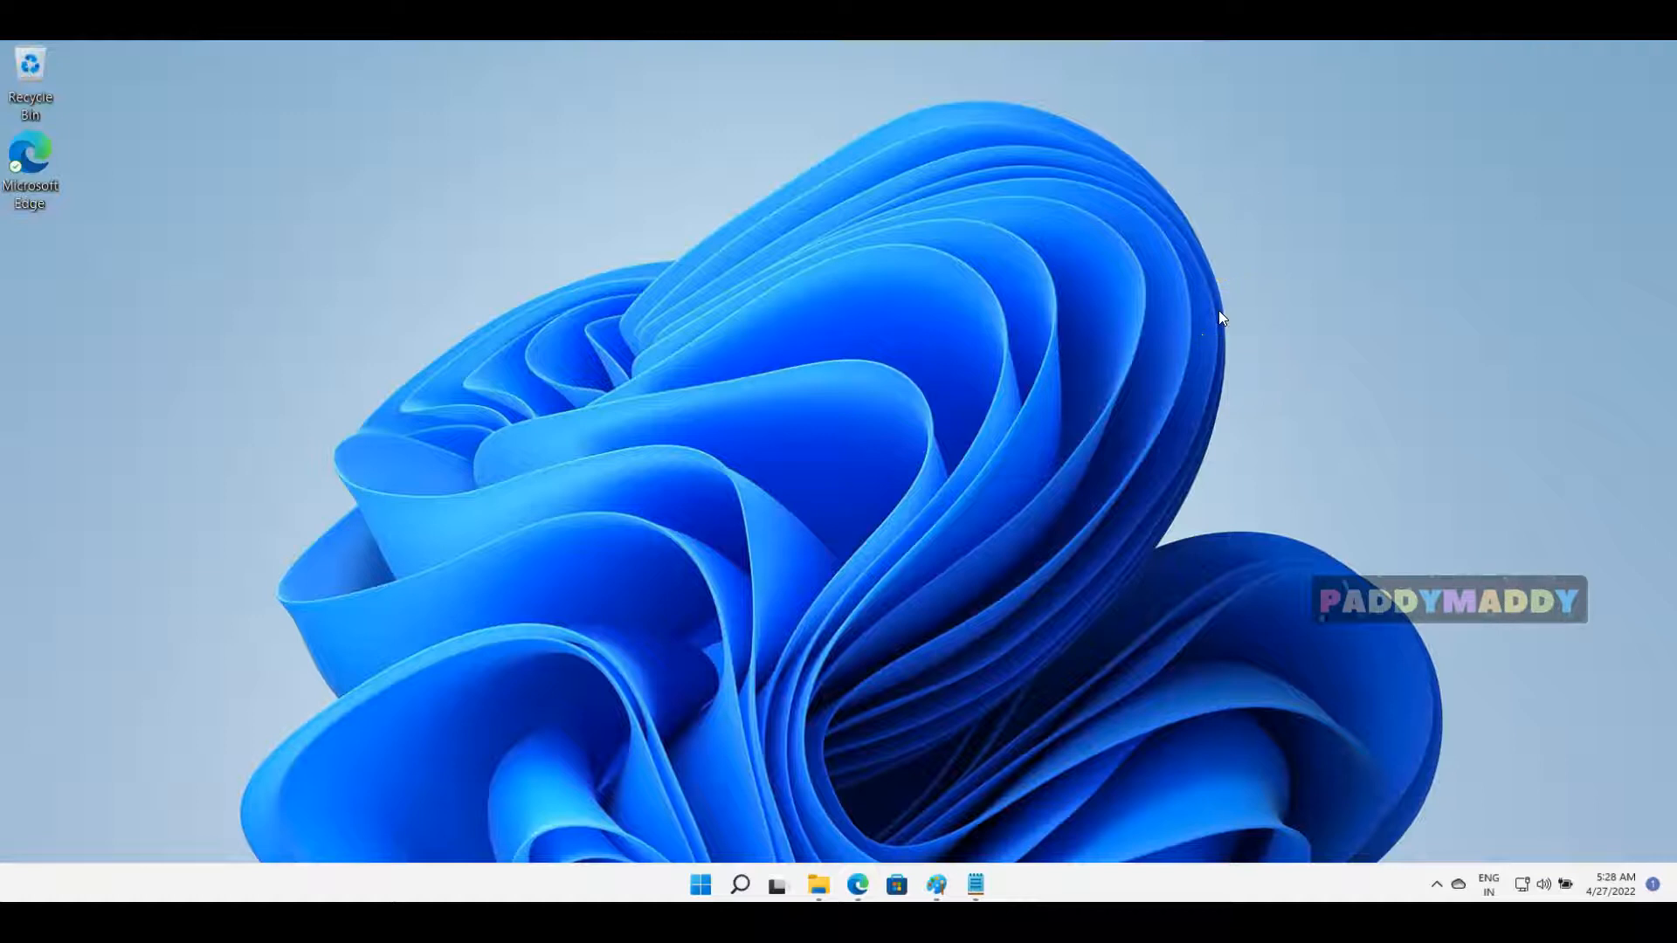
pyautogui.moveTo(1035, 774)
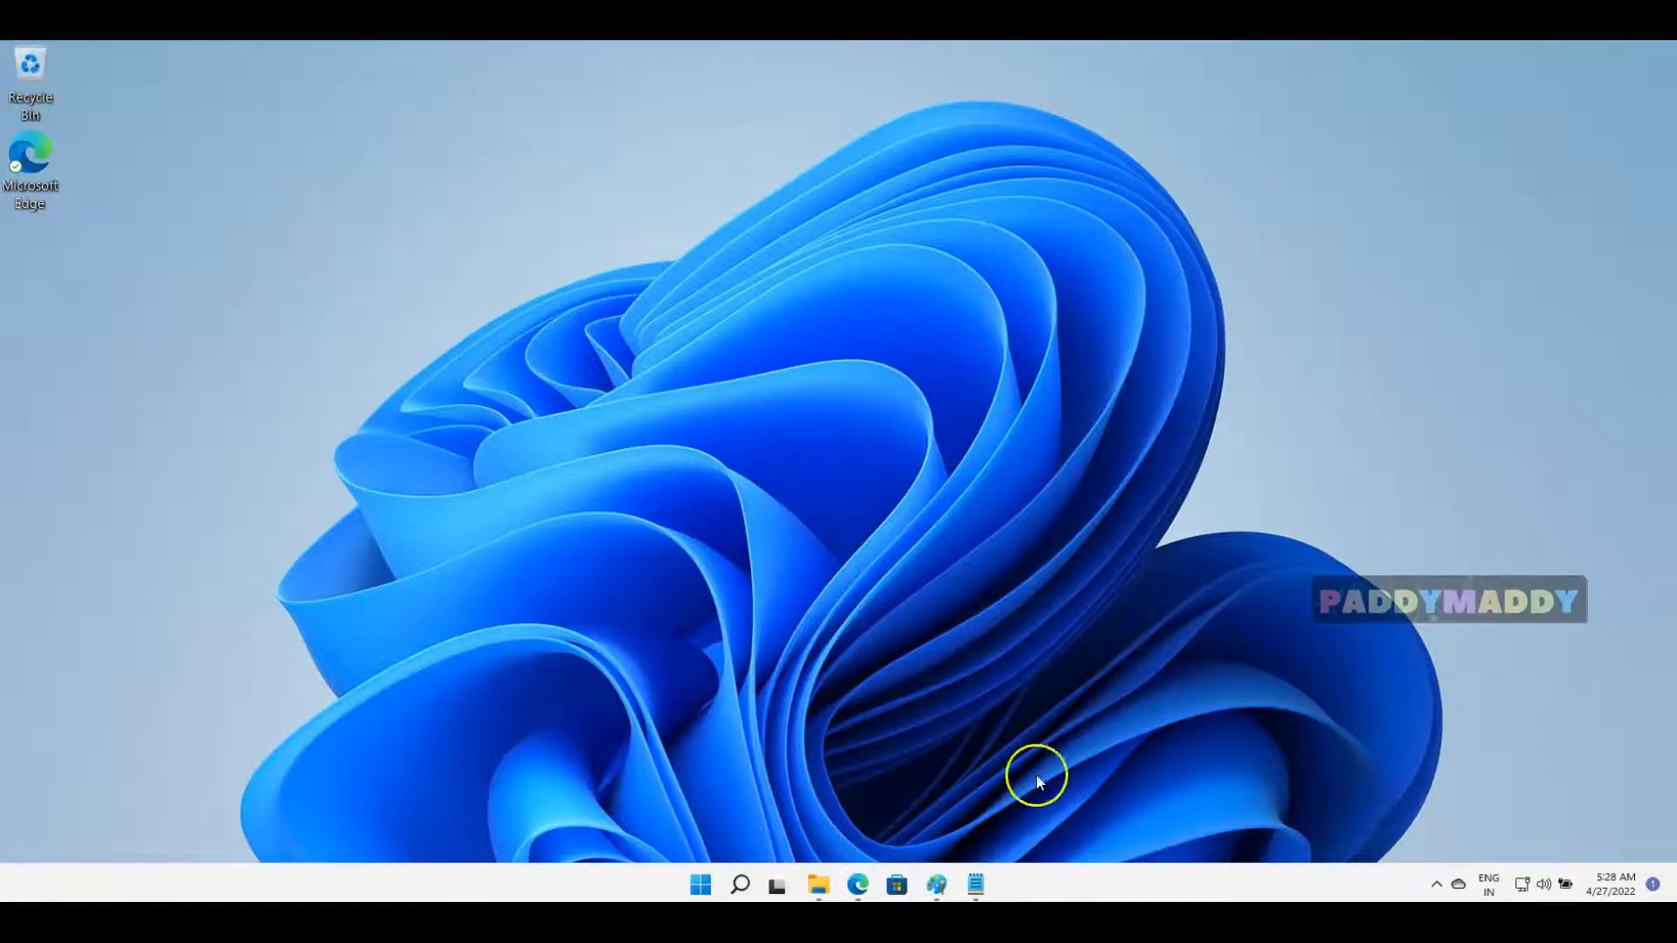
# Step: Relaunch Notepad and open a blank untitled Paint canvas from the taskbar
pyautogui.click(973, 887)
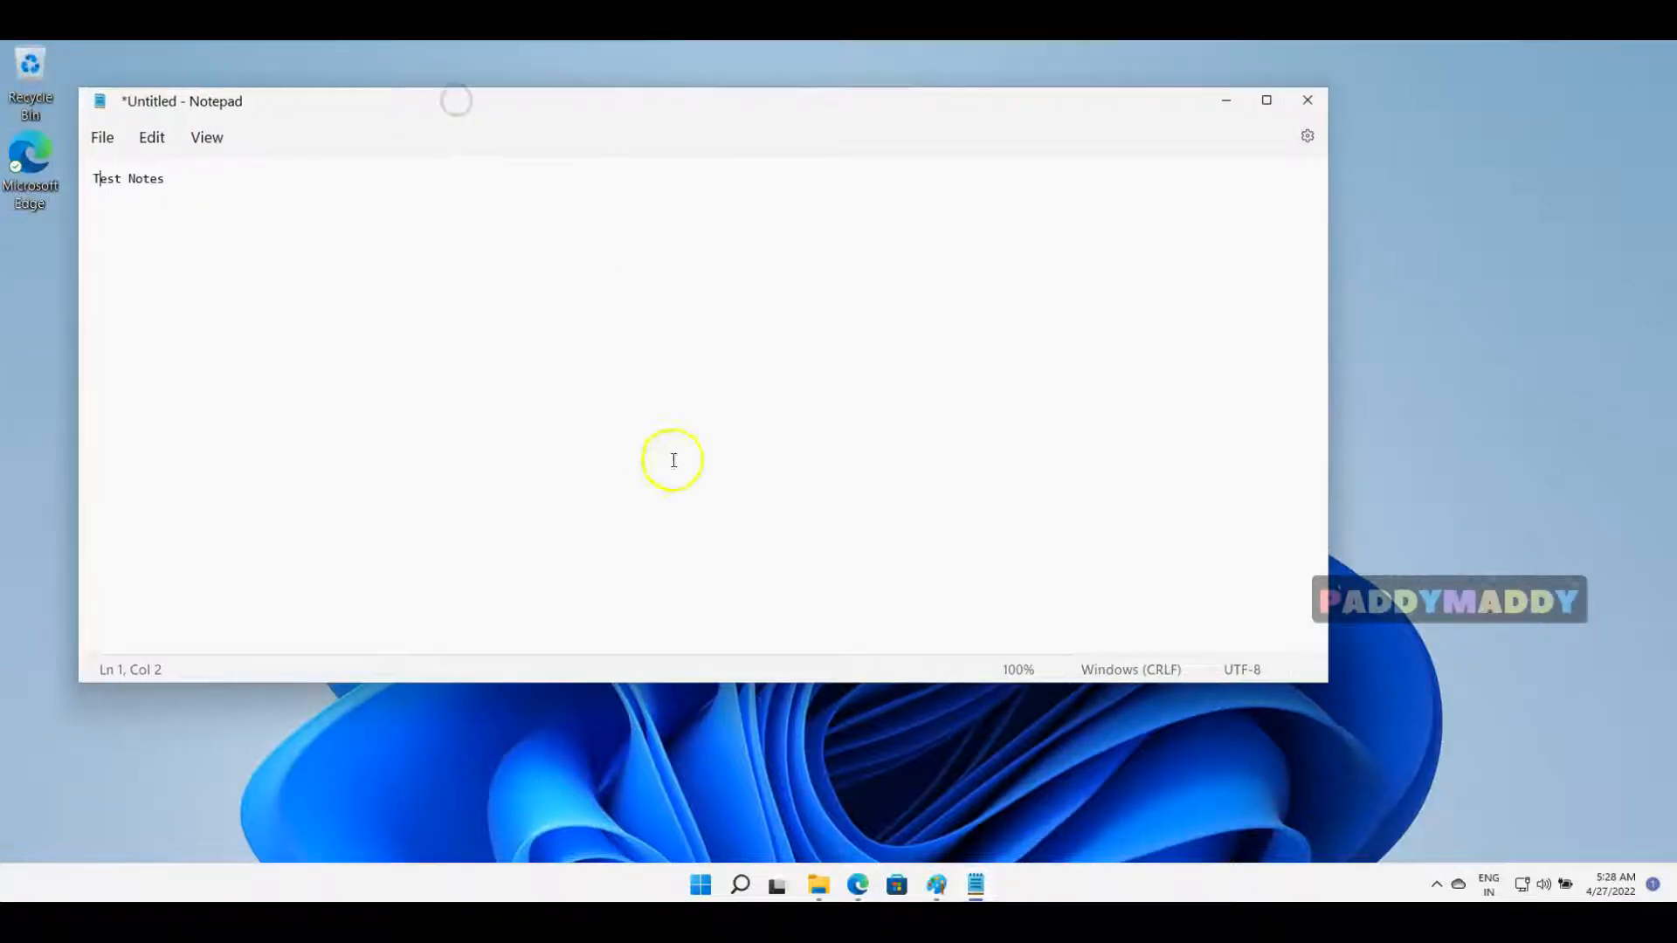
pyautogui.click(935, 885)
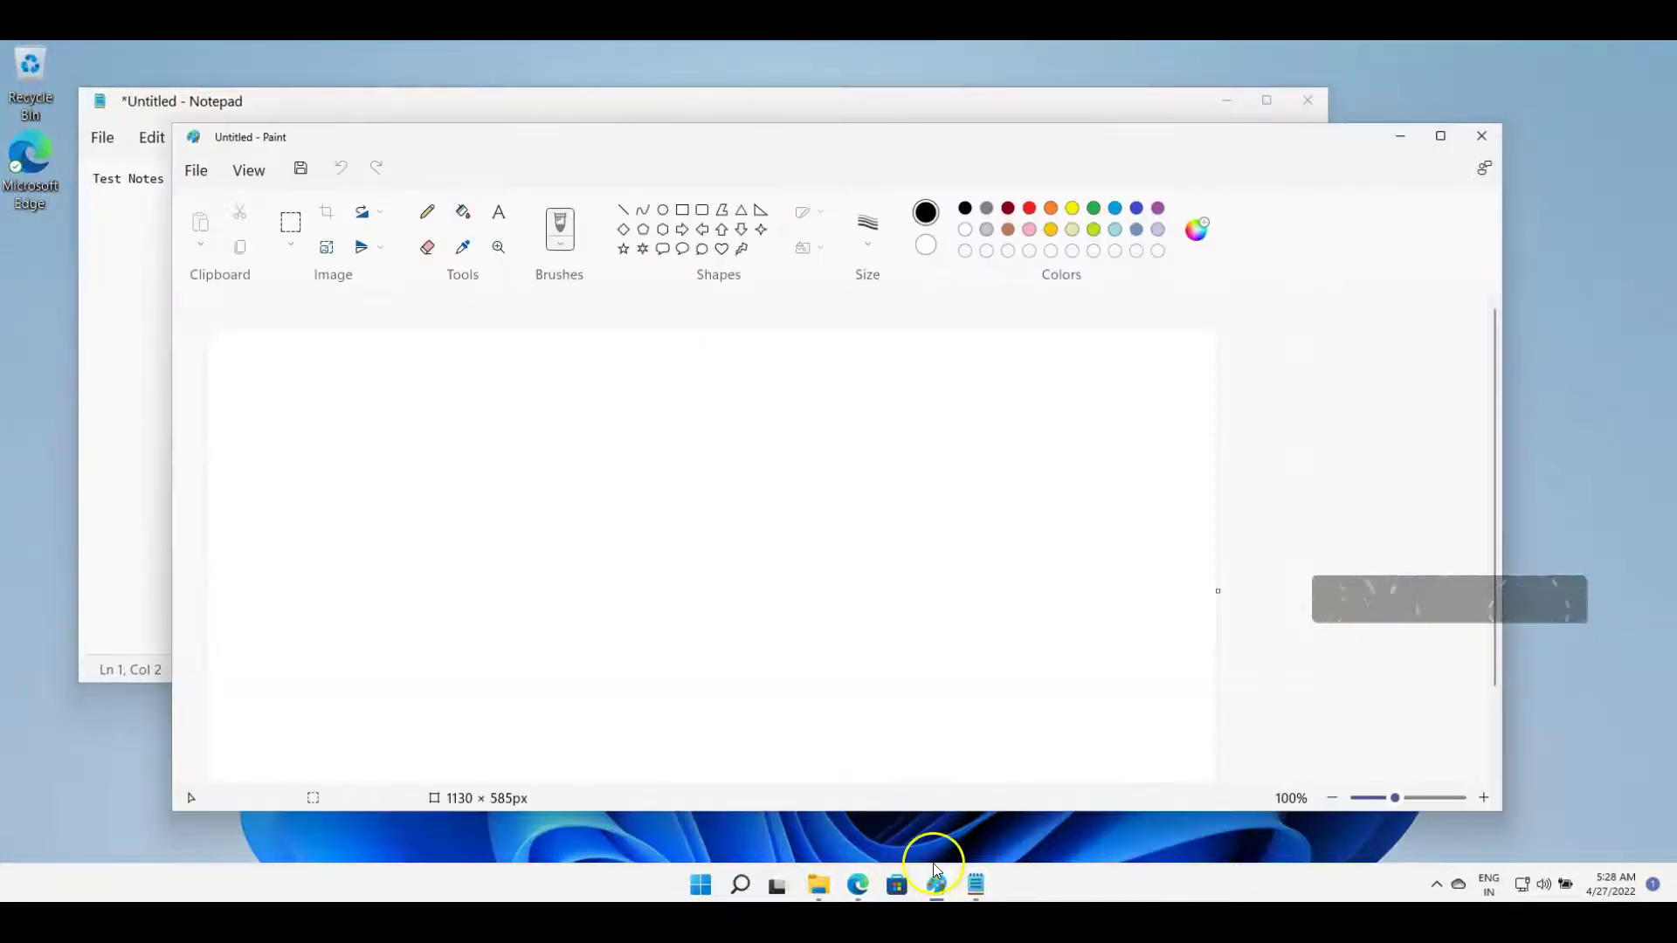
pyautogui.moveTo(423, 280)
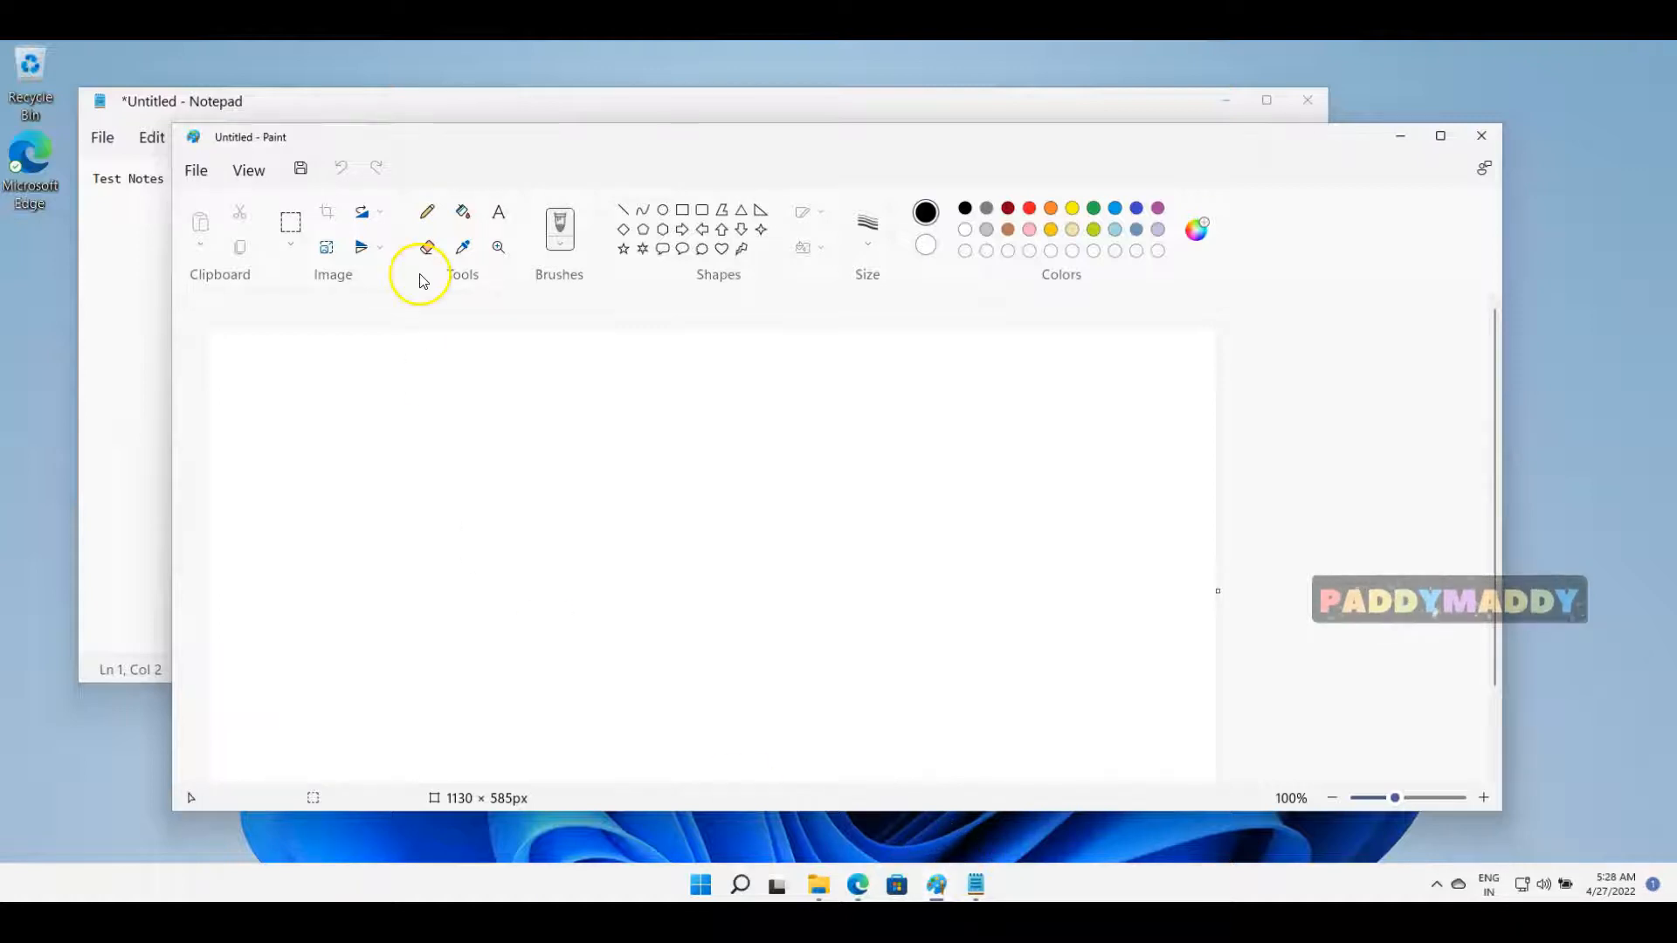
pyautogui.moveTo(735, 606)
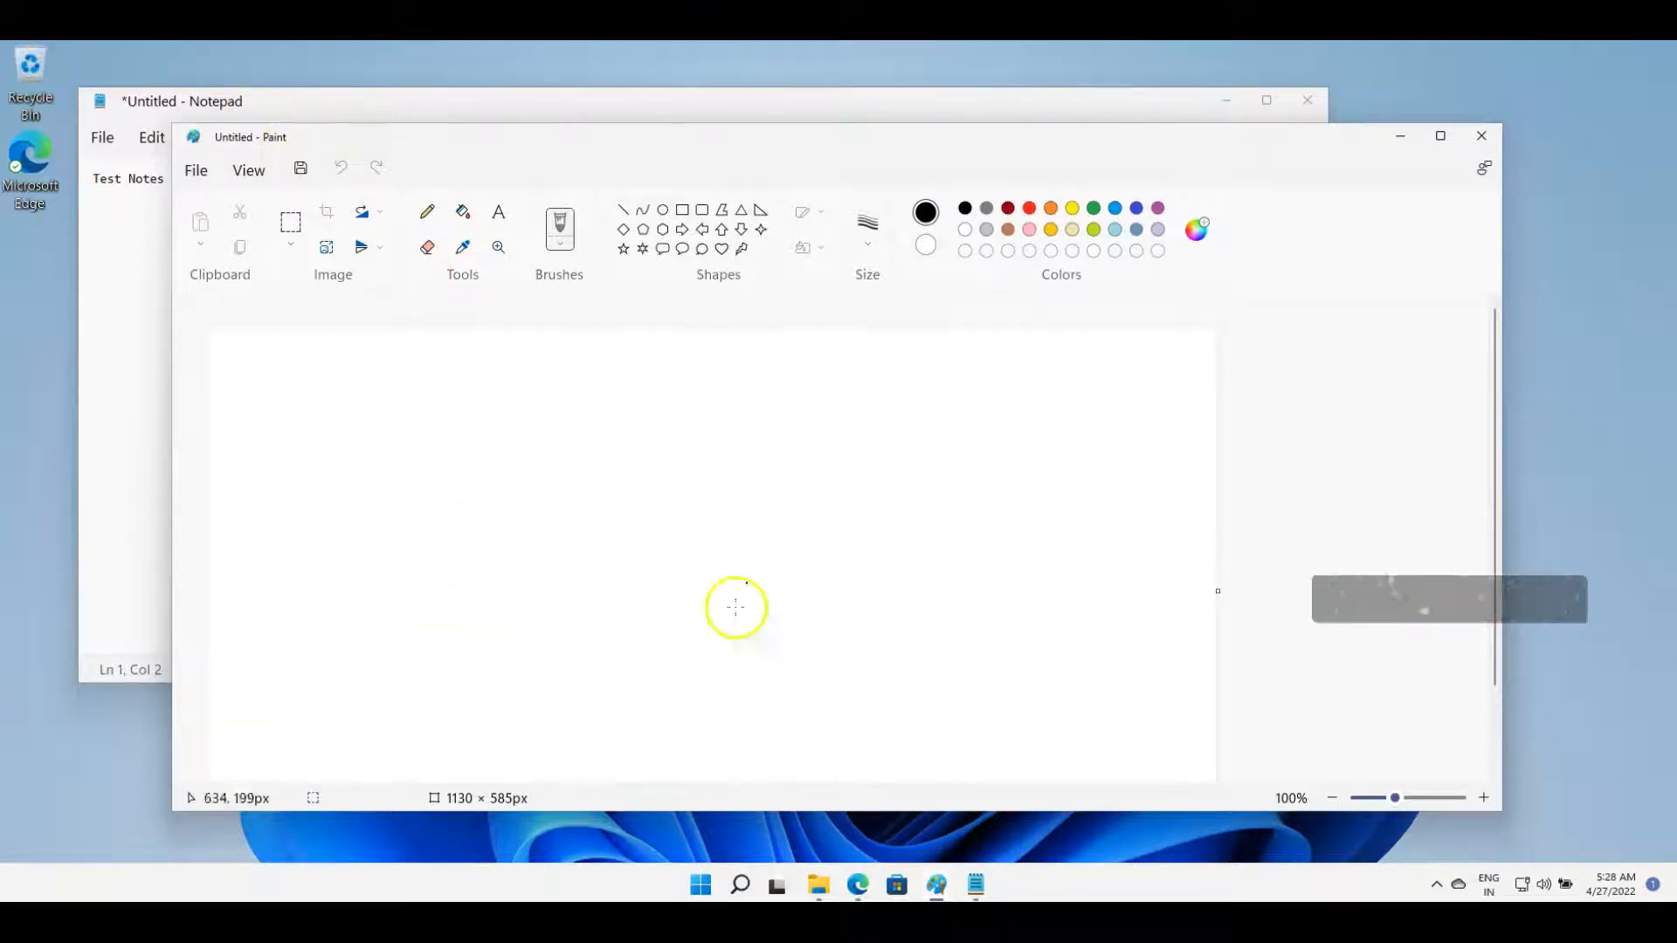
pyautogui.moveTo(719, 142)
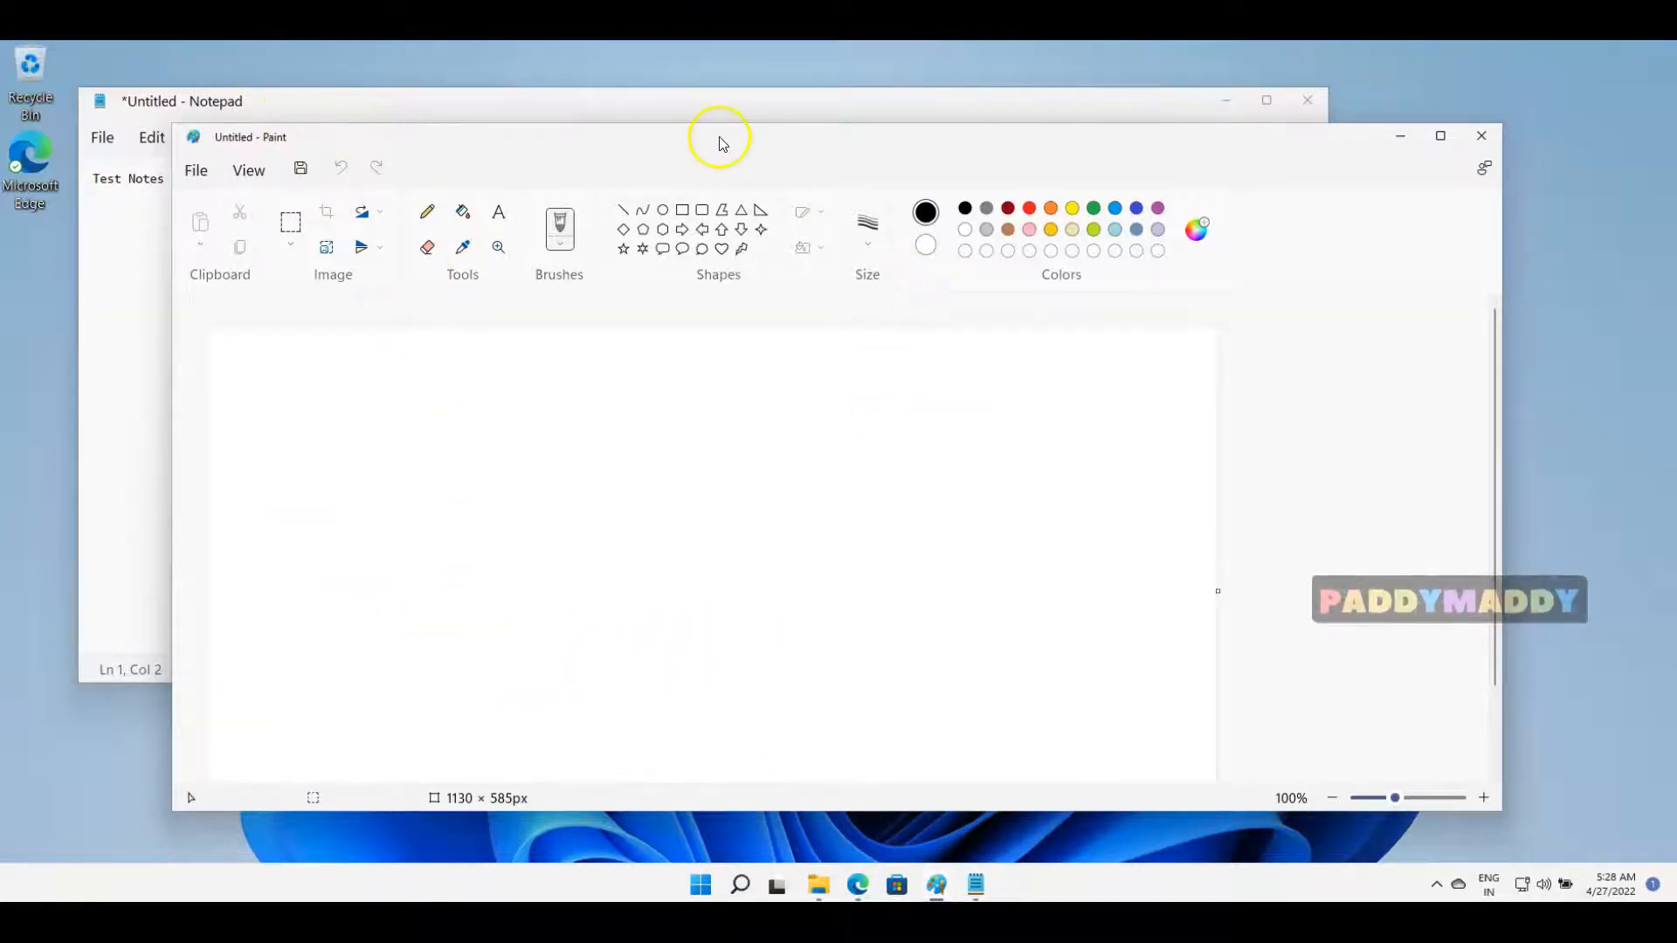
pyautogui.moveTo(881, 599)
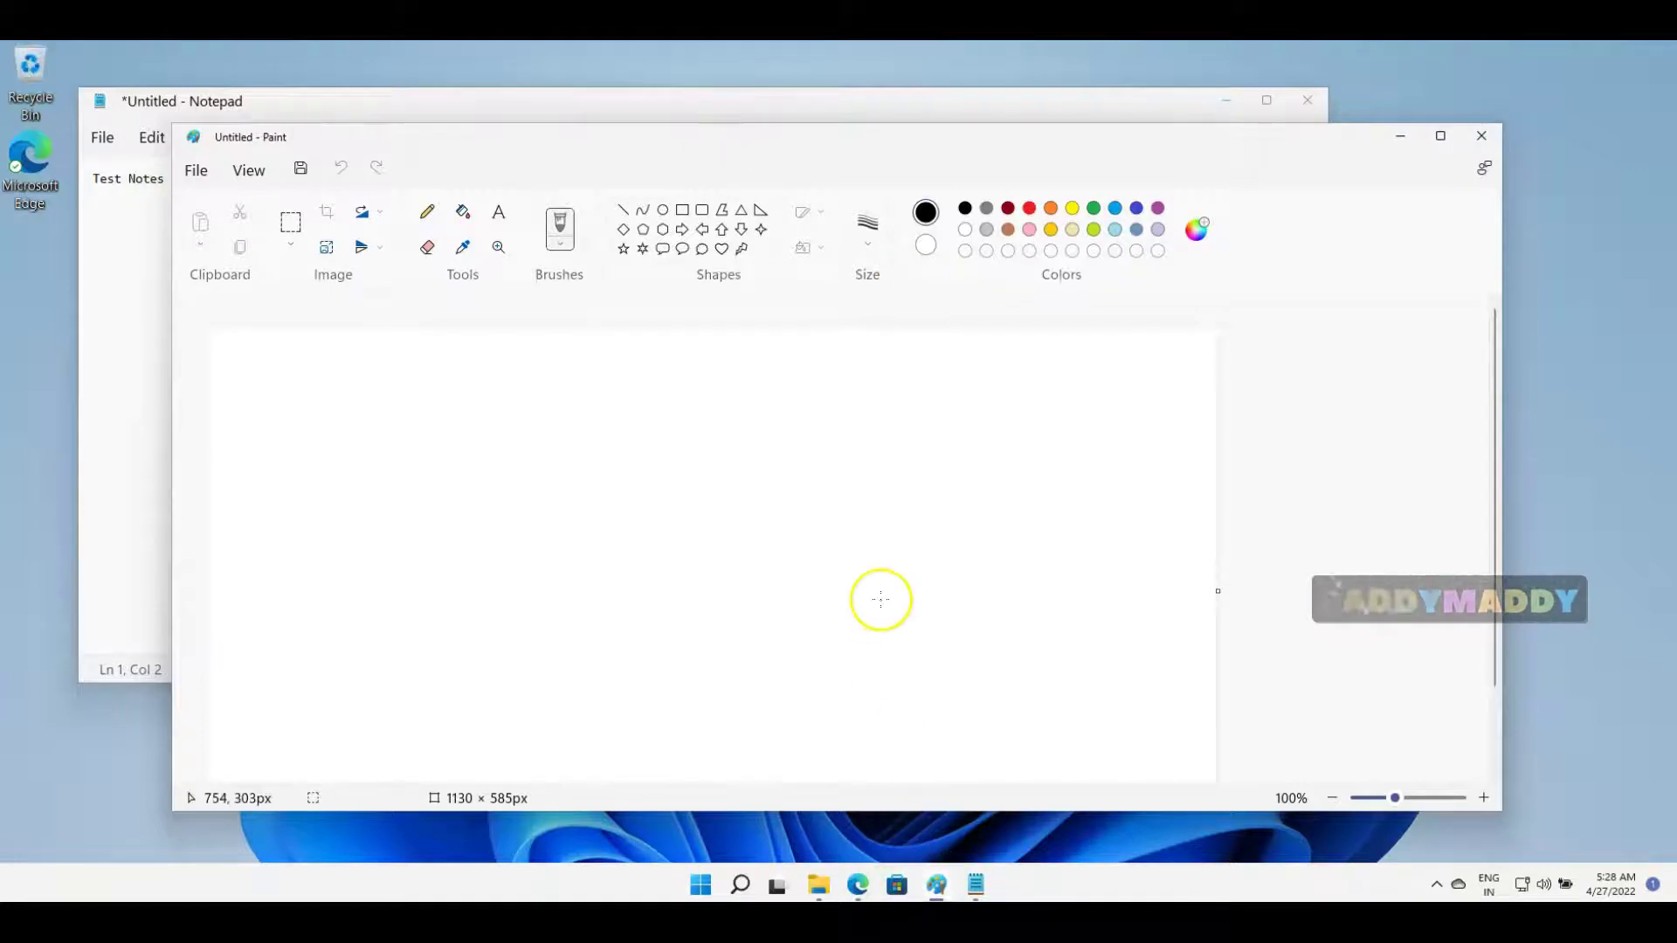
pyautogui.moveTo(975, 885)
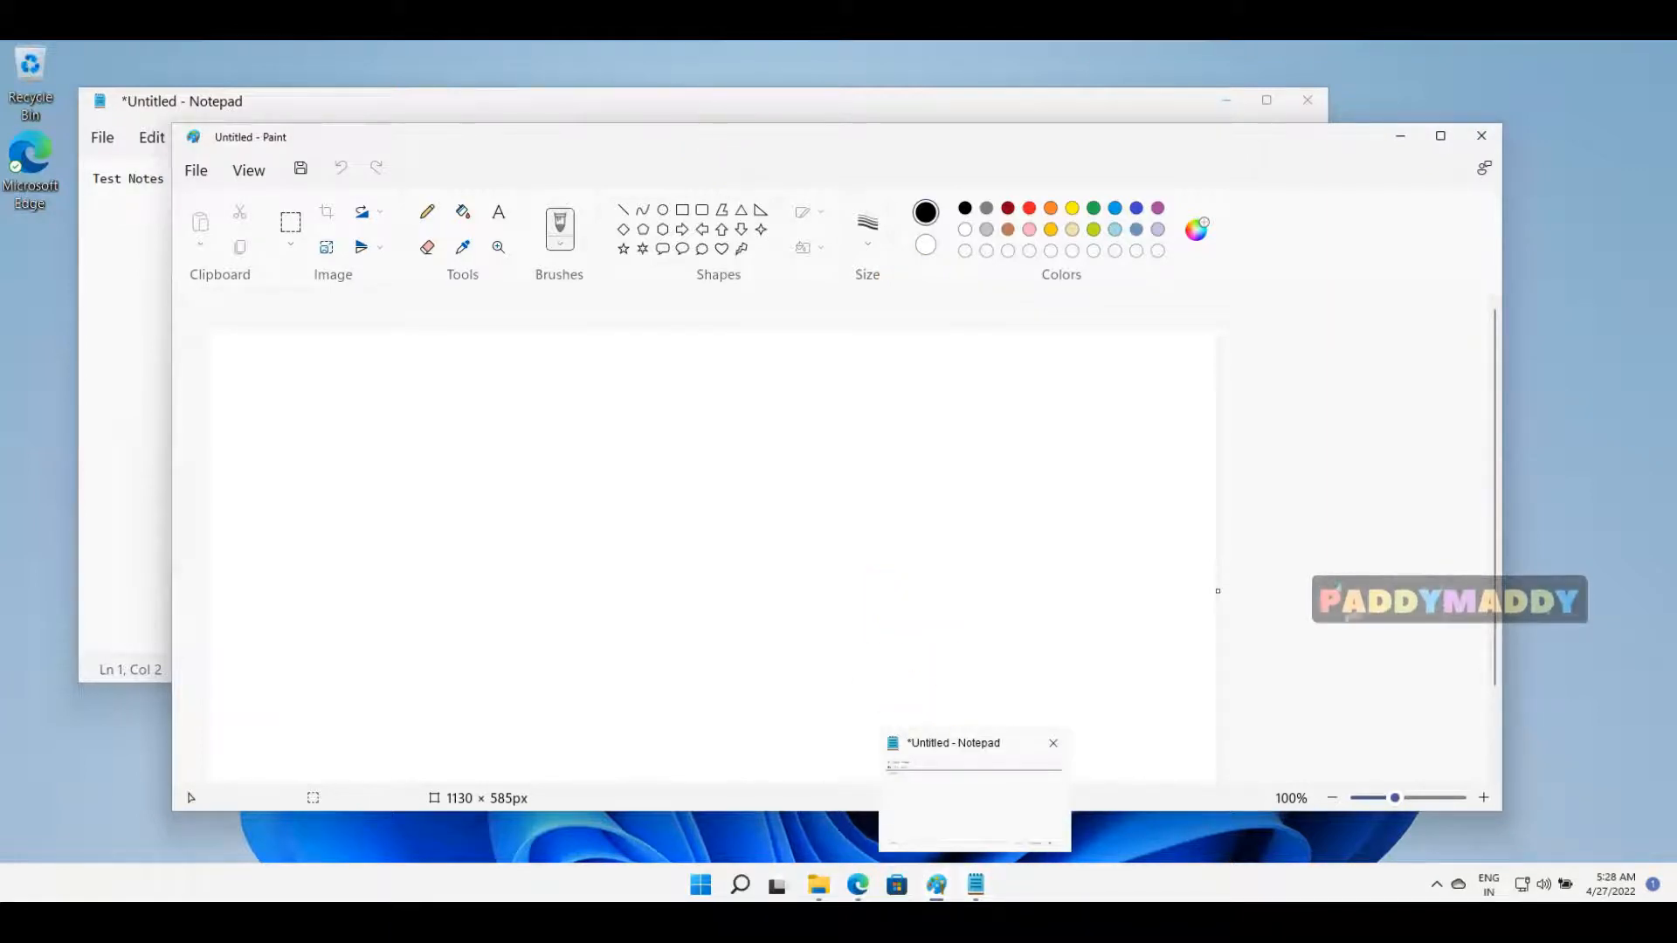
pyautogui.moveTo(936, 885)
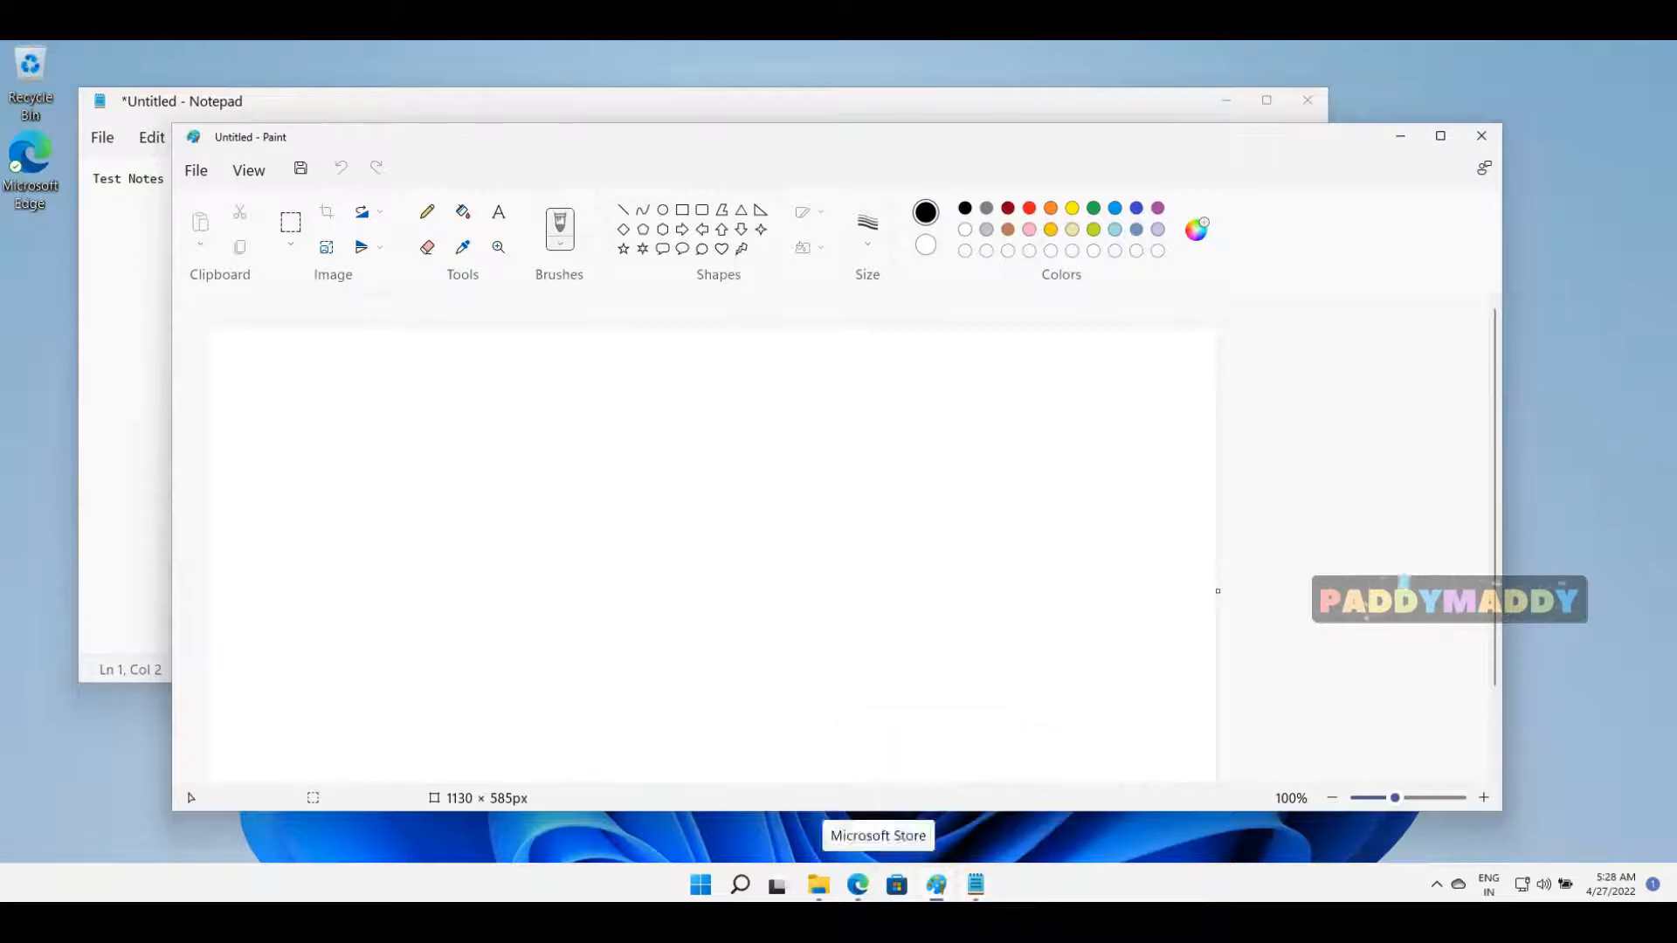
pyautogui.moveTo(375, 376)
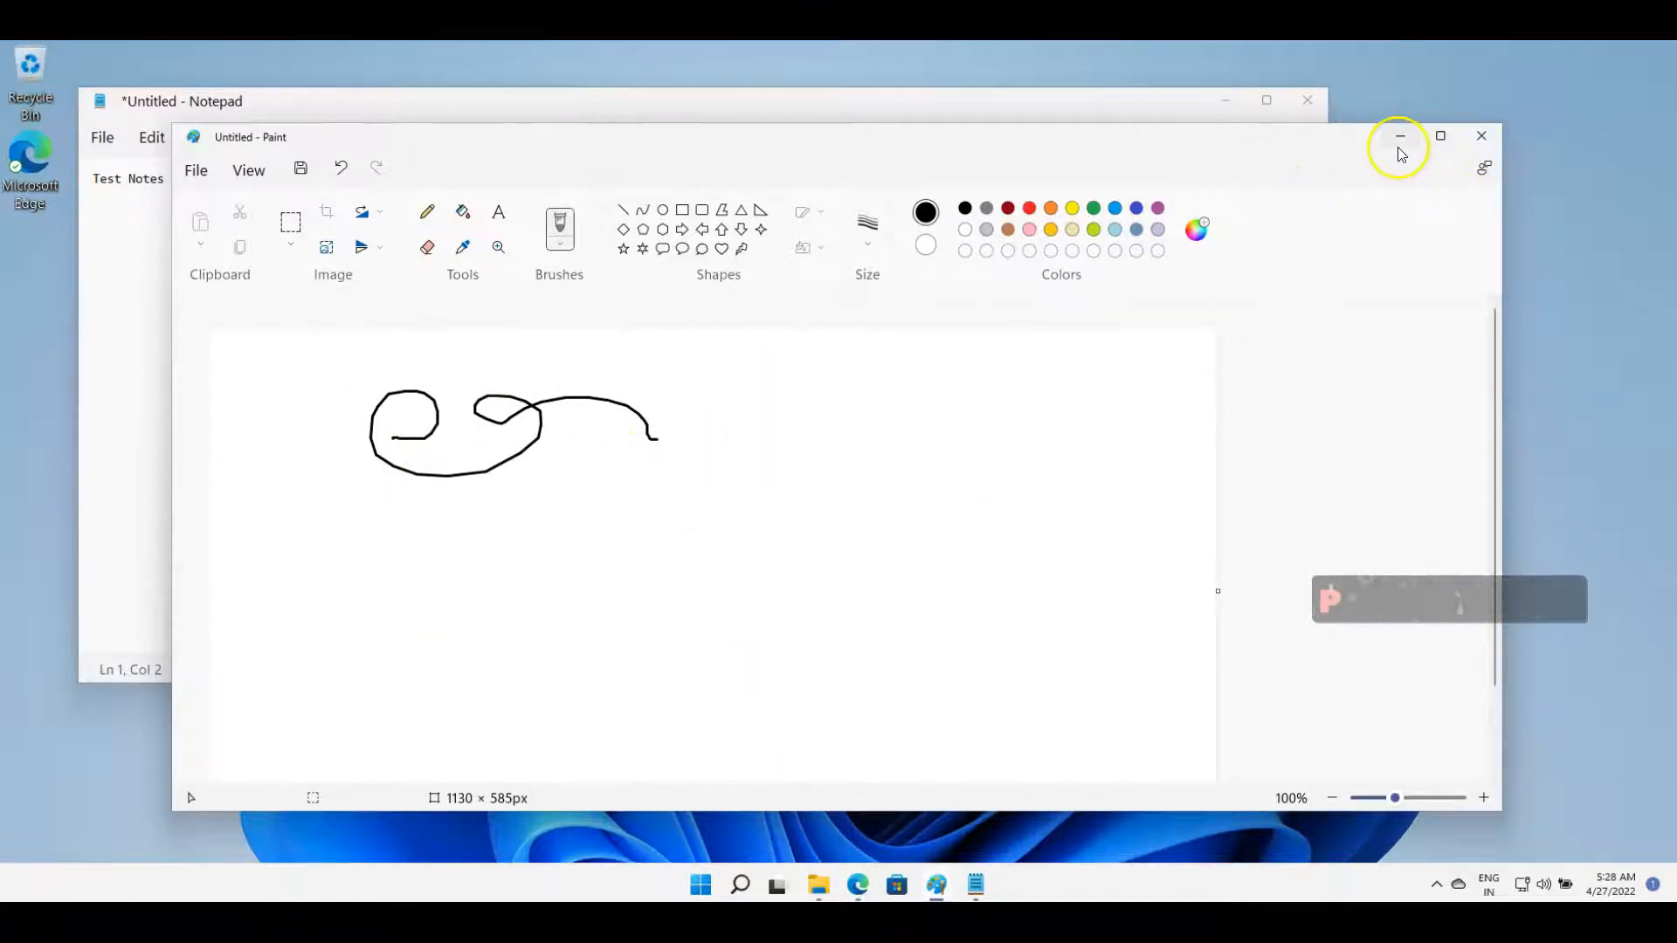
pyautogui.moveTo(1398, 145)
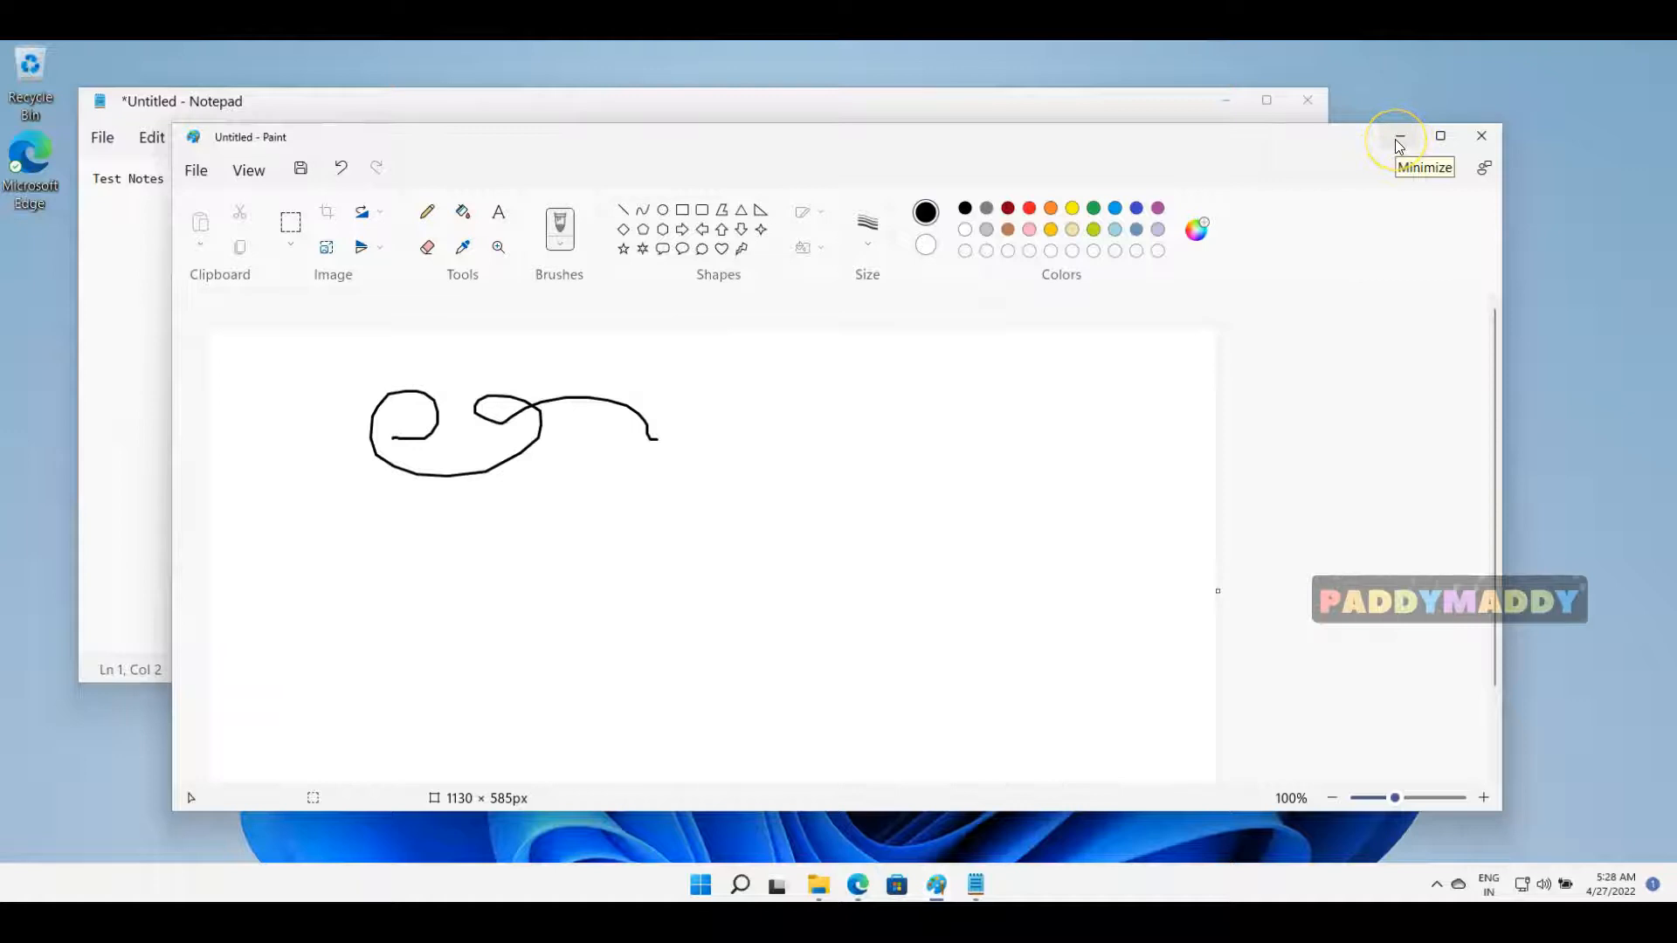
pyautogui.moveTo(1124, 111)
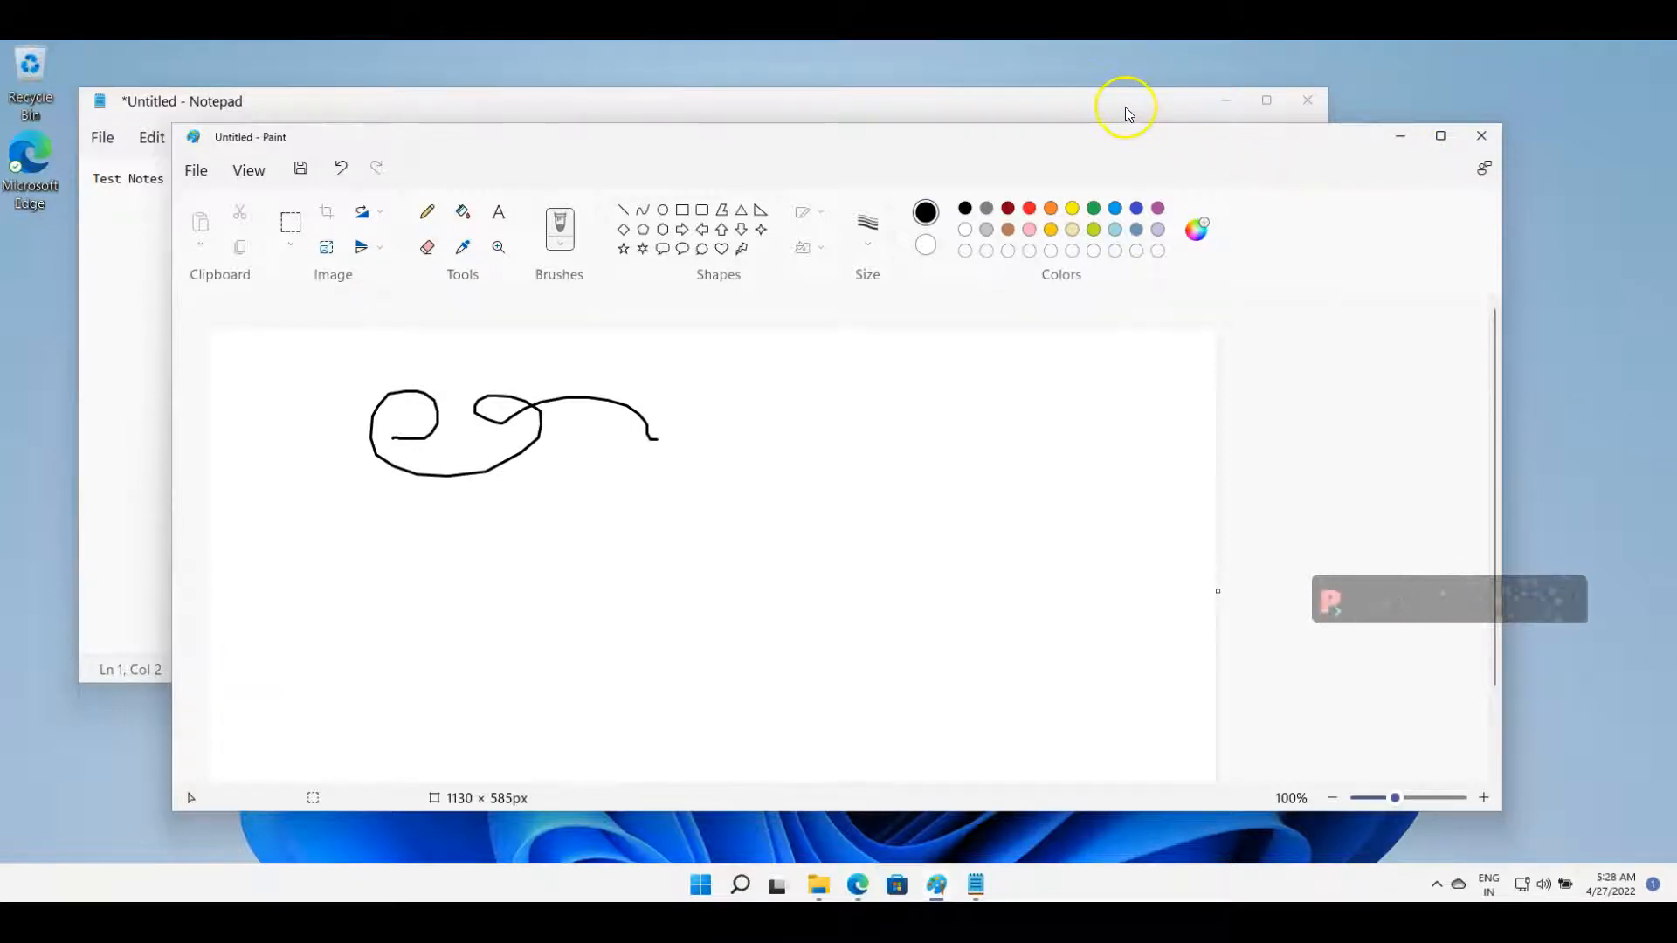
pyautogui.moveTo(295, 61)
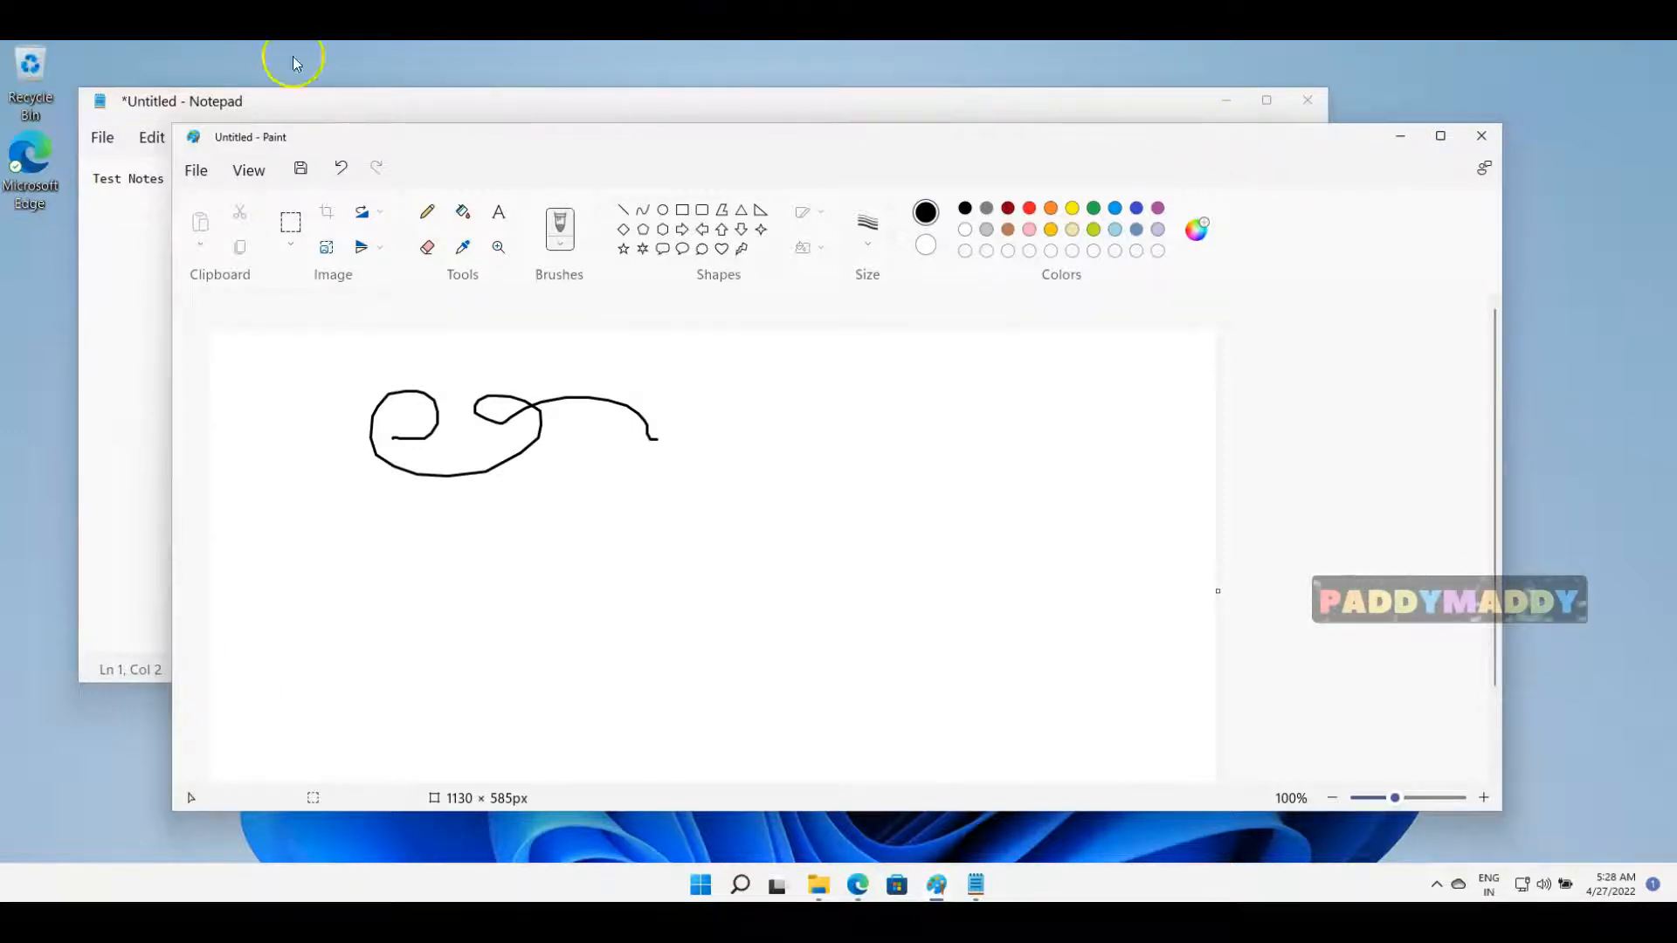
pyautogui.moveTo(303, 107)
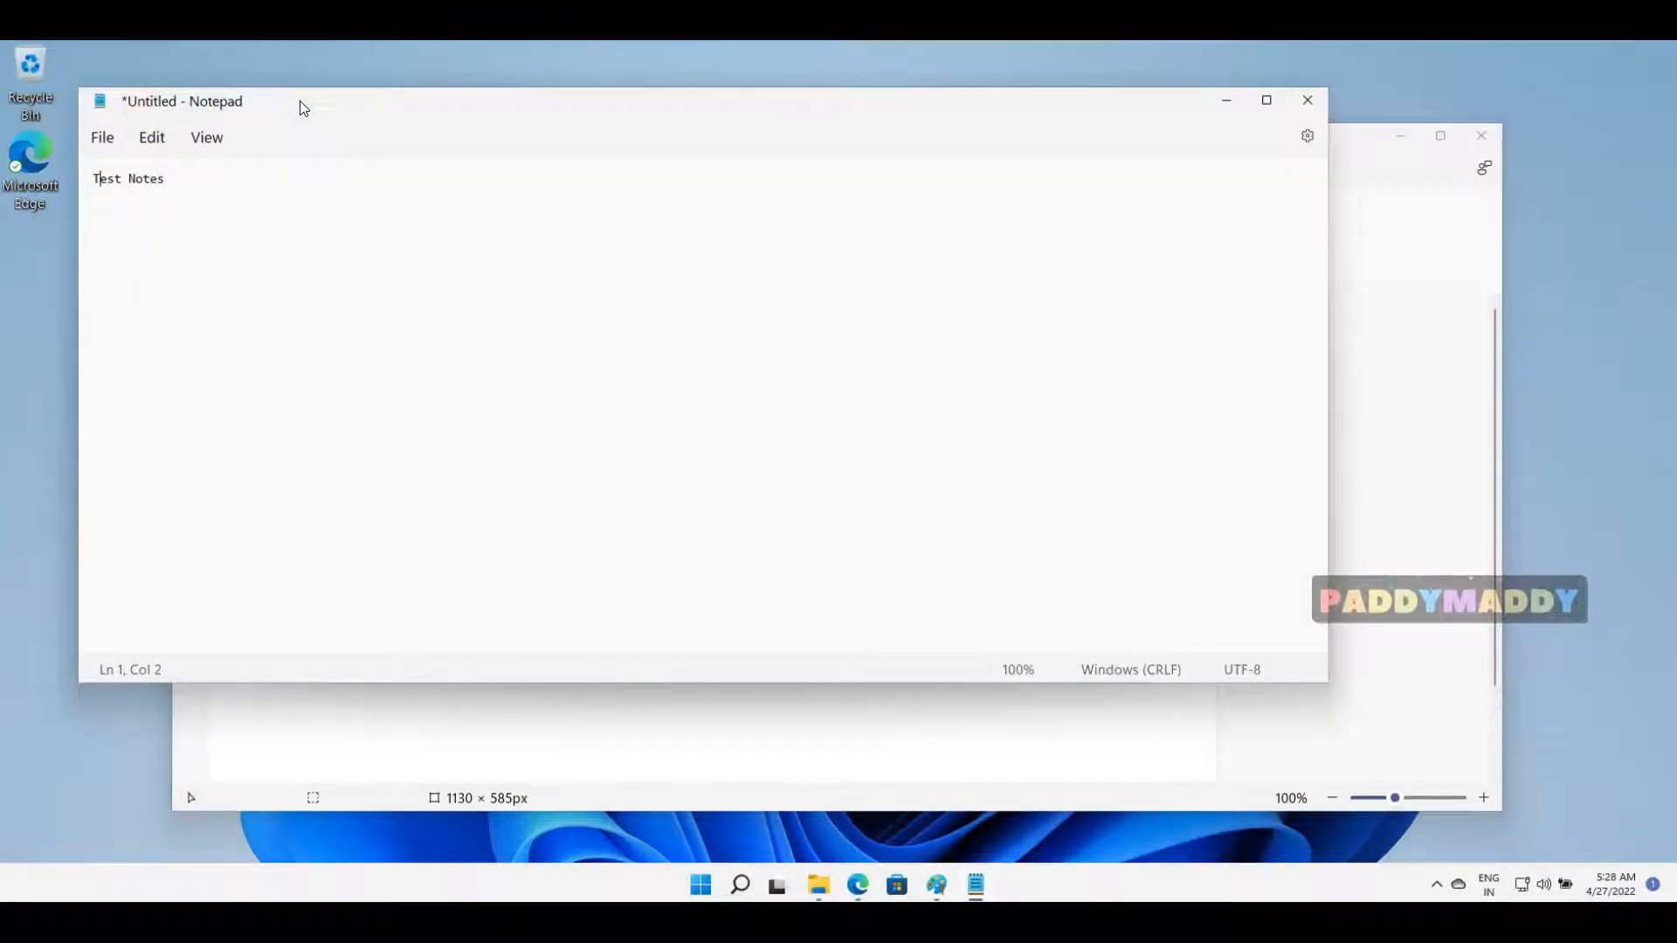
pyautogui.moveTo(975, 885)
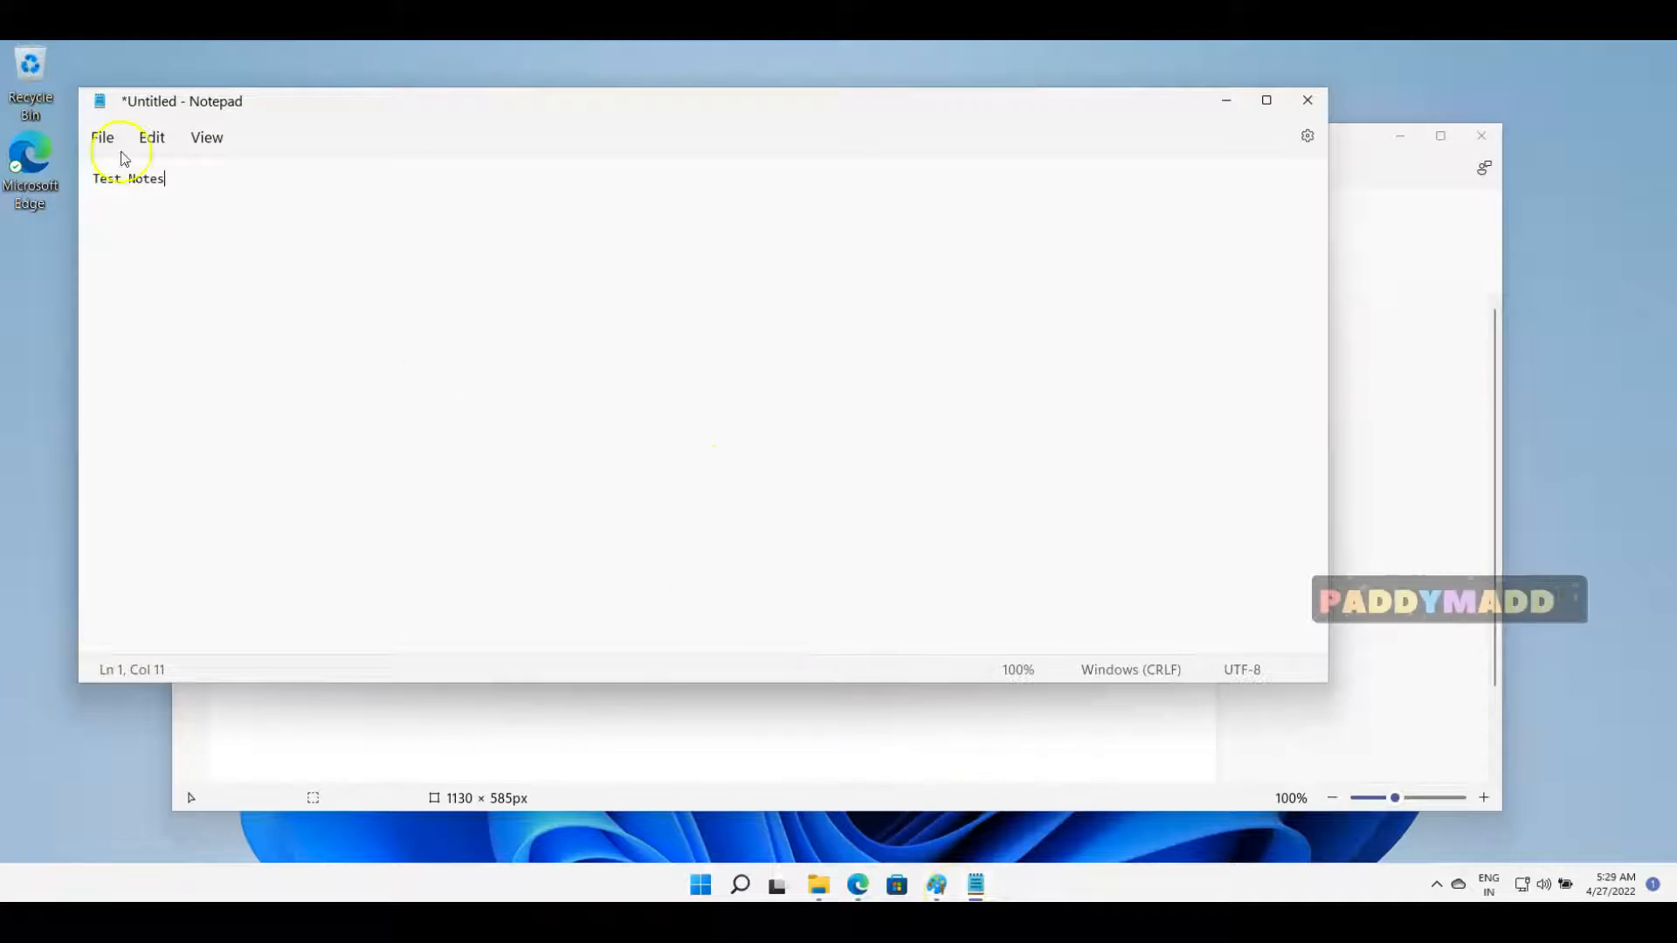
pyautogui.moveTo(937, 368)
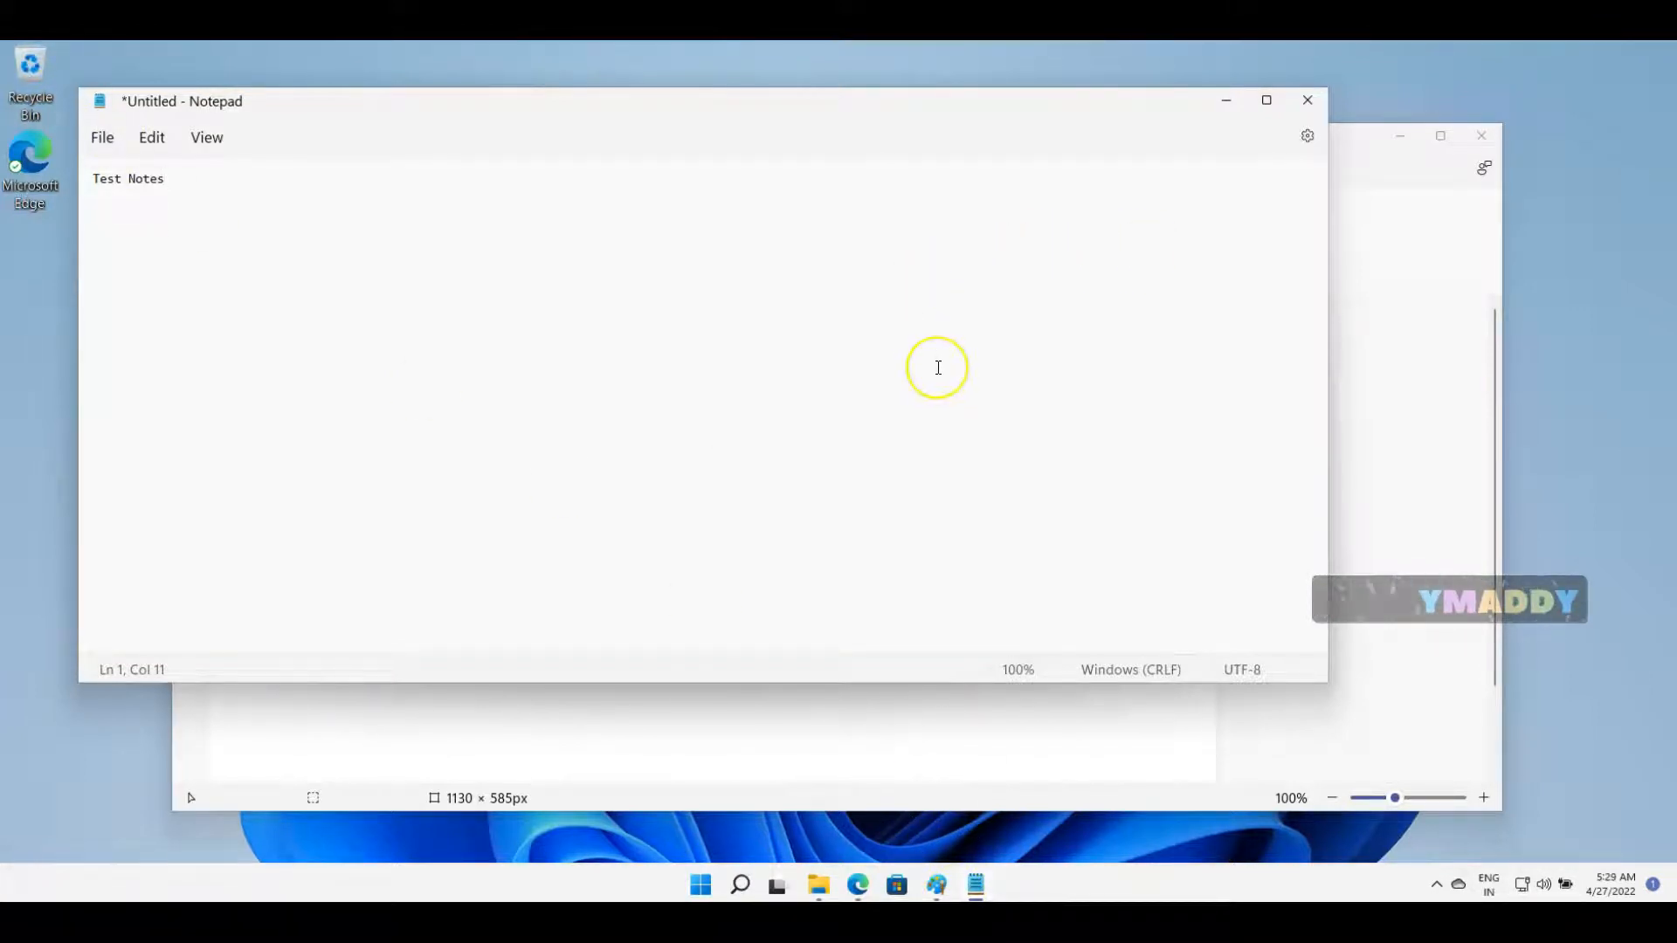
pyautogui.moveTo(763, 300)
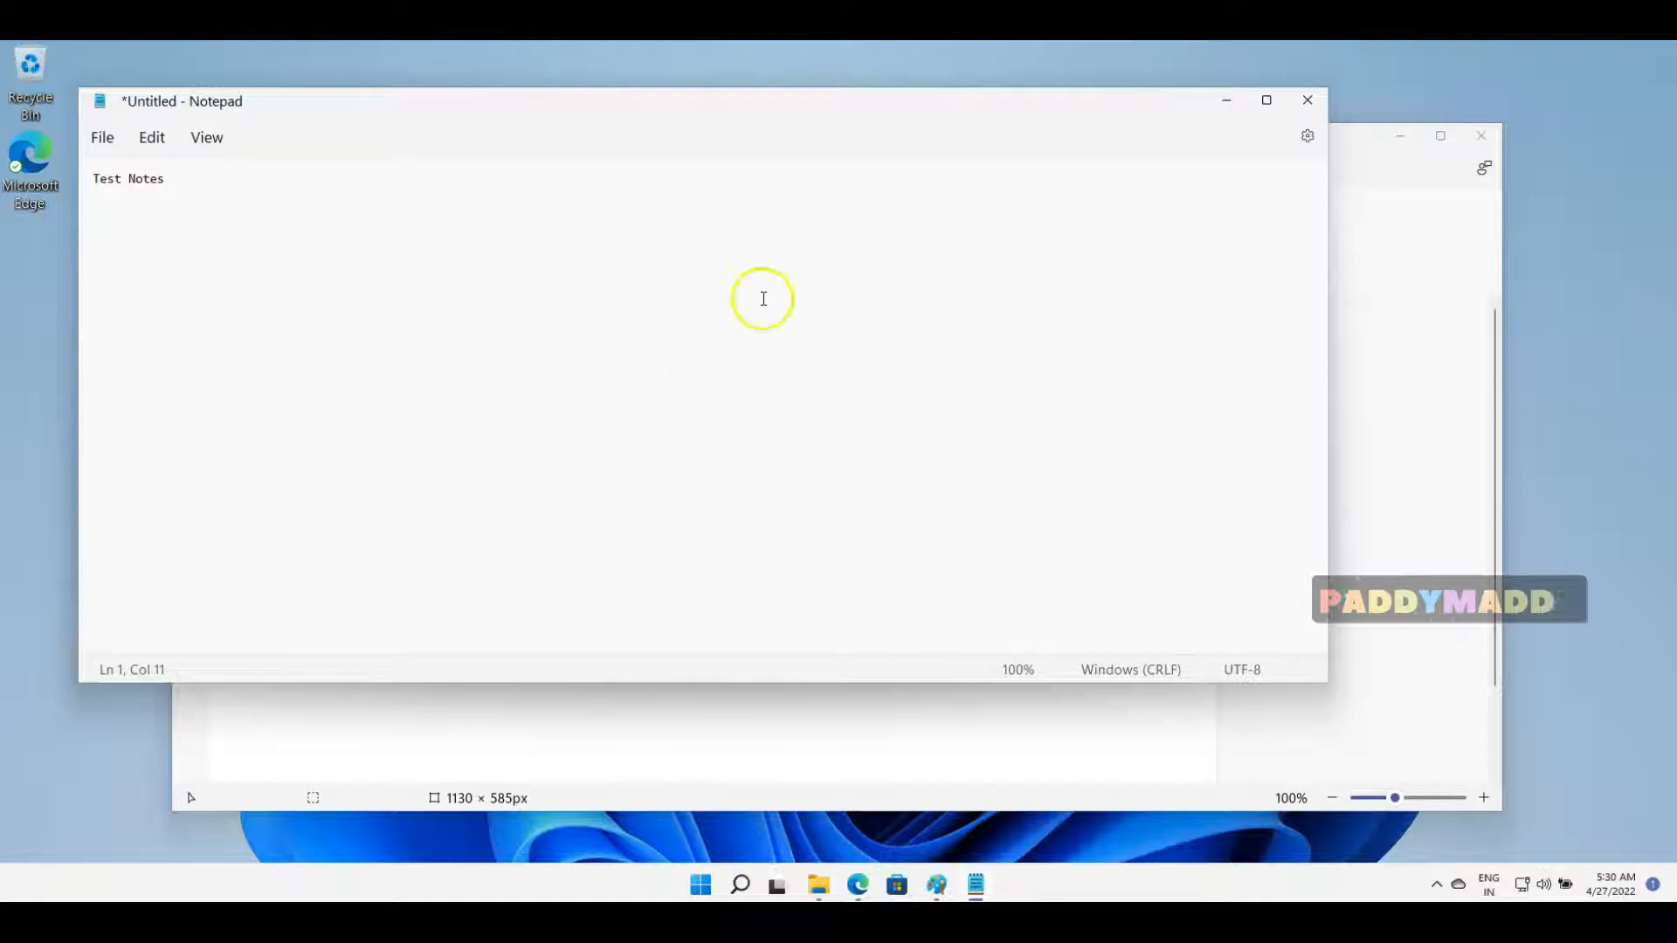
pyautogui.moveTo(712, 432)
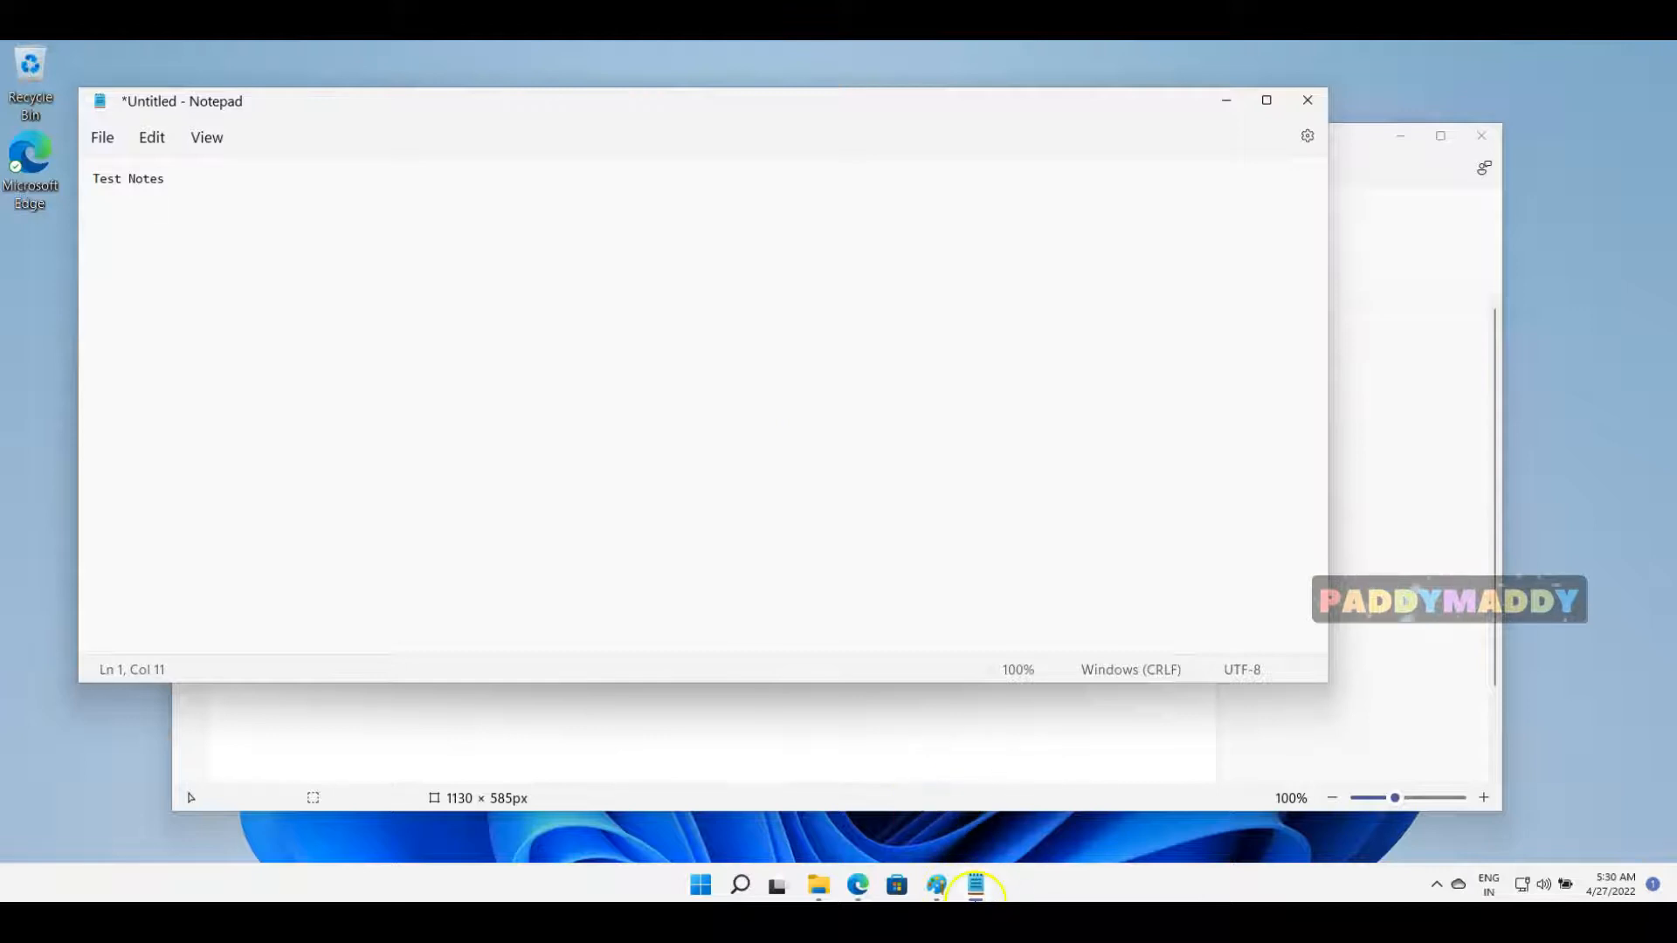
pyautogui.moveTo(975, 885)
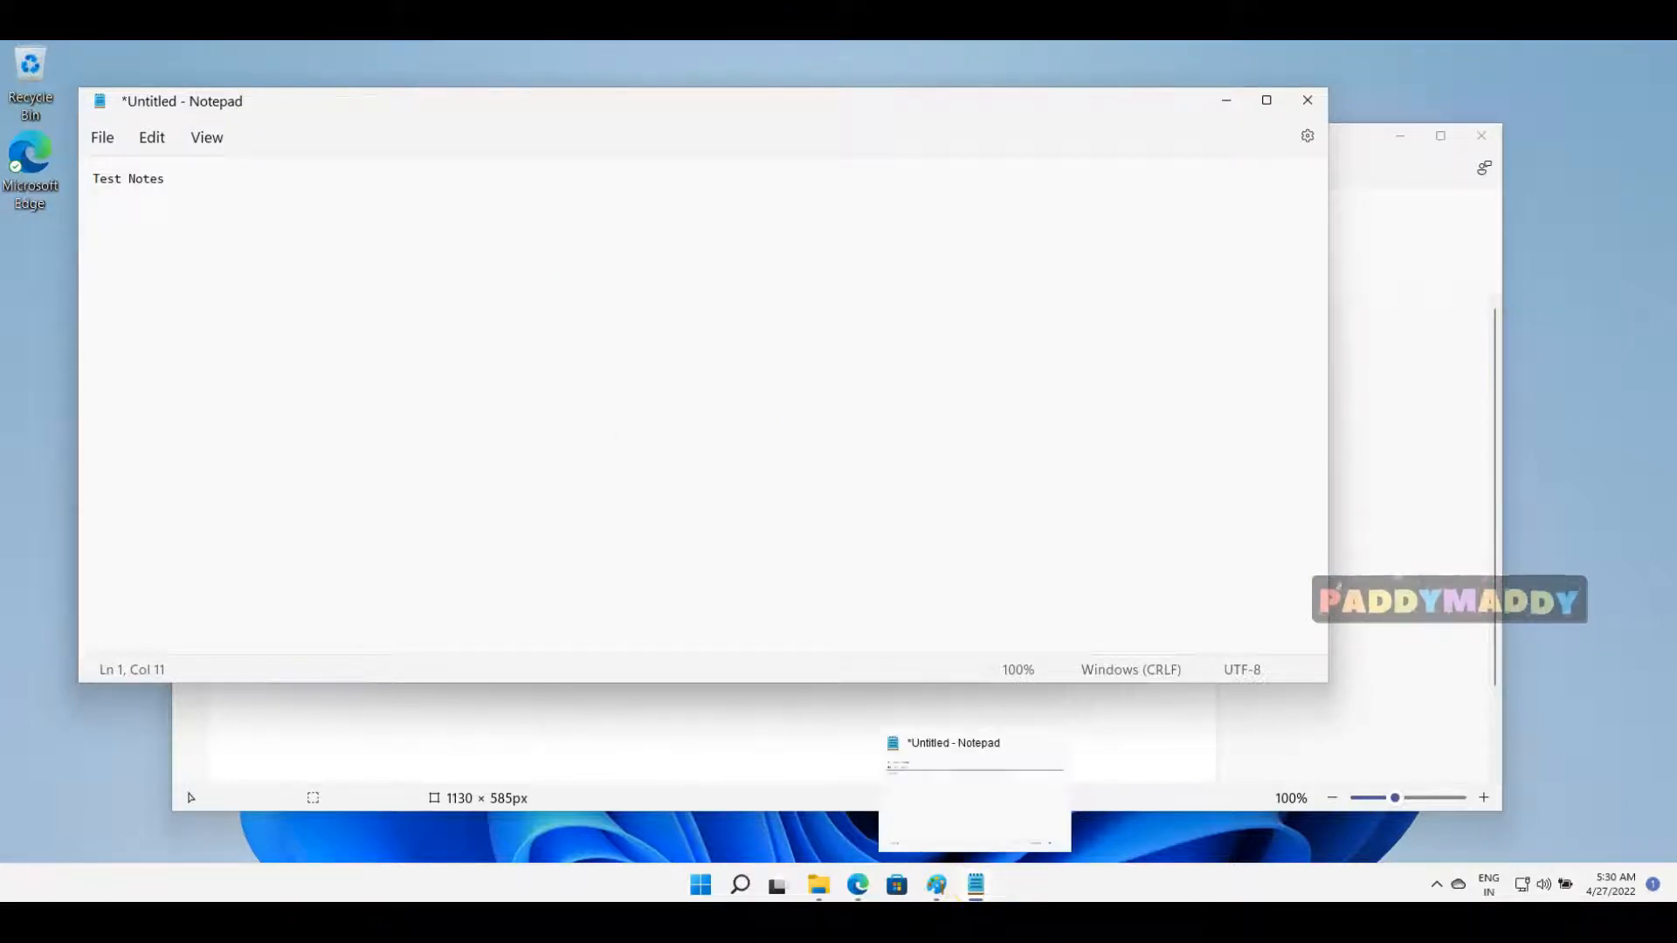
pyautogui.moveTo(857, 885)
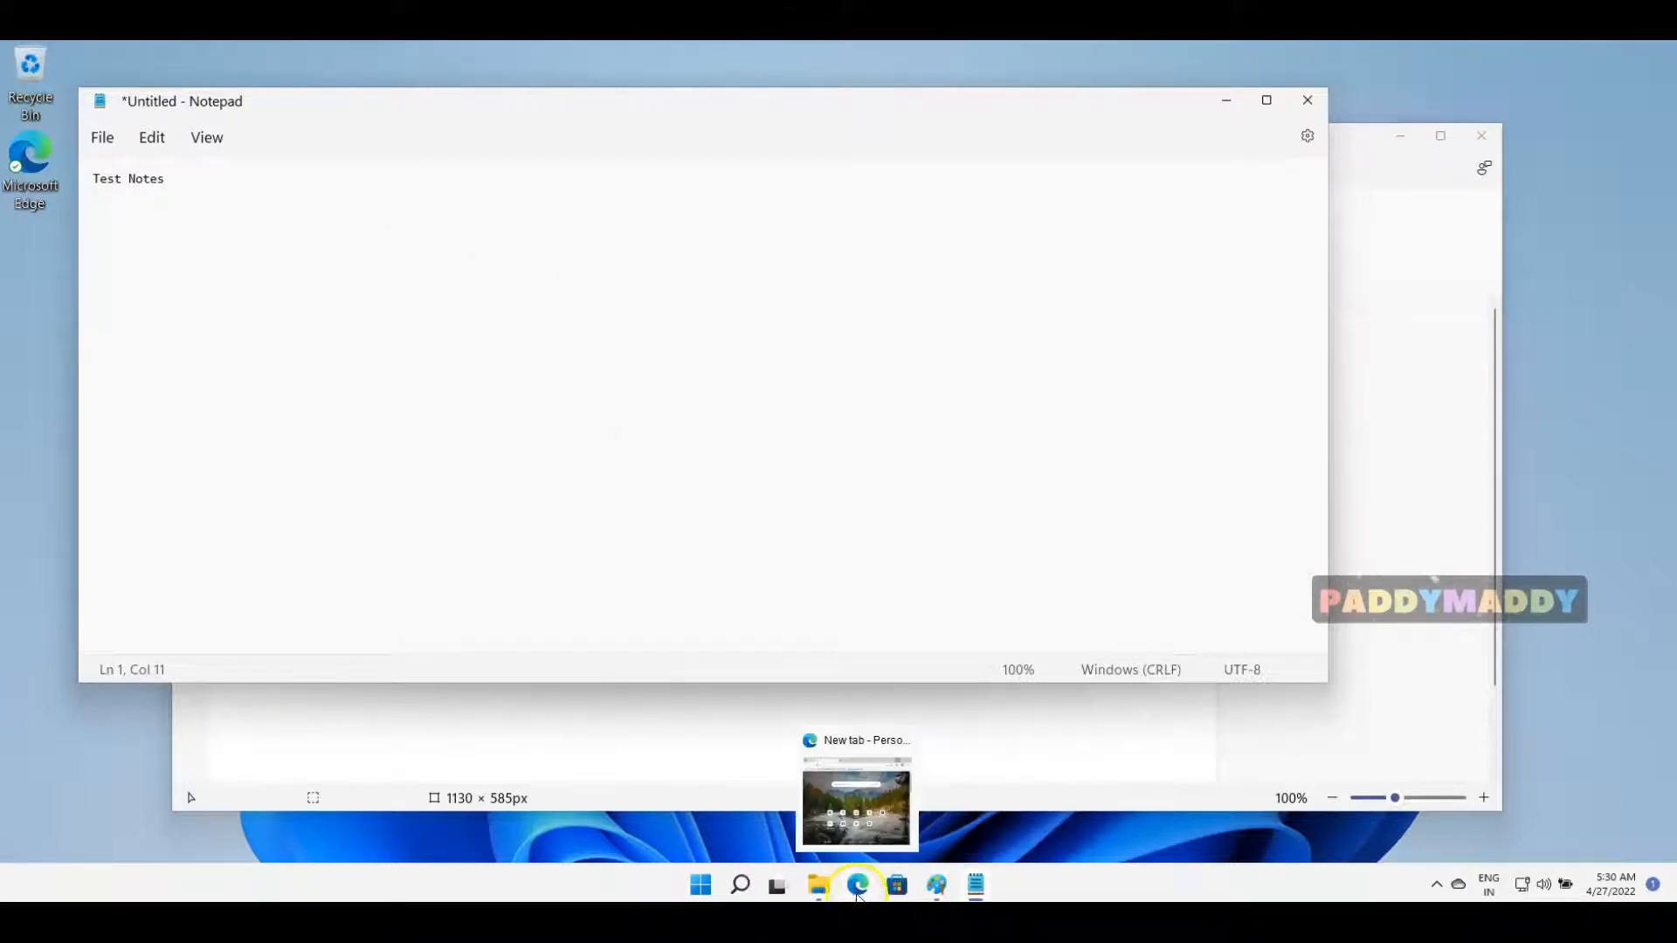
# Step: Bring Edge to the front and show its Settings and more menu
pyautogui.click(856, 885)
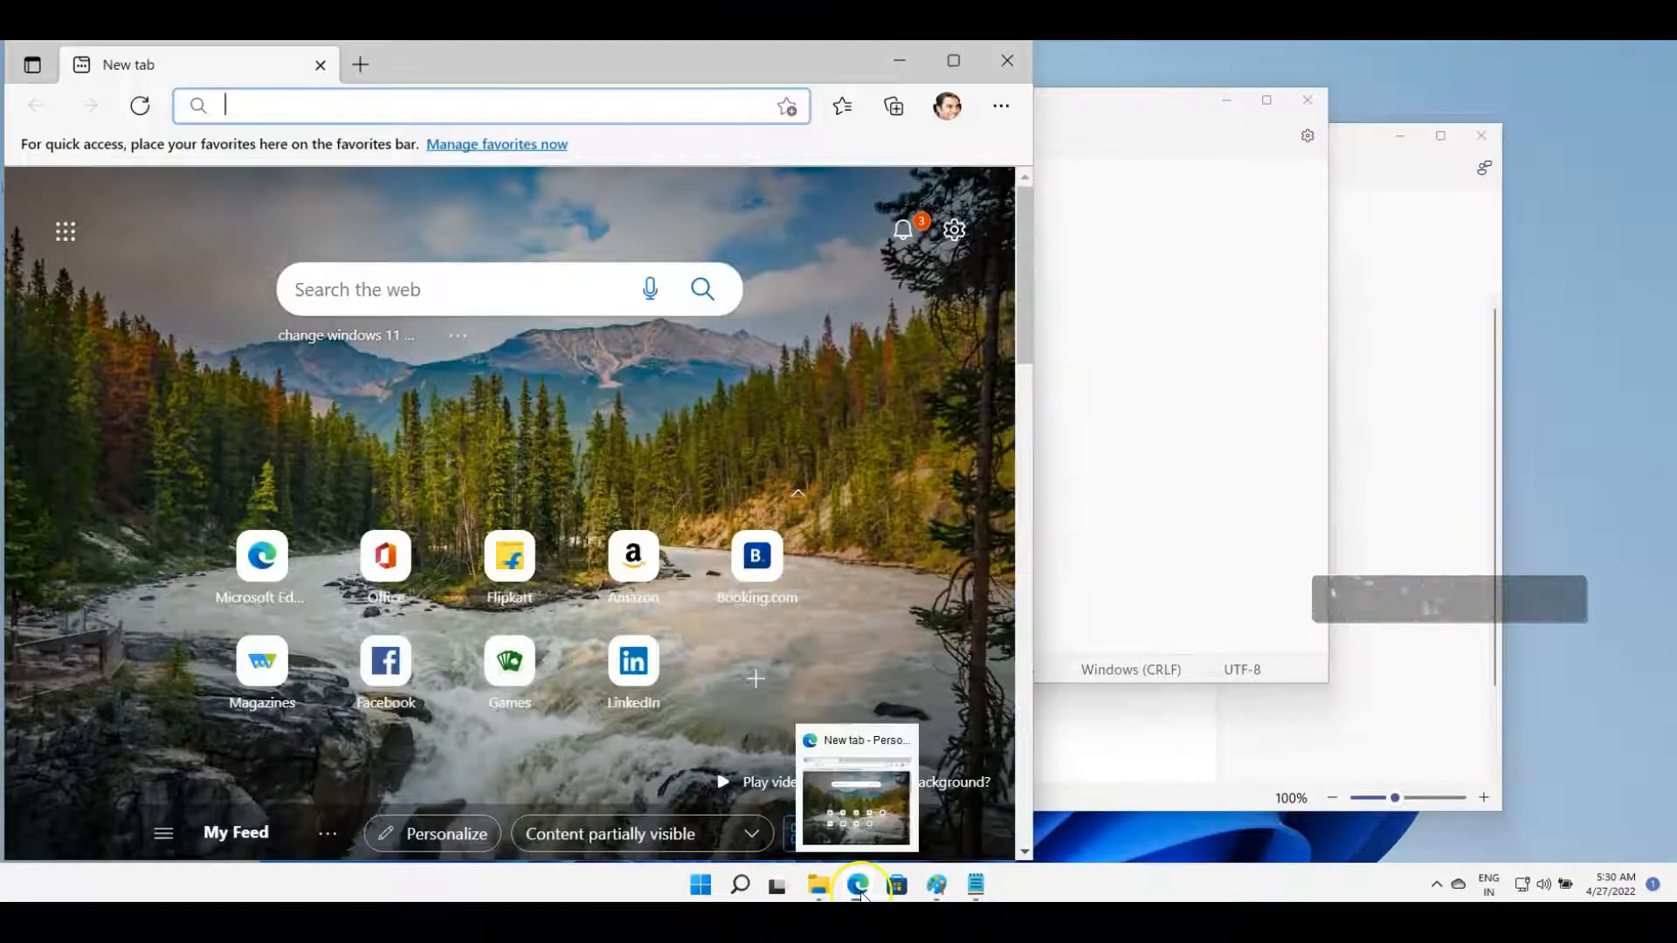
pyautogui.click(999, 106)
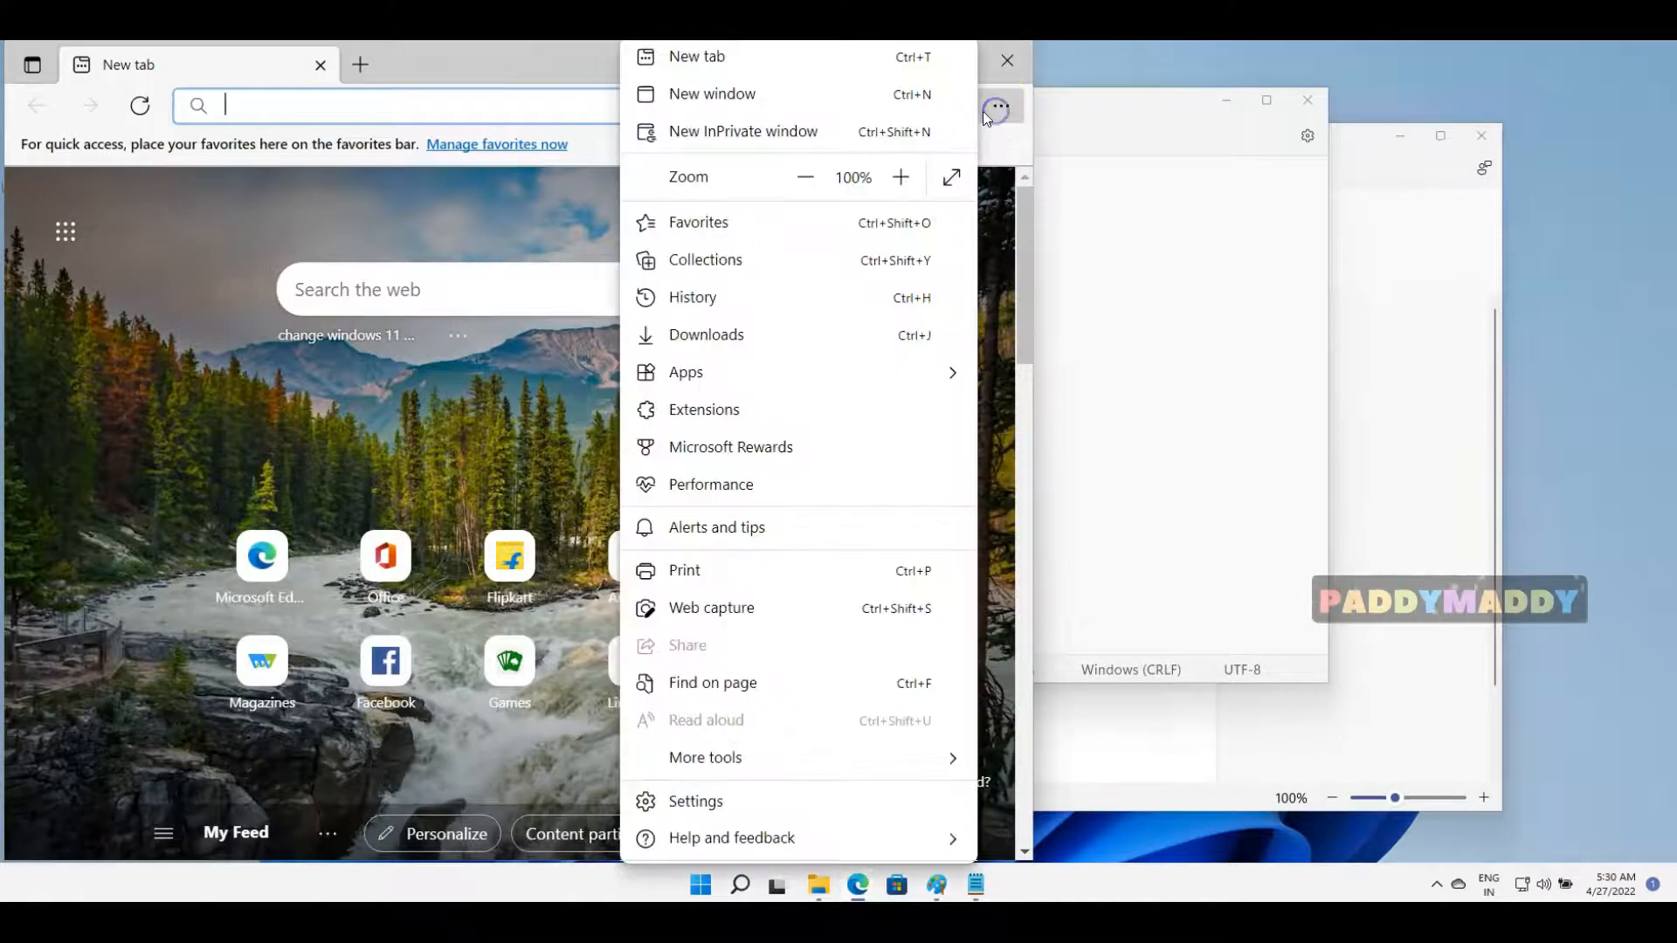
pyautogui.moveTo(791, 110)
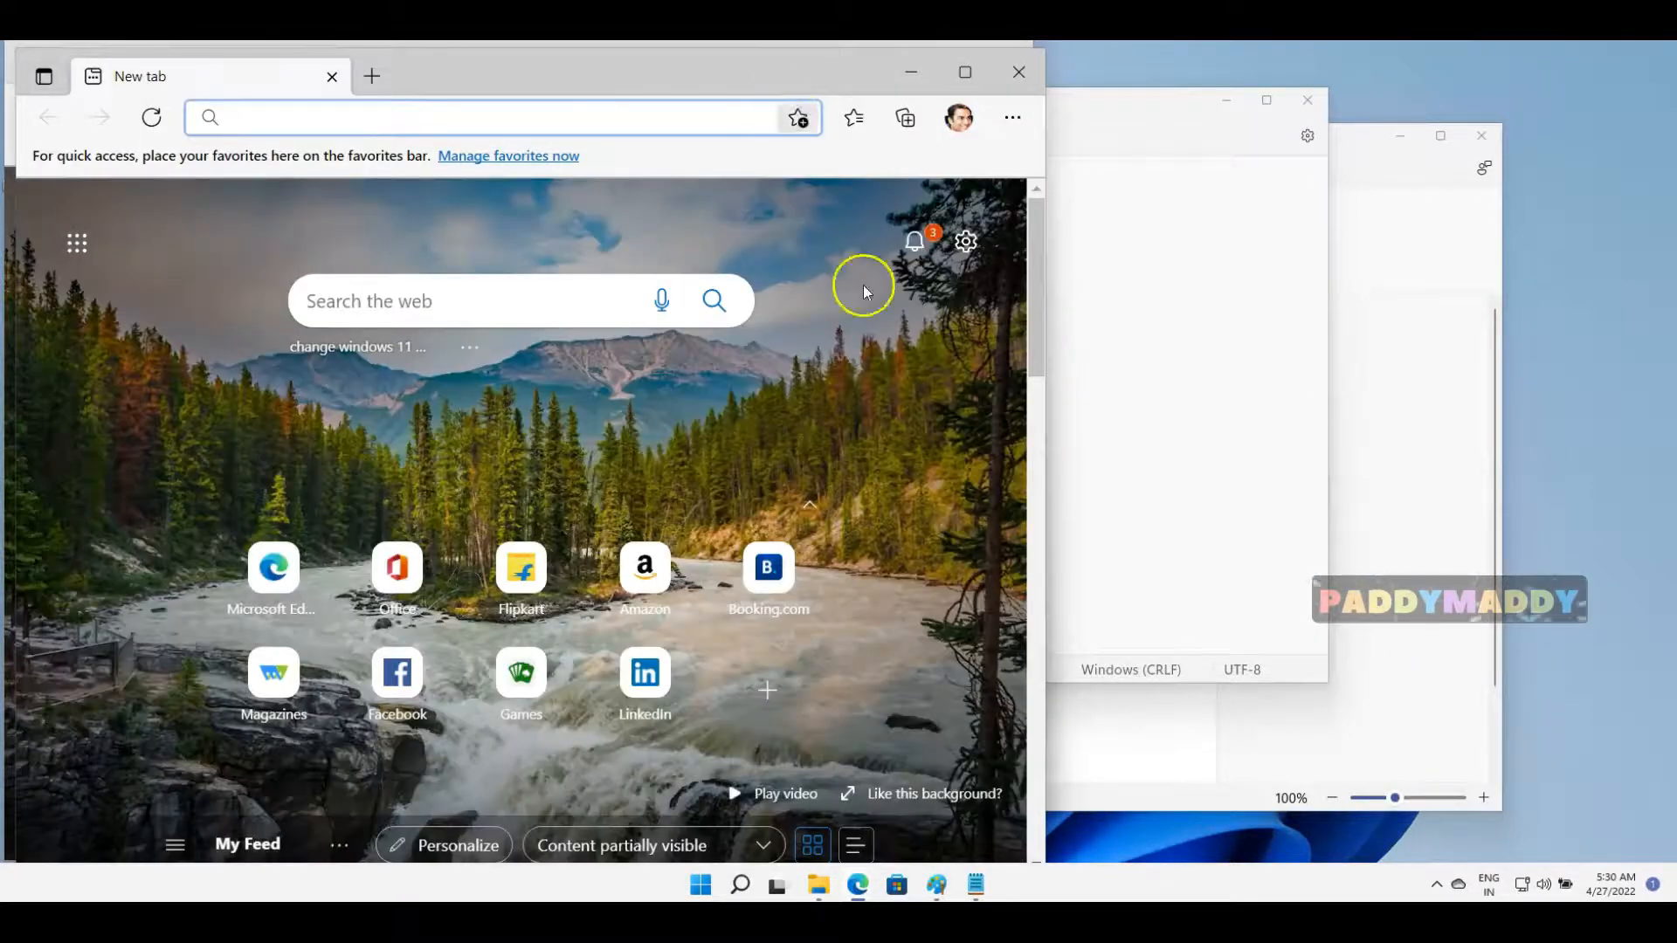
pyautogui.moveTo(859, 886)
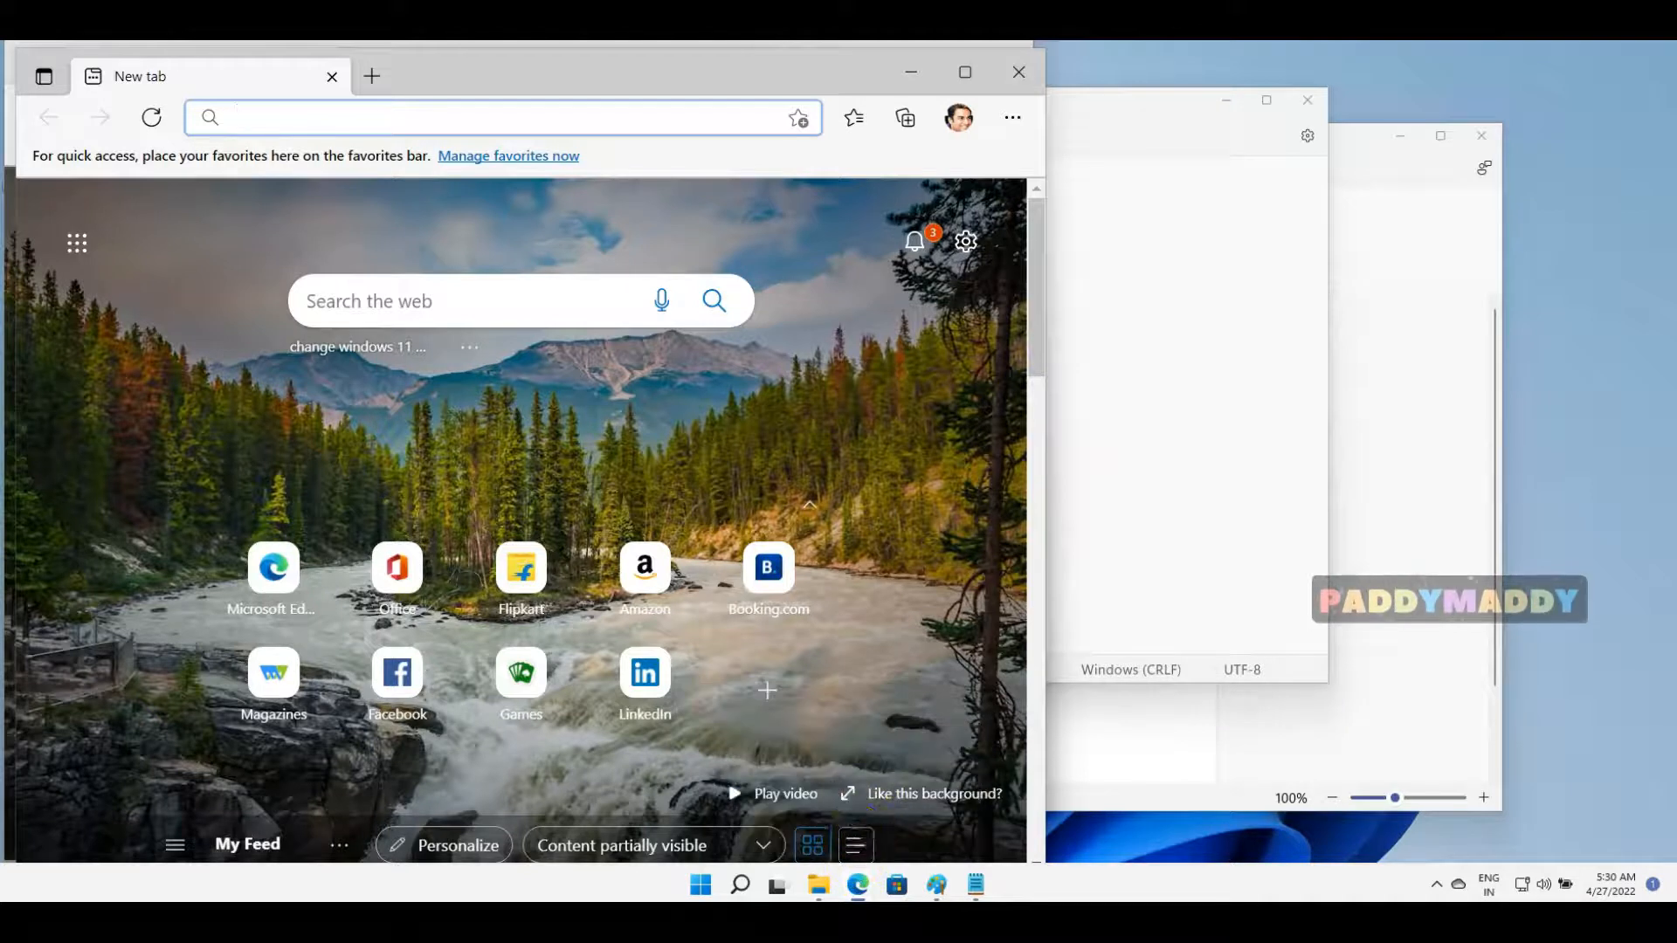
pyautogui.moveTo(858, 885)
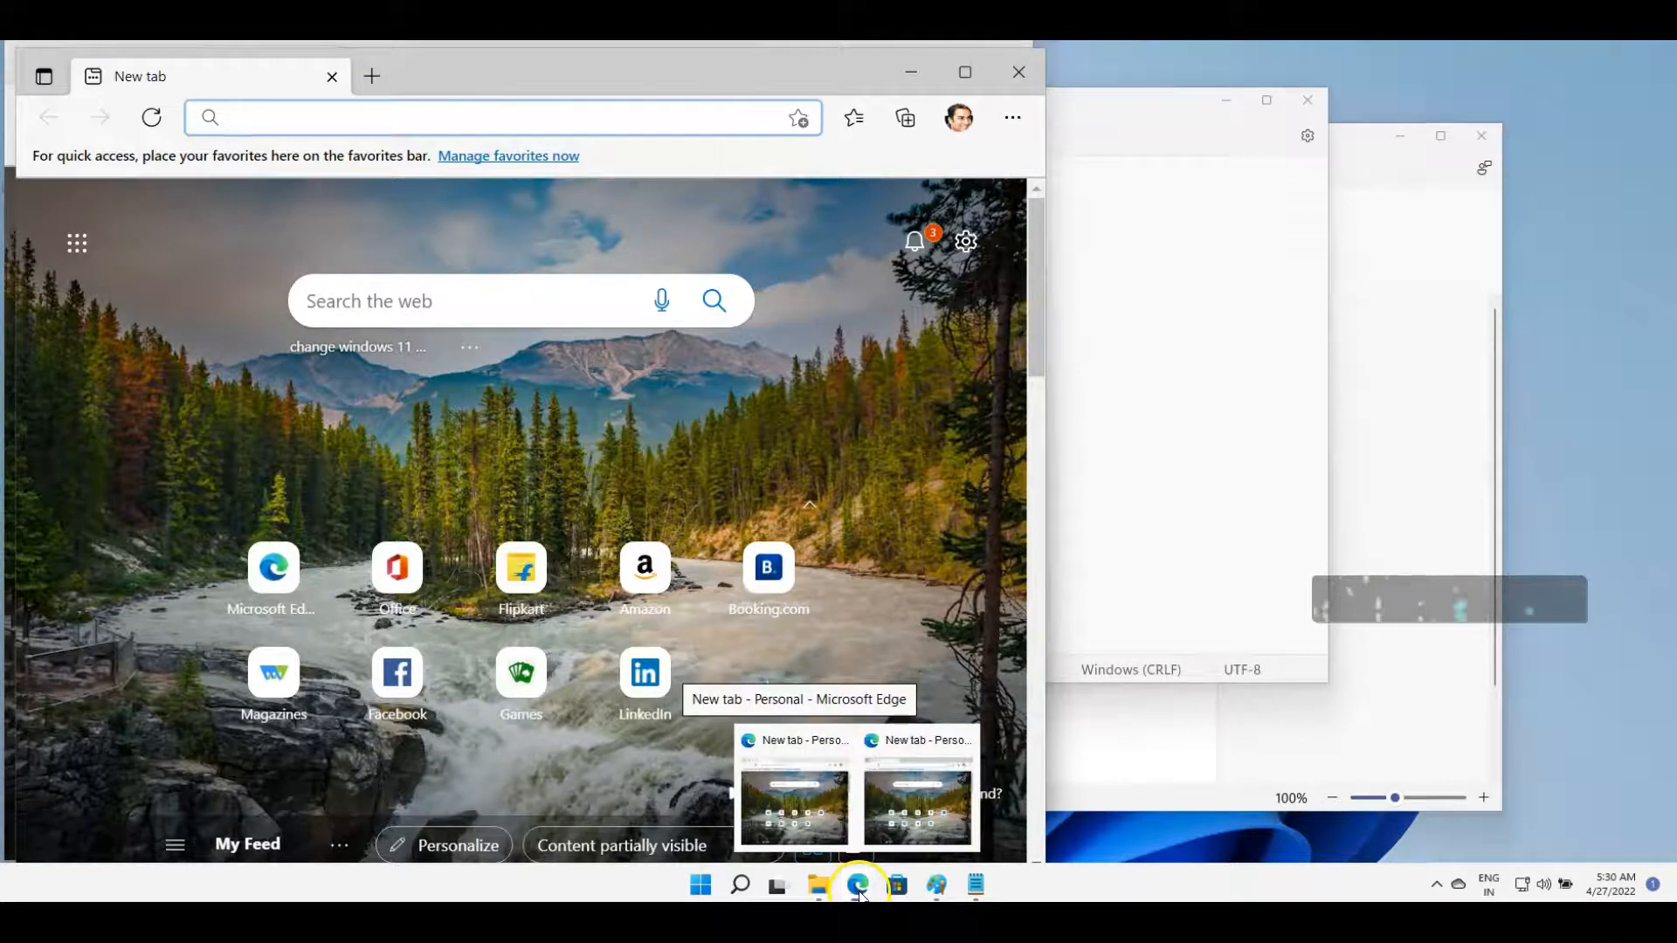
pyautogui.moveTo(931, 807)
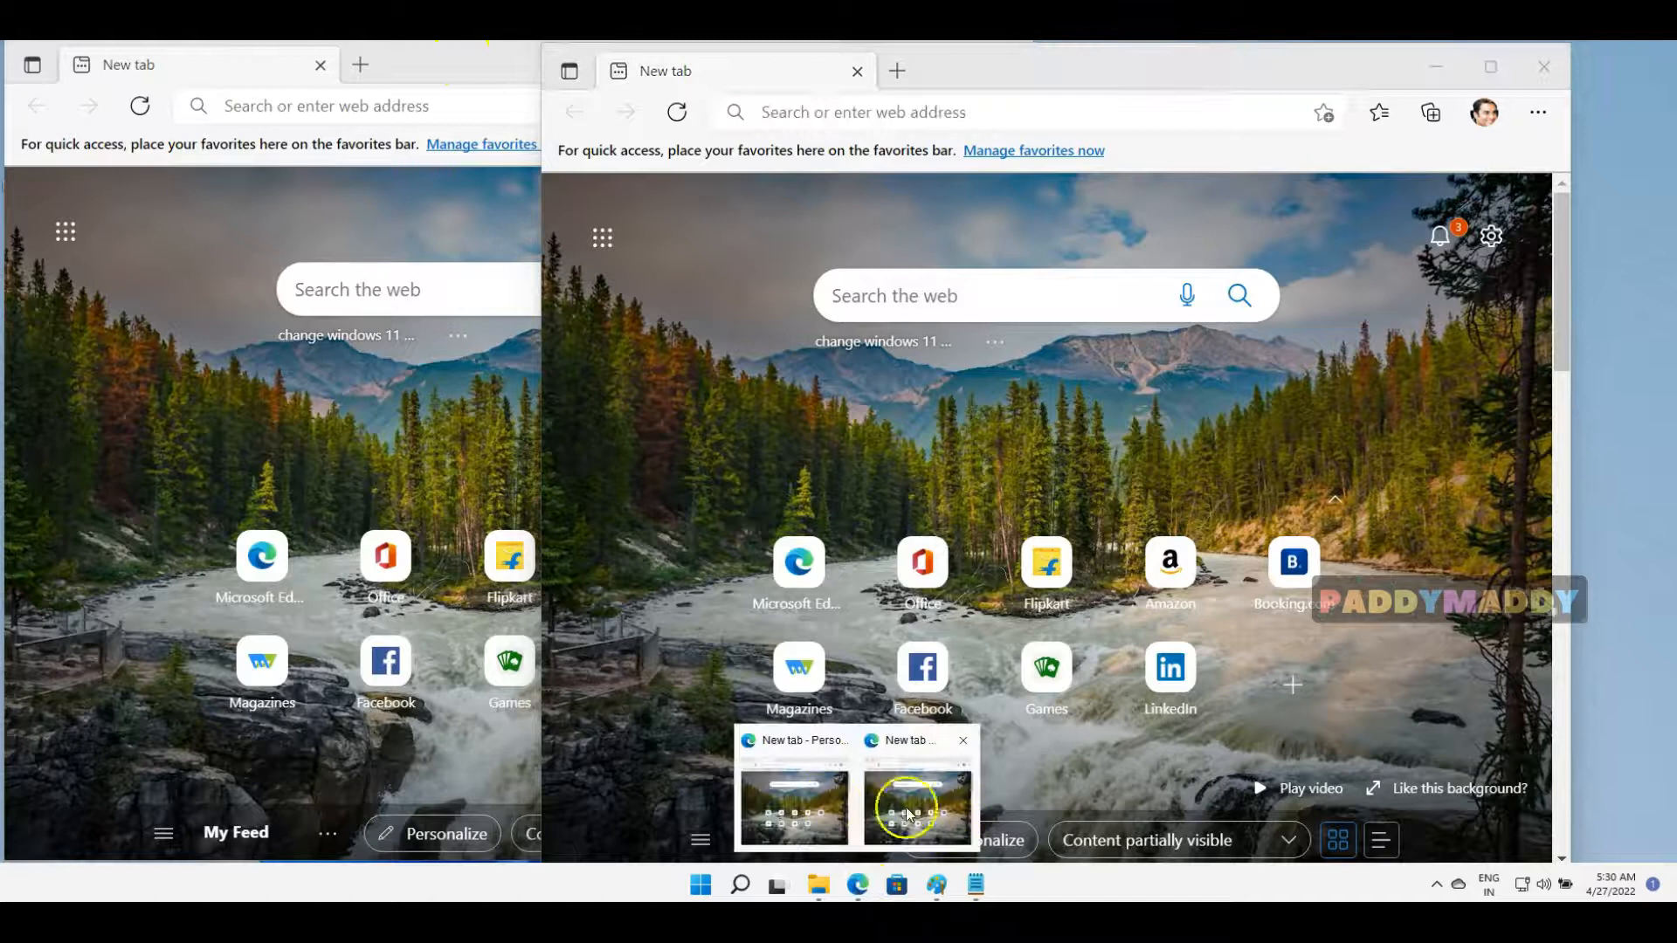
# Step: Show Booking.com in the second Edge window and the Magzter Magazines site in the first
pyautogui.click(320, 64)
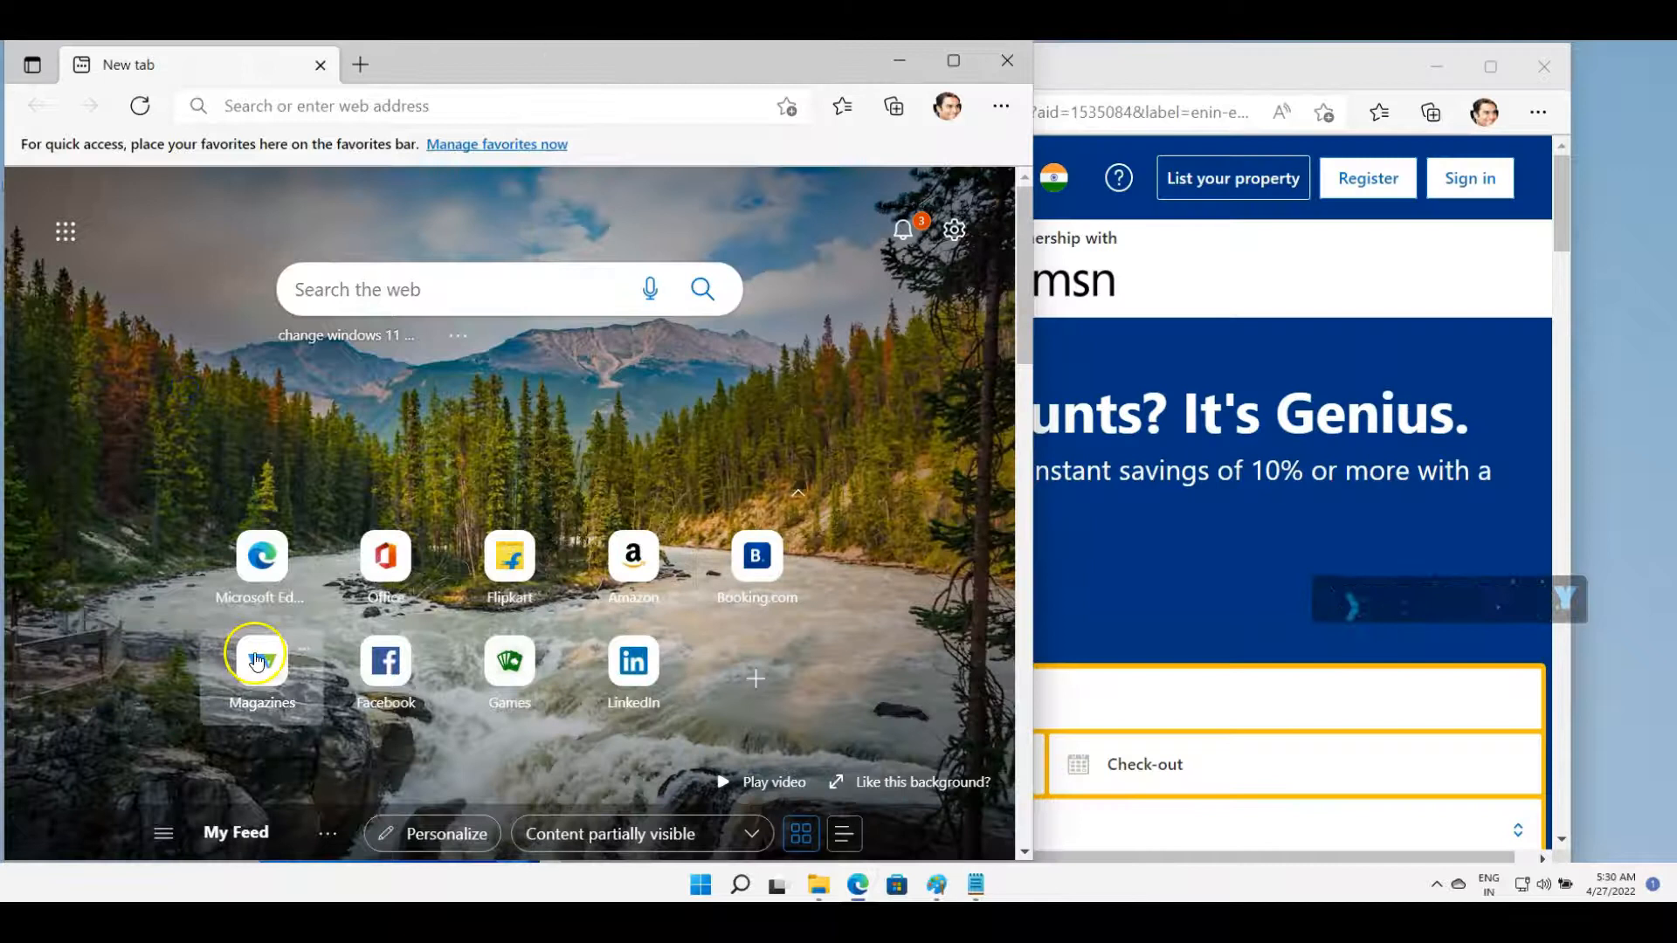
pyautogui.click(260, 663)
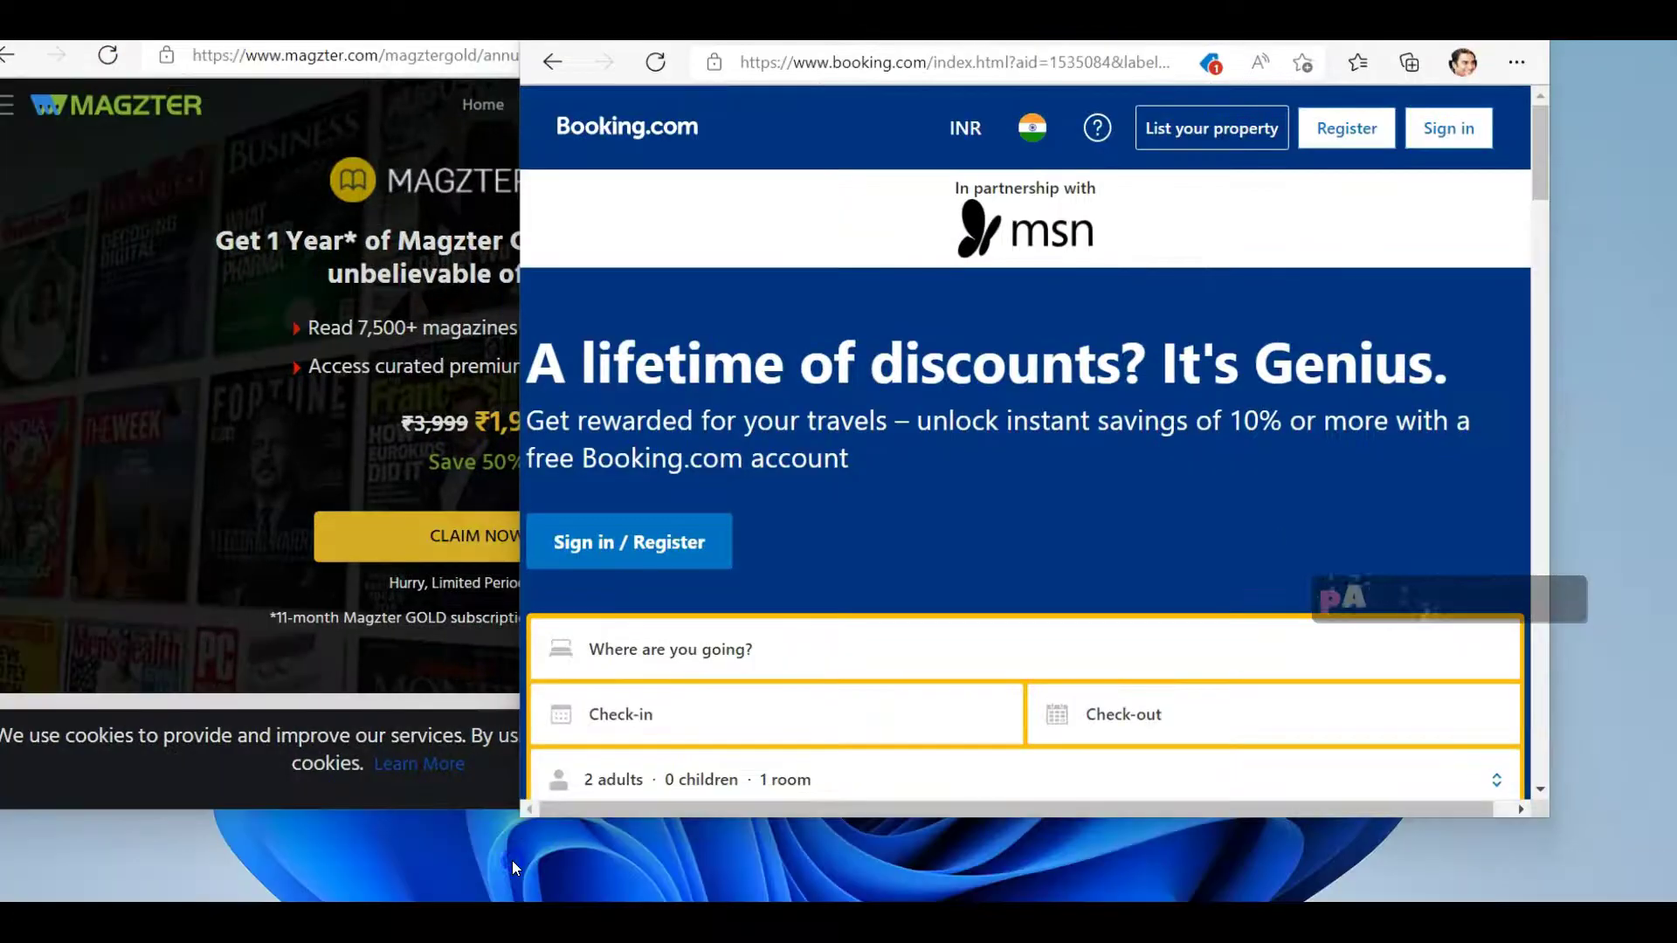
# Step: Use Alt+Tab to bring the unsaved Notepad window ahead of both Edge windows
pyautogui.press('Alt+Tab')
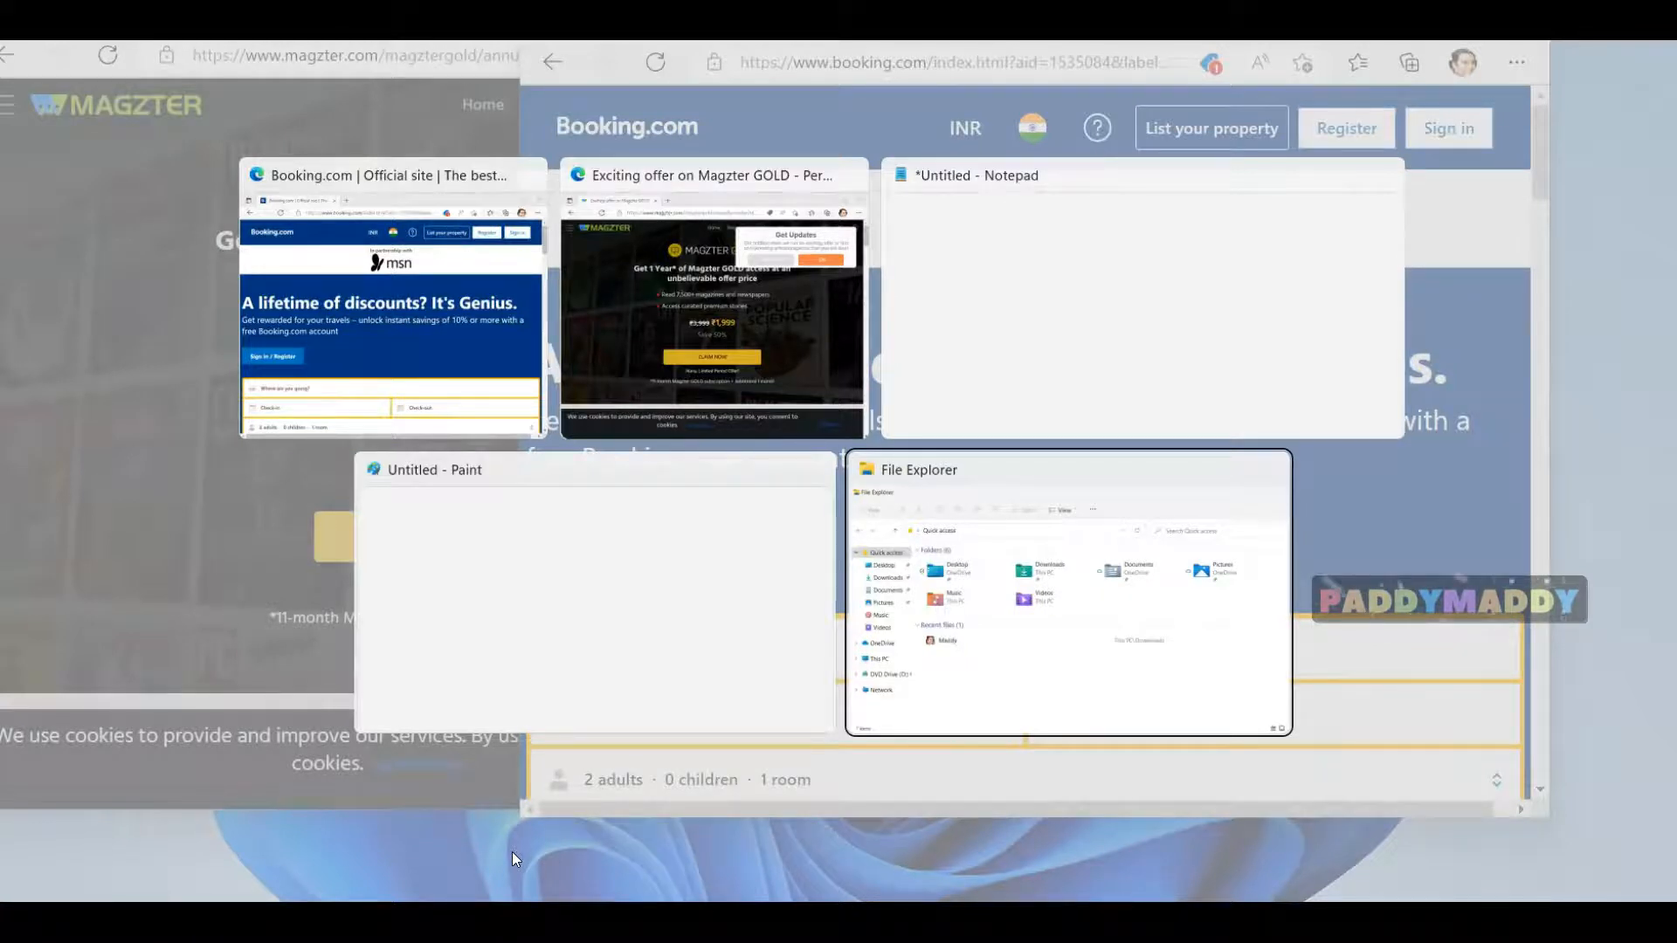
pyautogui.moveTo(1139, 300)
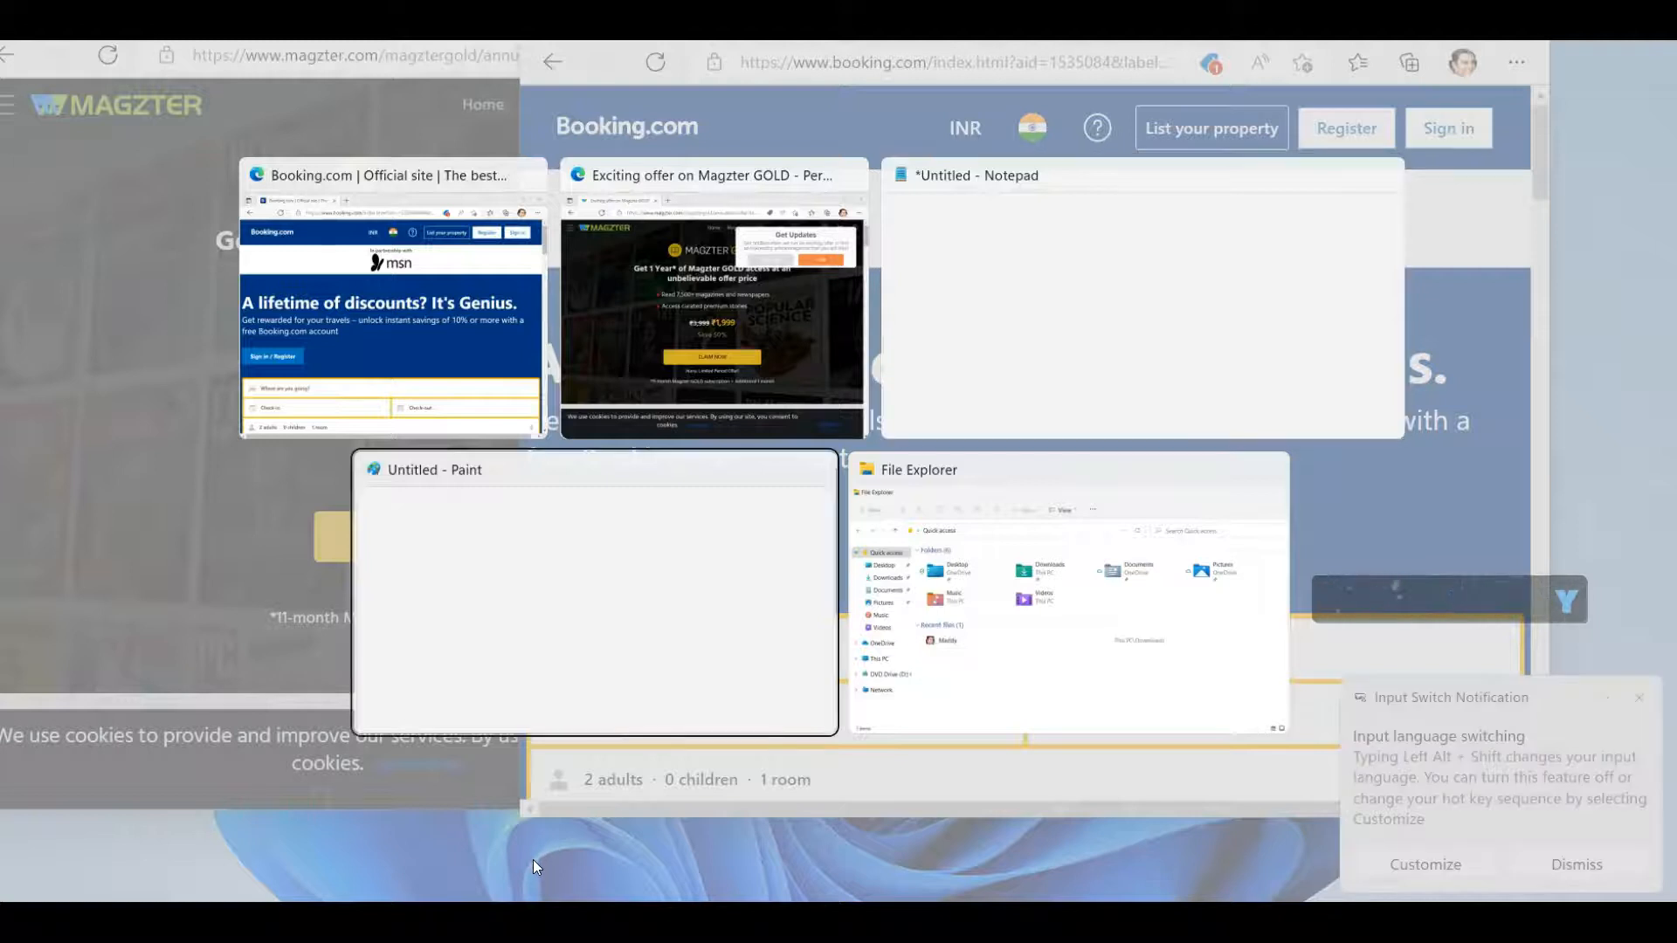
pyautogui.click(390, 303)
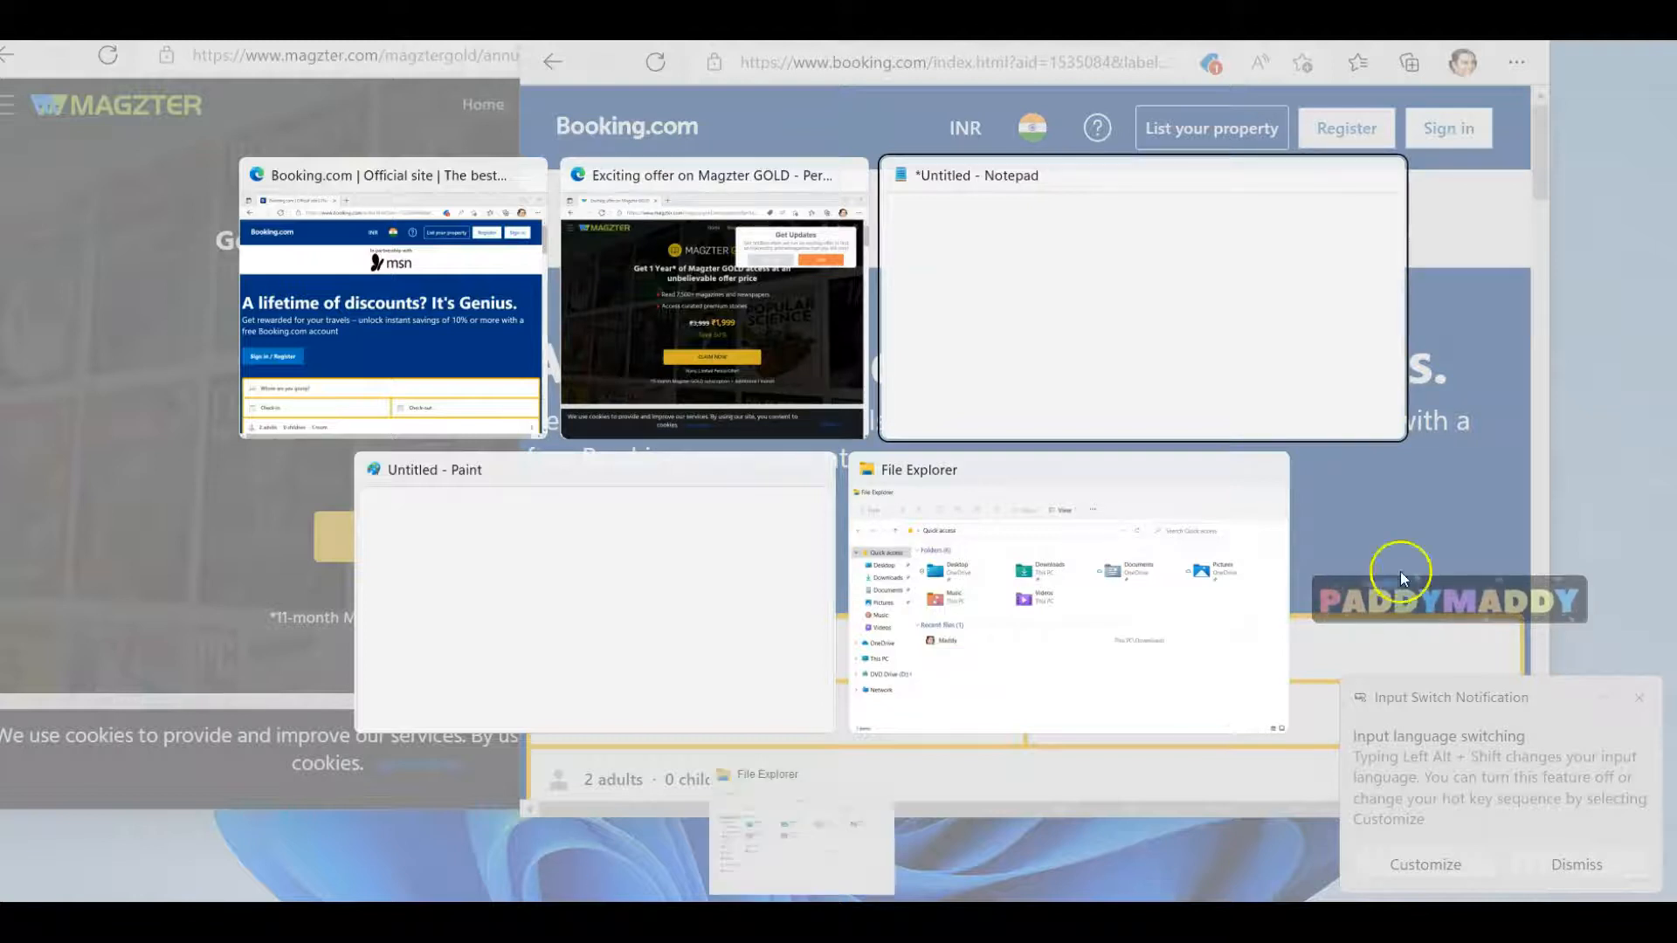
pyautogui.moveTo(1267, 433)
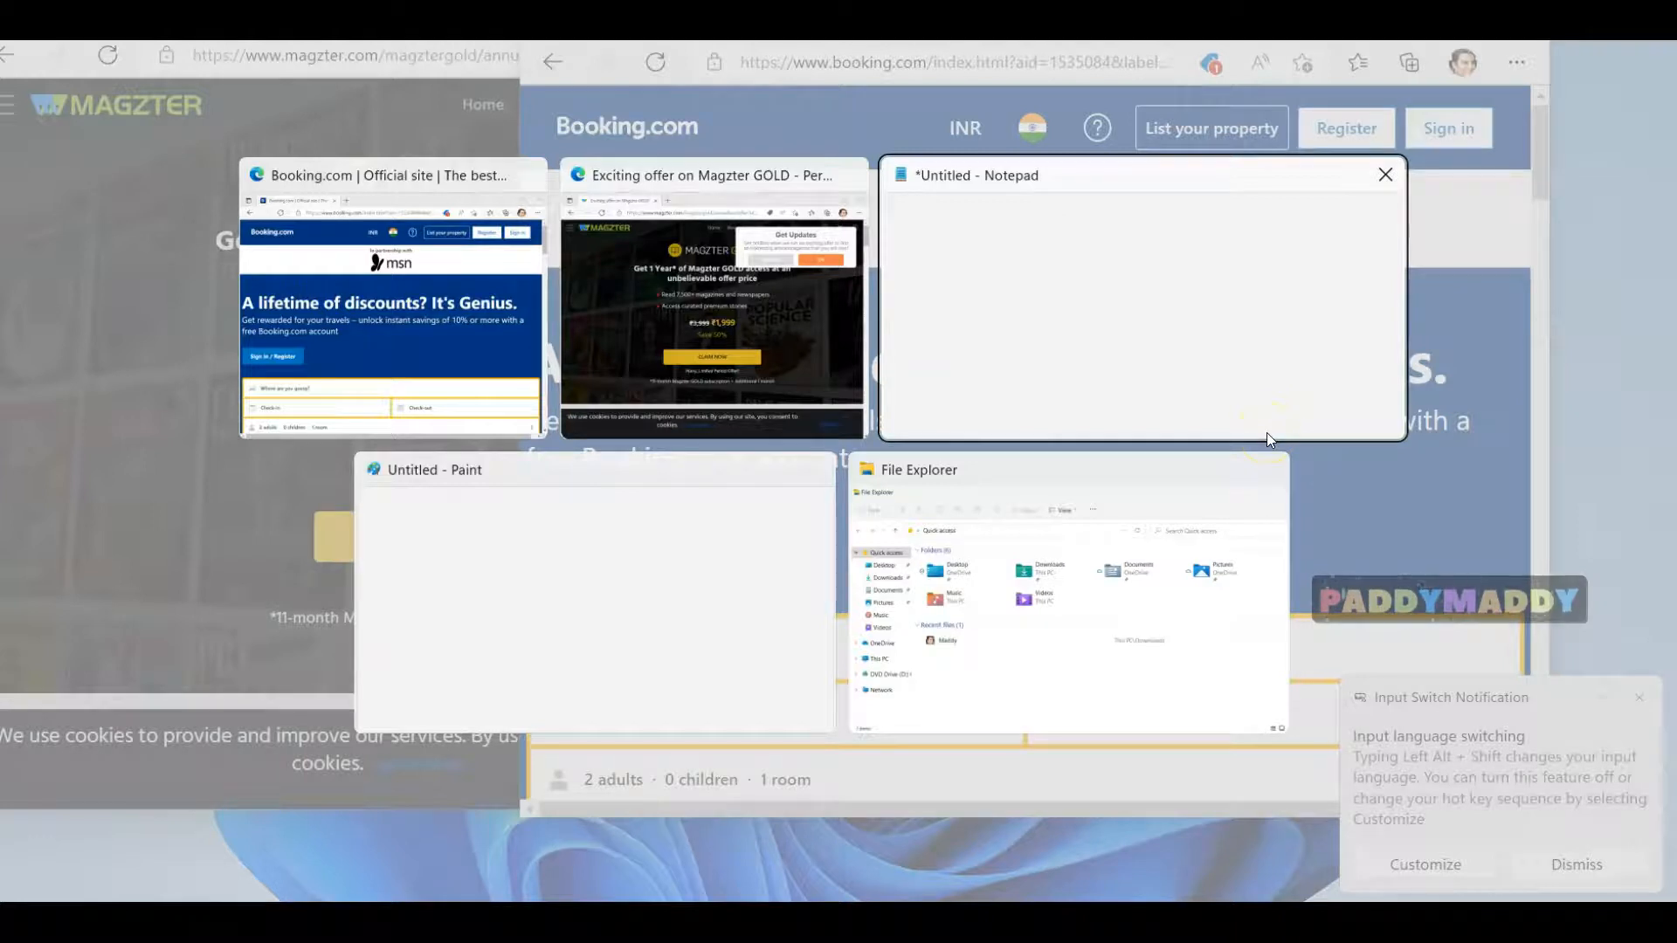
pyautogui.click(1142, 310)
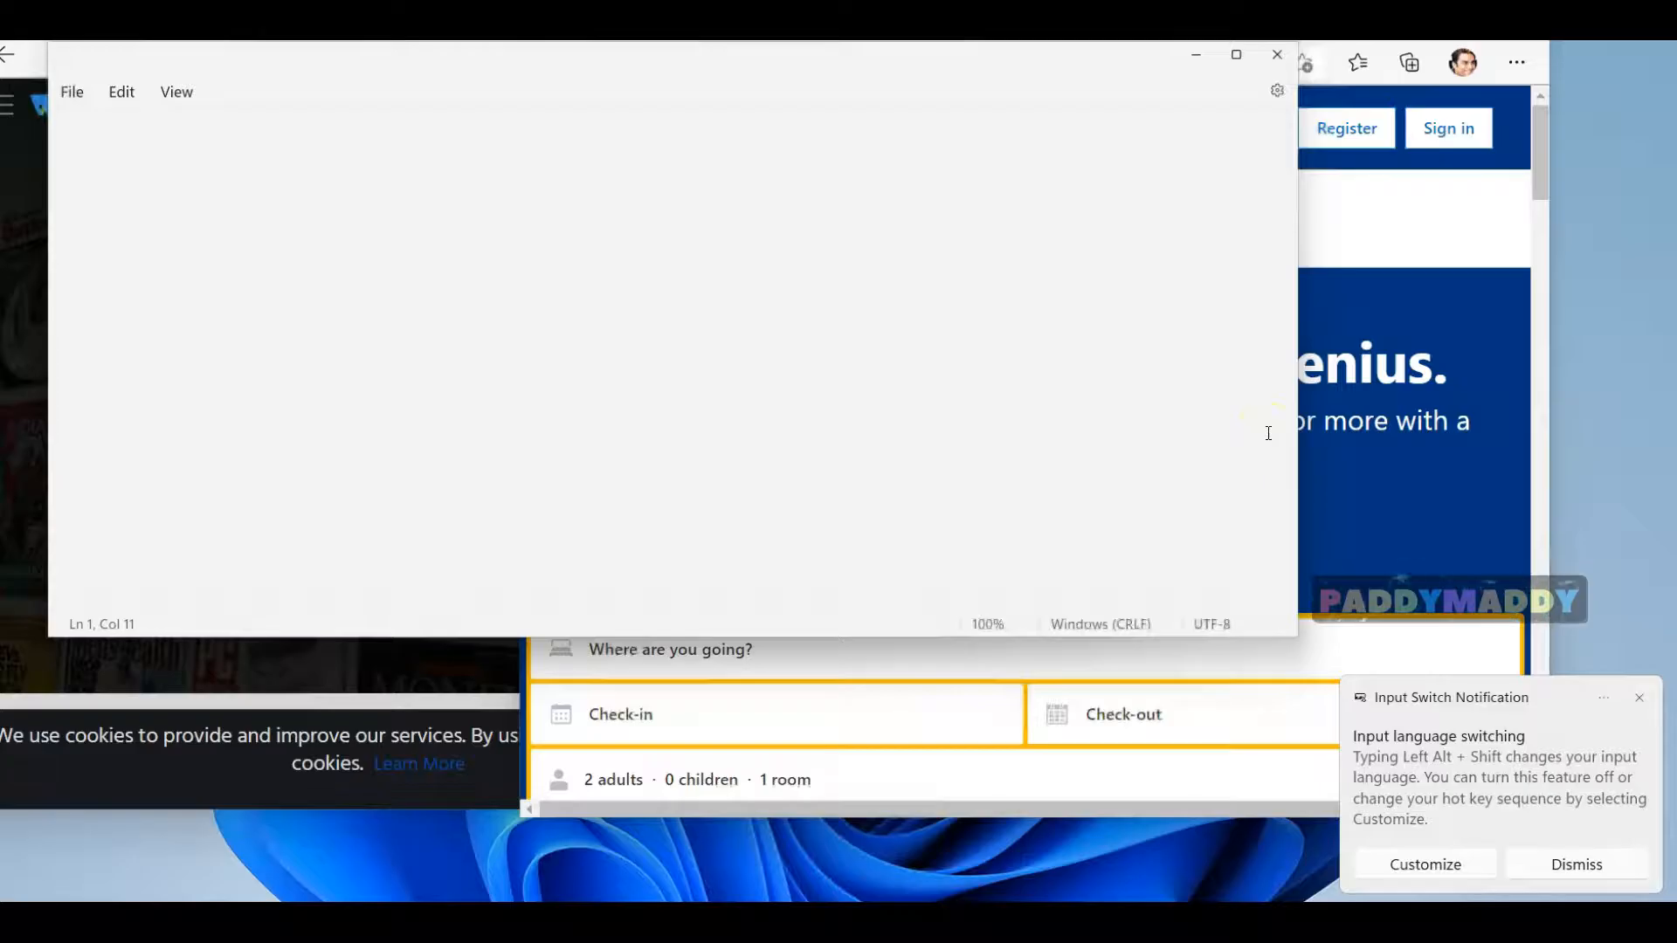
# Step: Enter the line 'Test Notes' in the Notepad window
pyautogui.write('Test Notes')
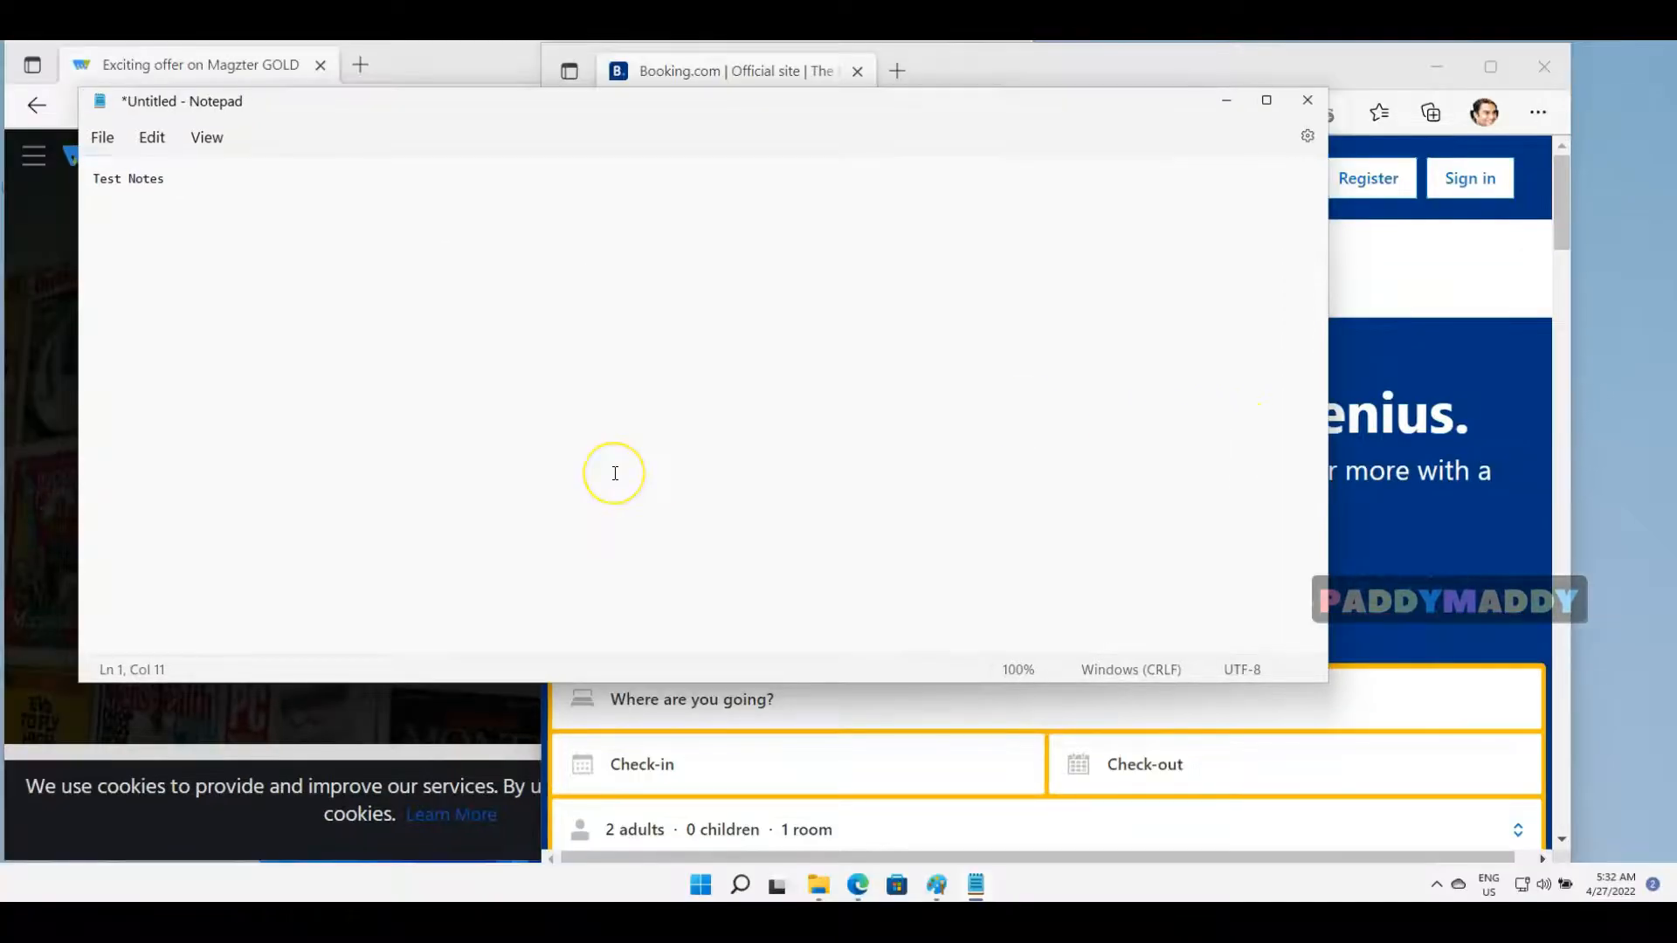
pyautogui.moveTo(615, 474)
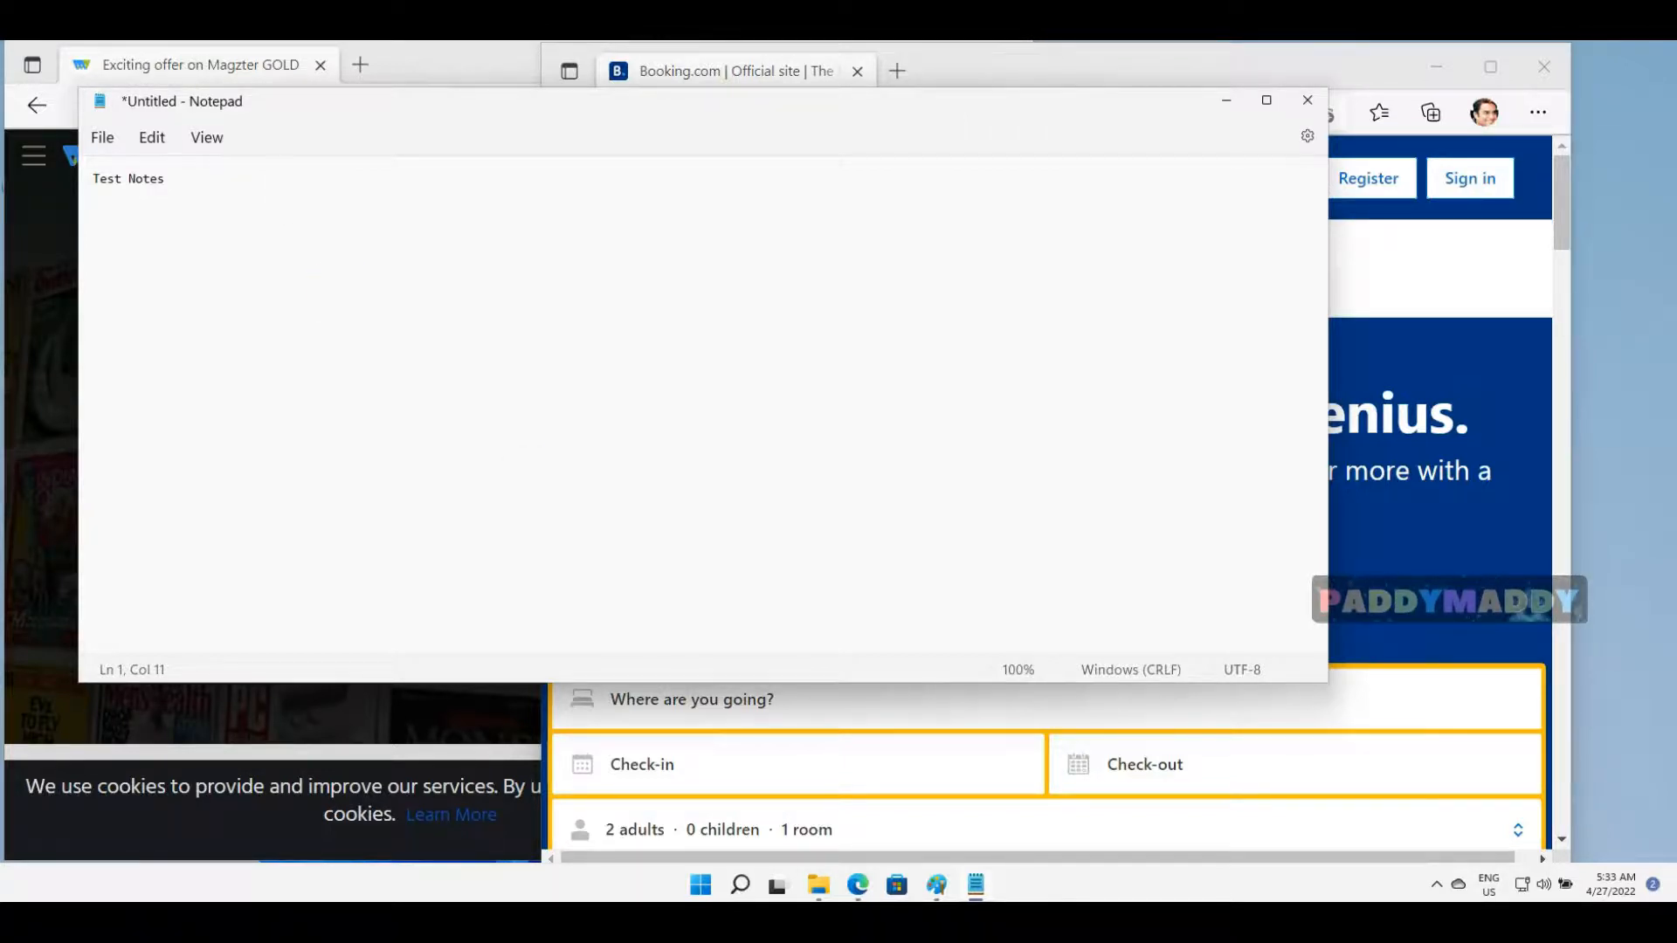
pyautogui.moveTo(595, 106)
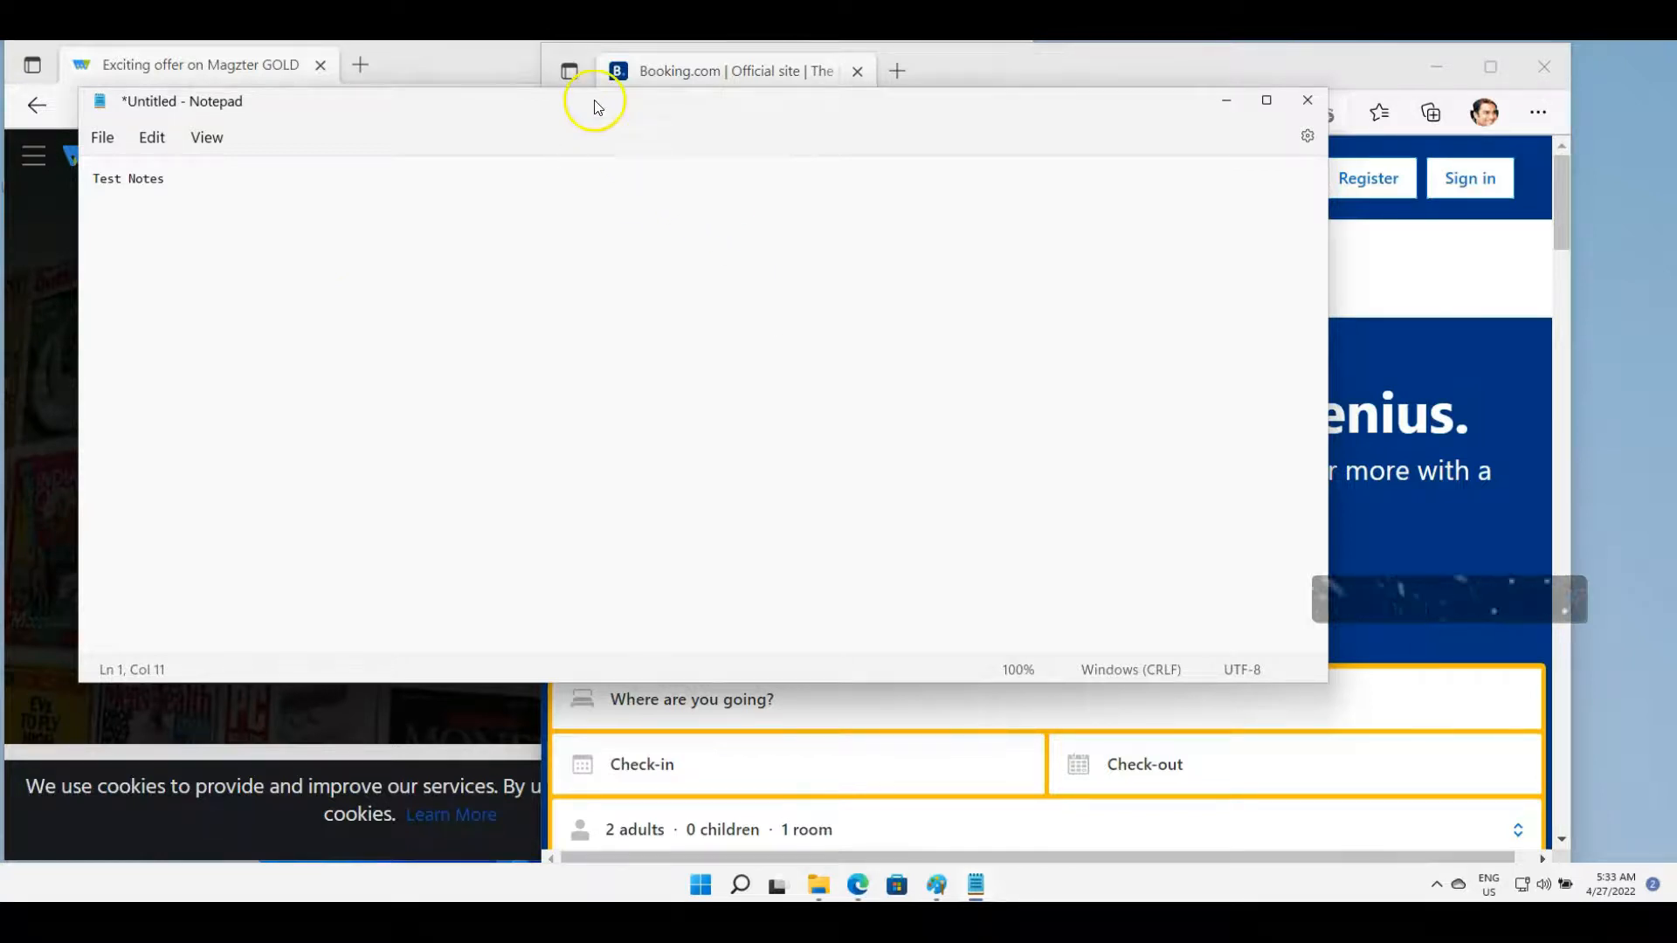
pyautogui.moveTo(941, 111)
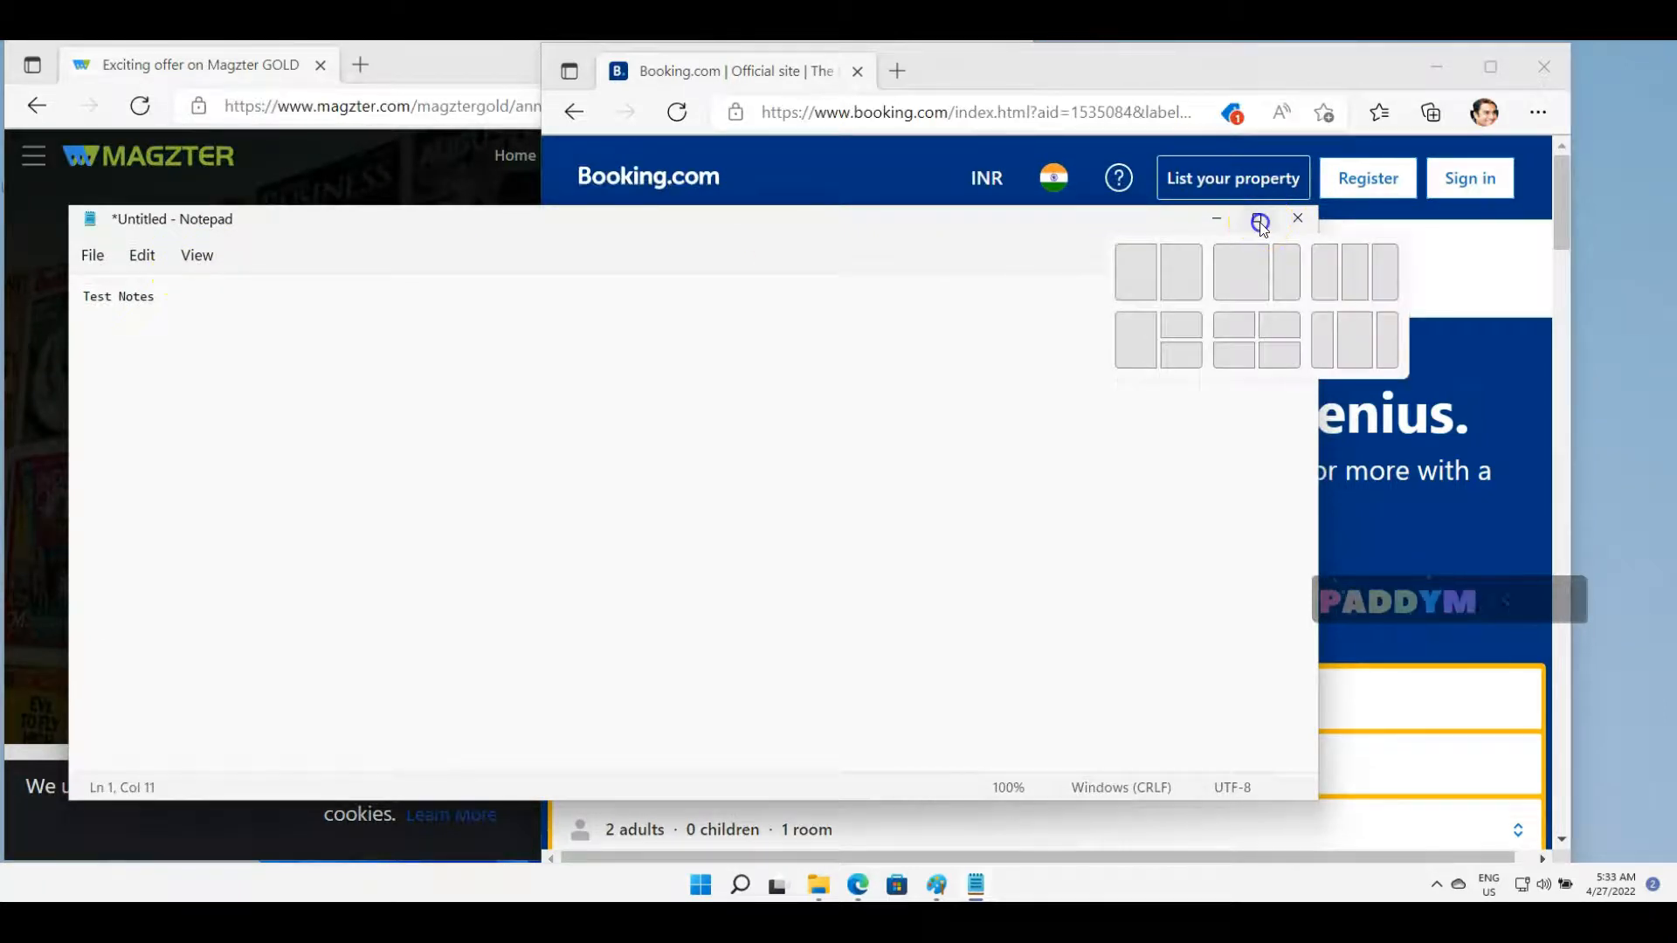
# Step: Drag Notepad's title bar to shift the window right without snapping it
pyautogui.click(1258, 218)
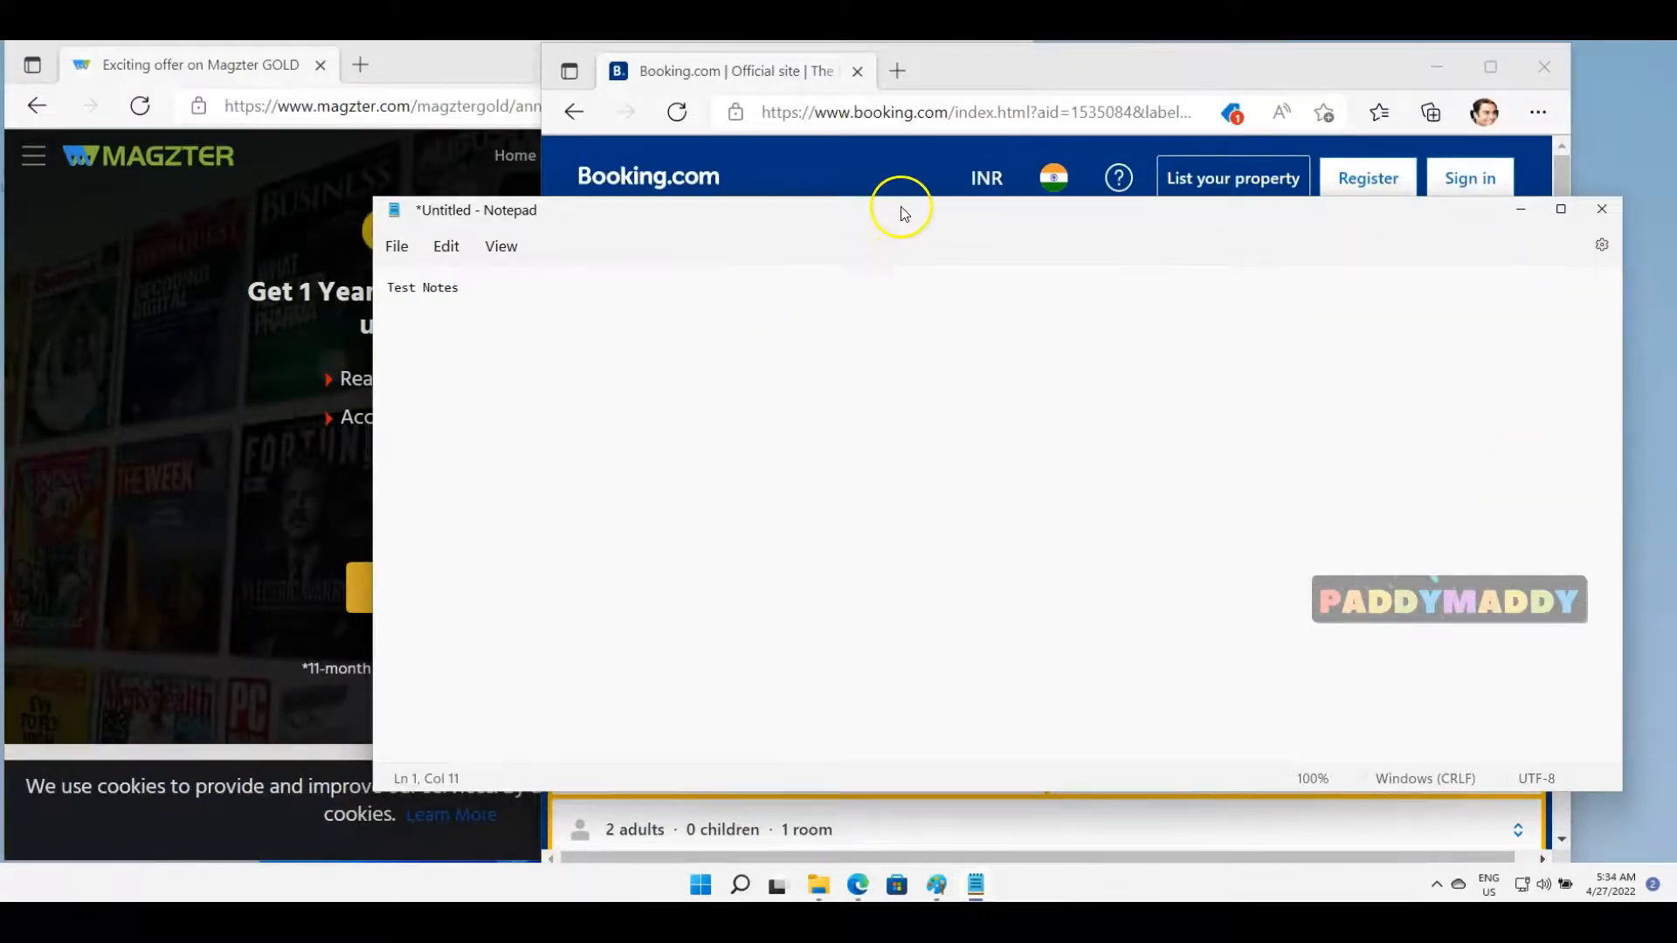
pyautogui.moveTo(786, 219)
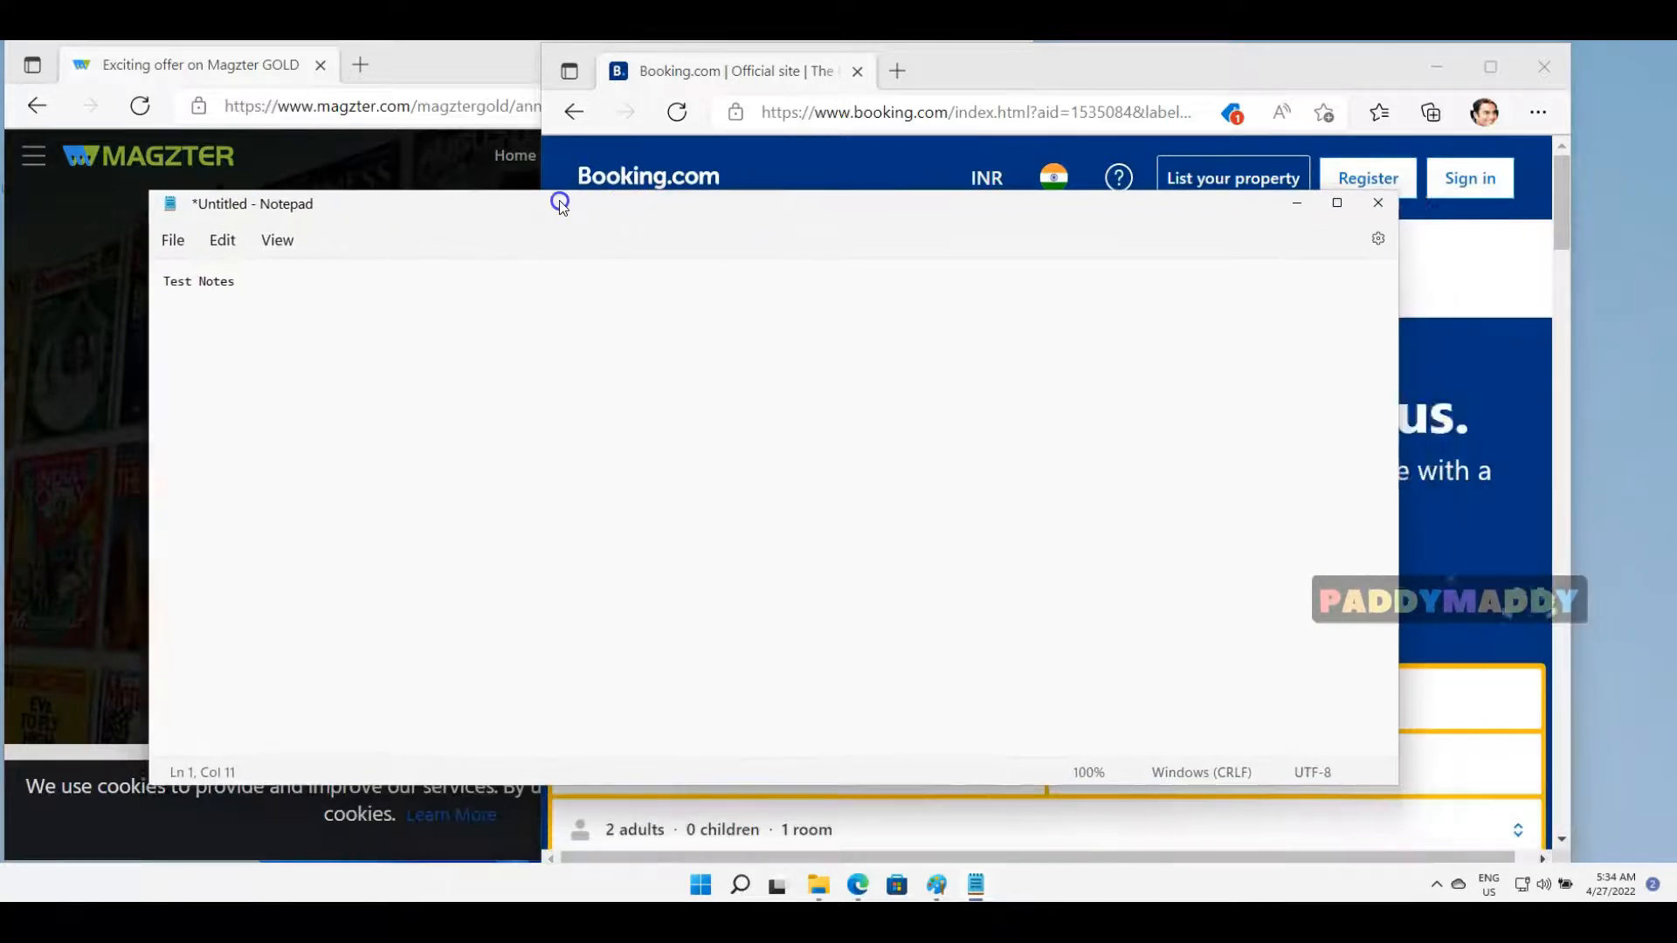
pyautogui.moveTo(559, 204); pyautogui.dragTo(706, 203)
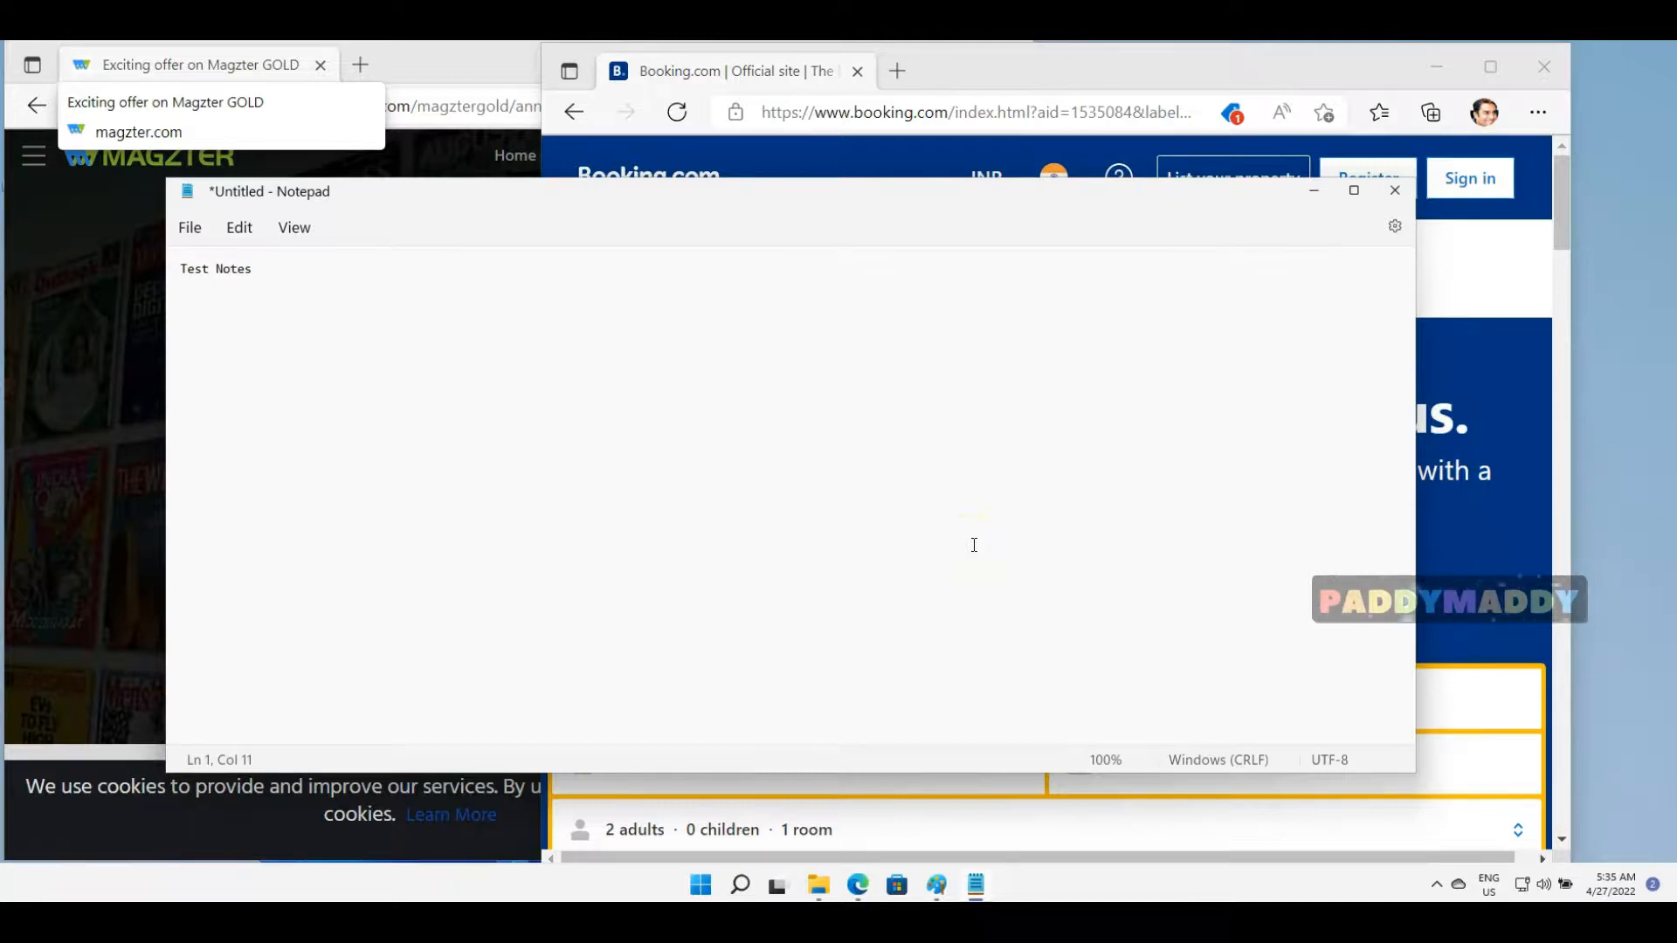
pyautogui.moveTo(988, 402)
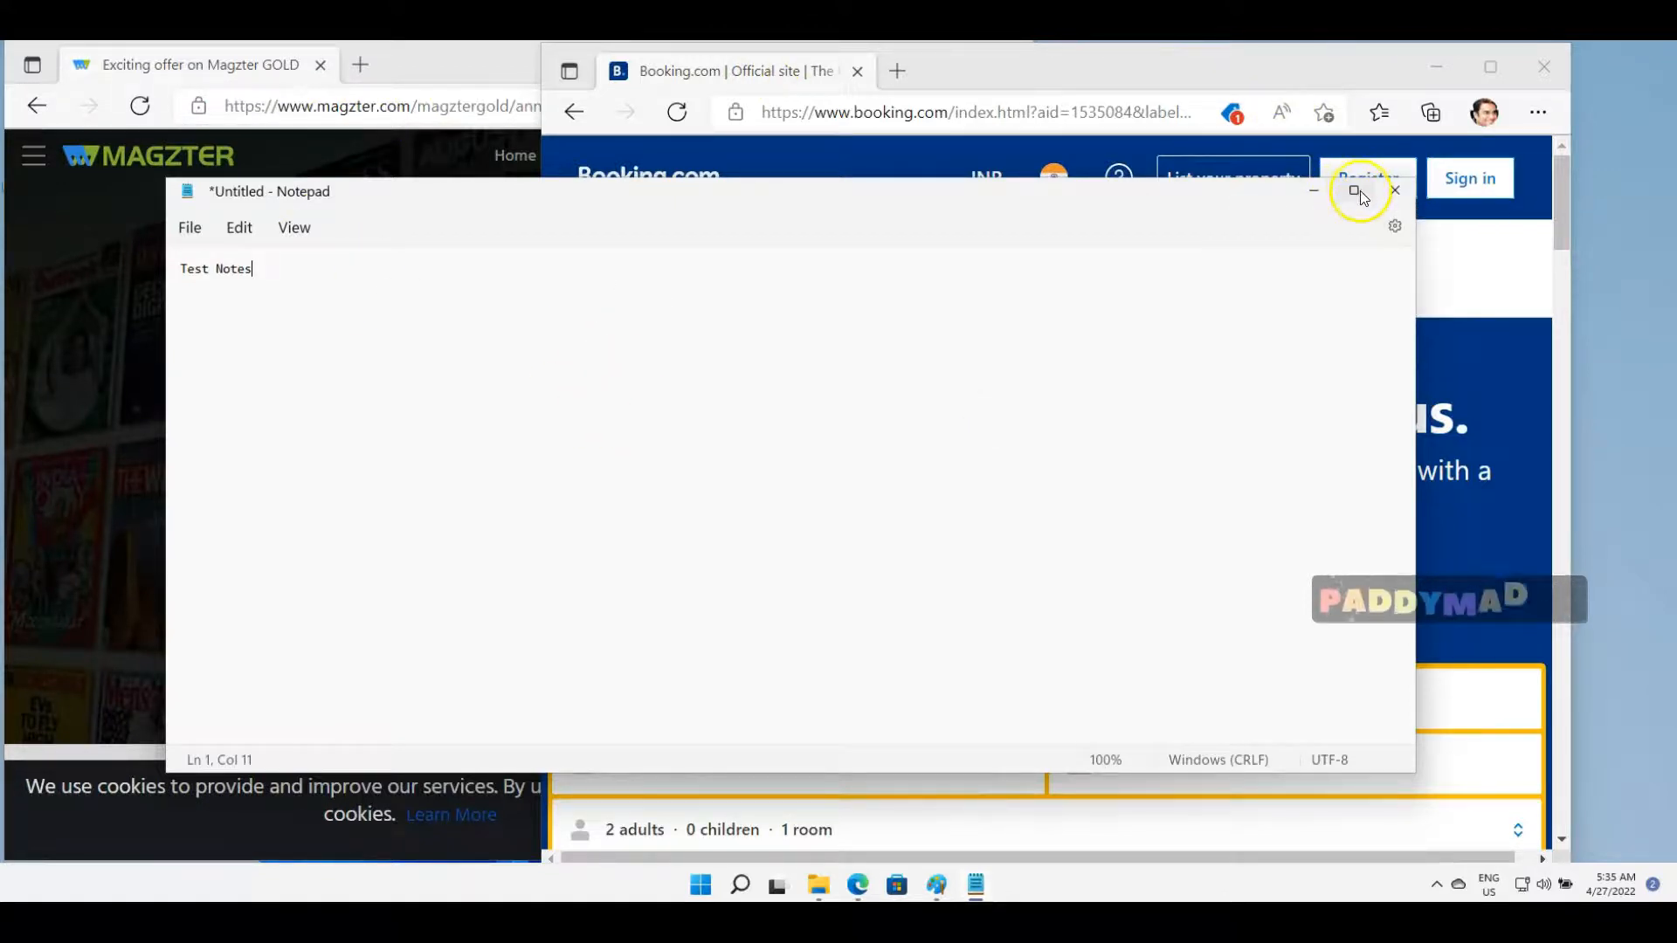
pyautogui.moveTo(1355, 238)
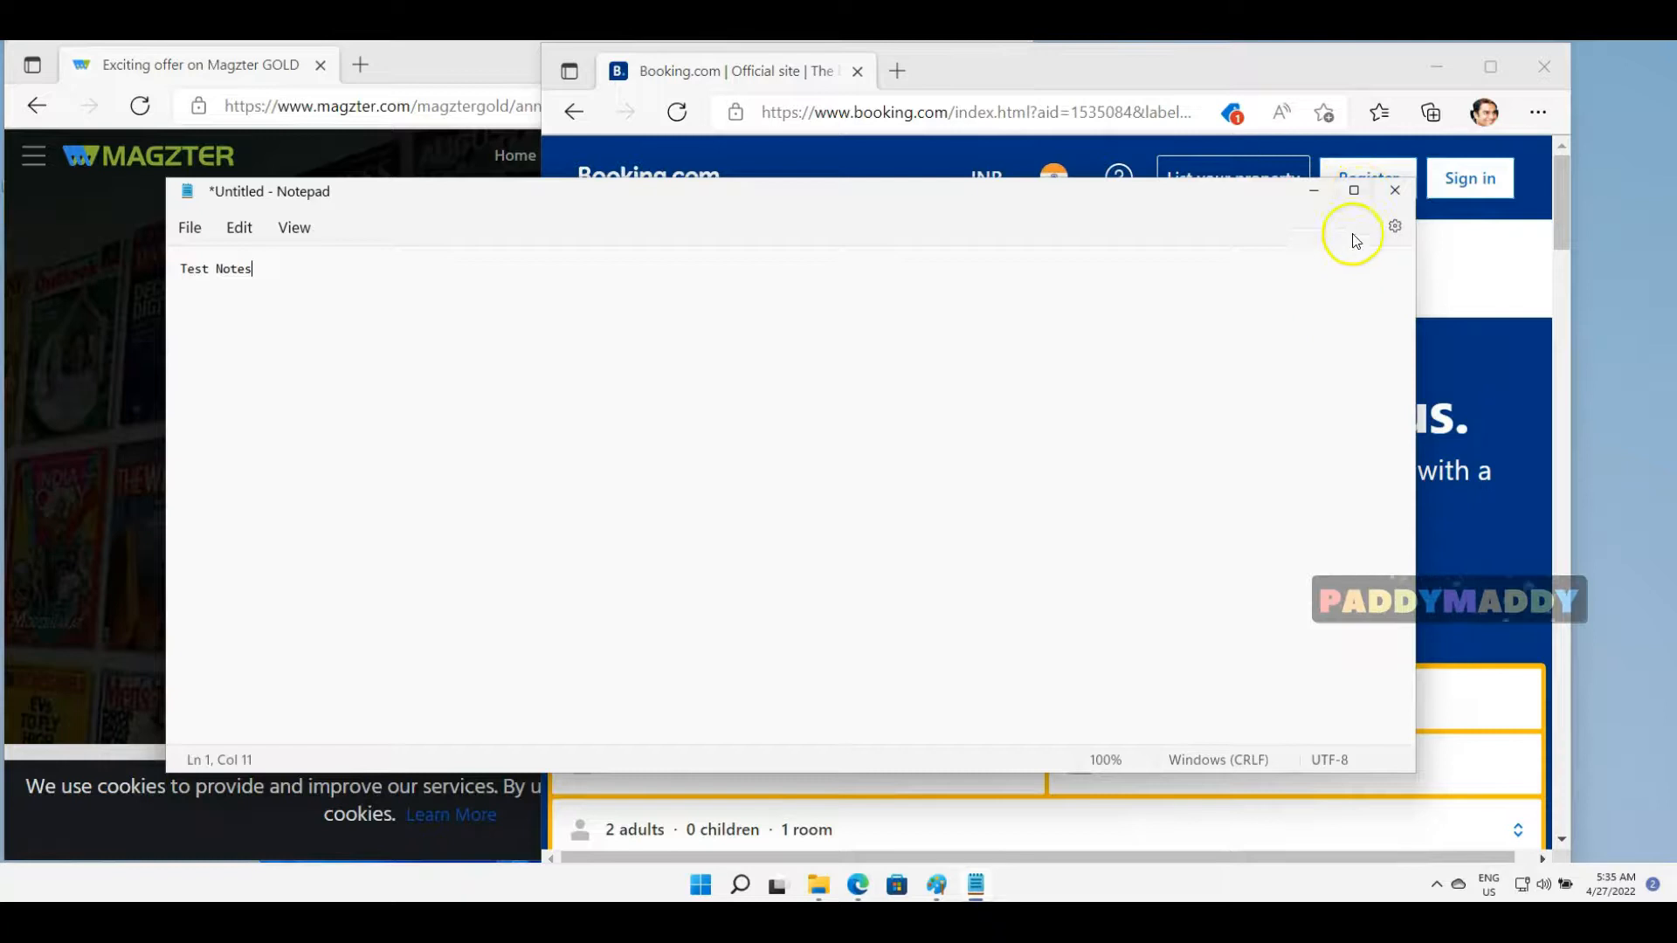
pyautogui.moveTo(1353, 190)
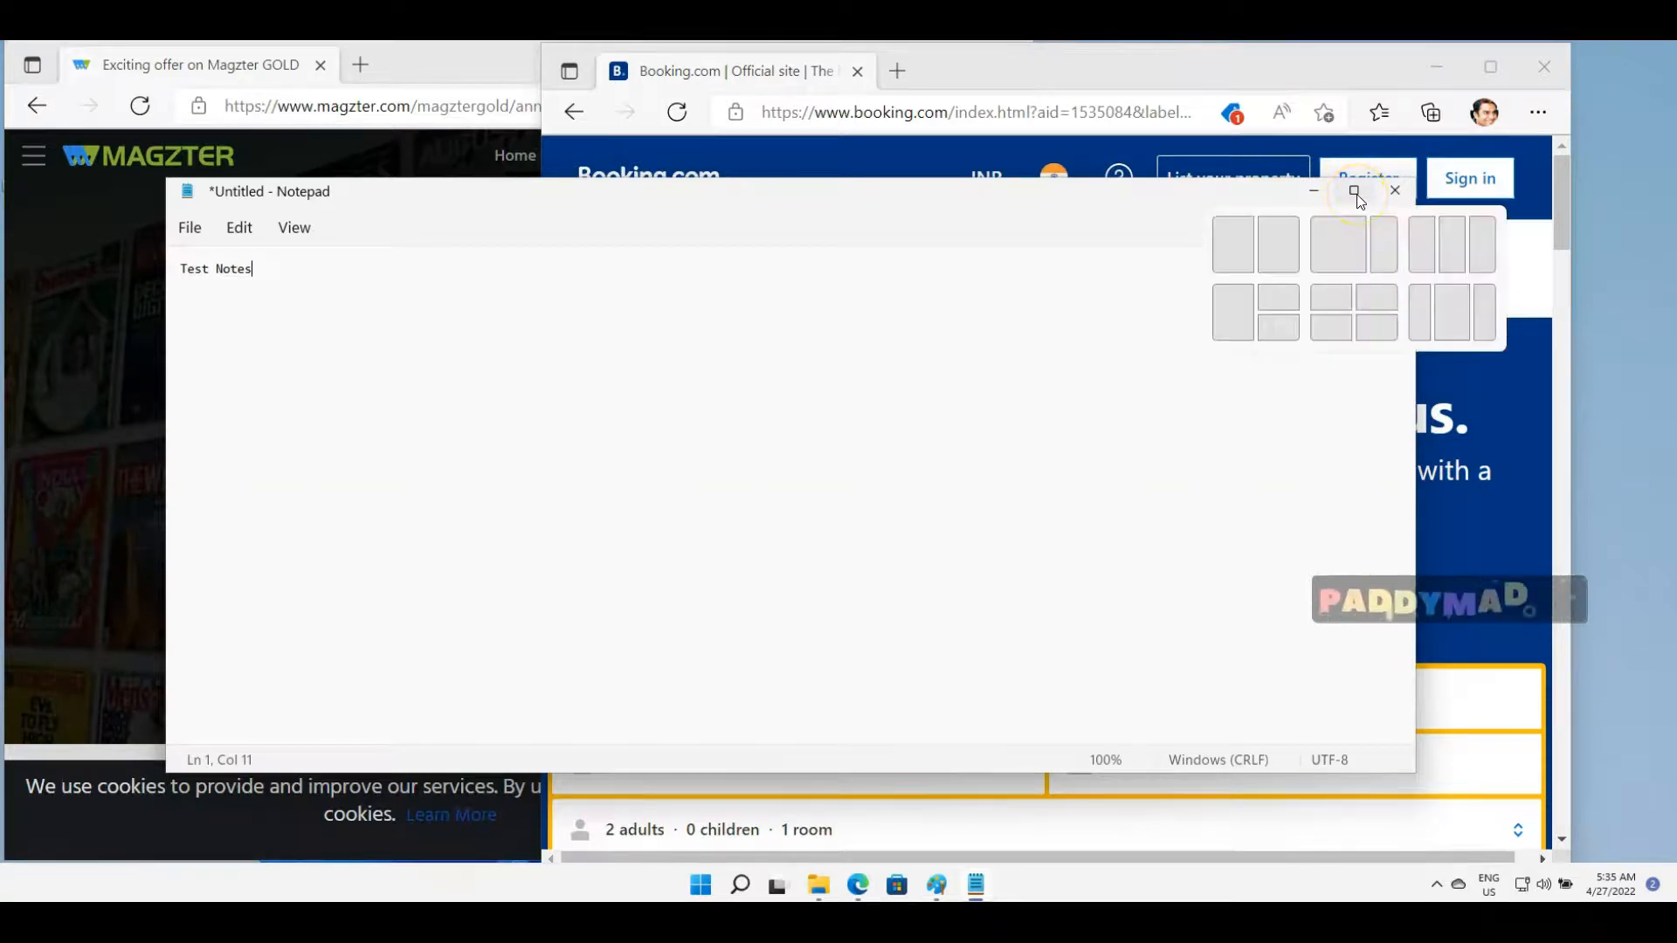
pyautogui.moveTo(1332, 243)
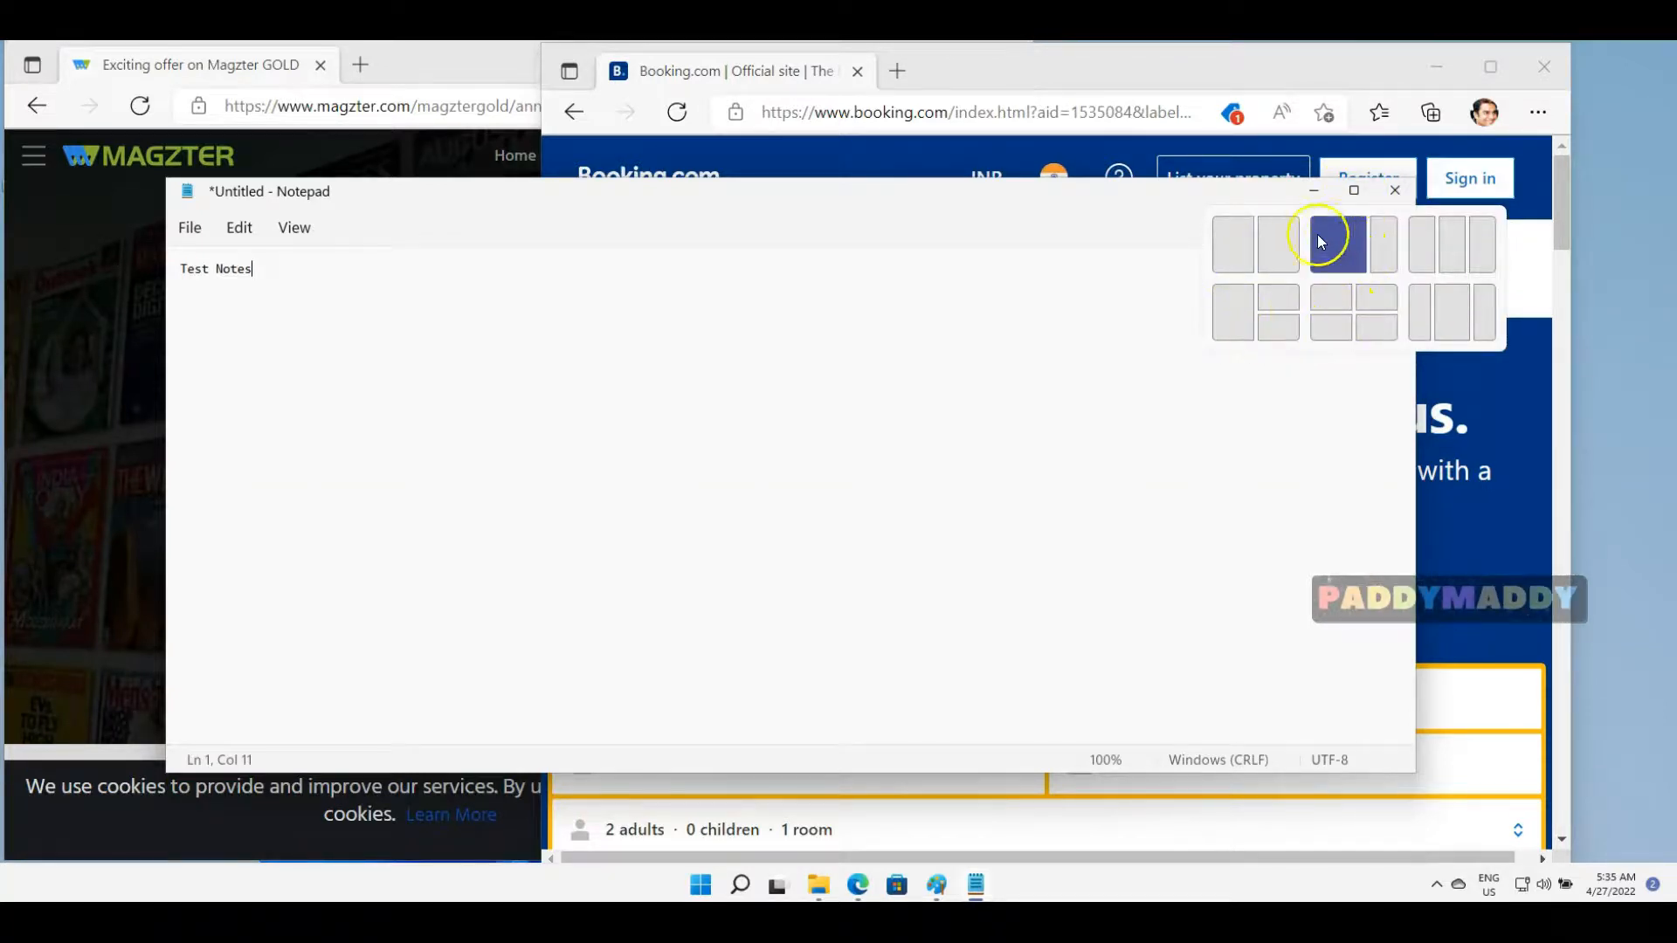
pyautogui.moveTo(1252, 312)
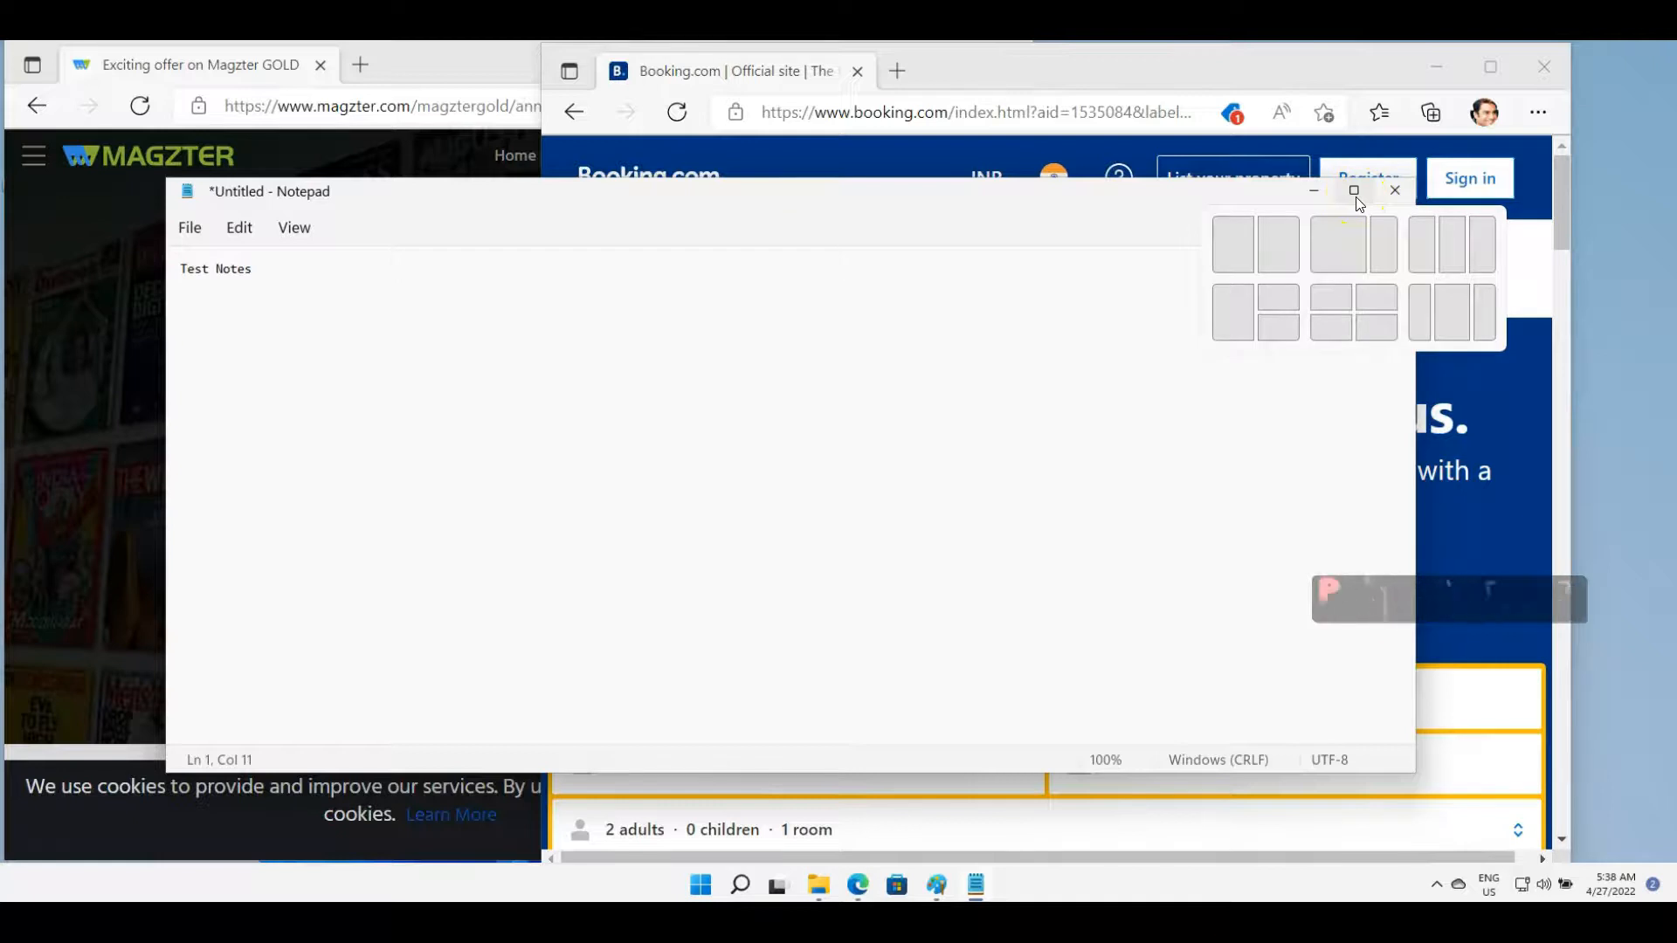
pyautogui.moveTo(1331, 301)
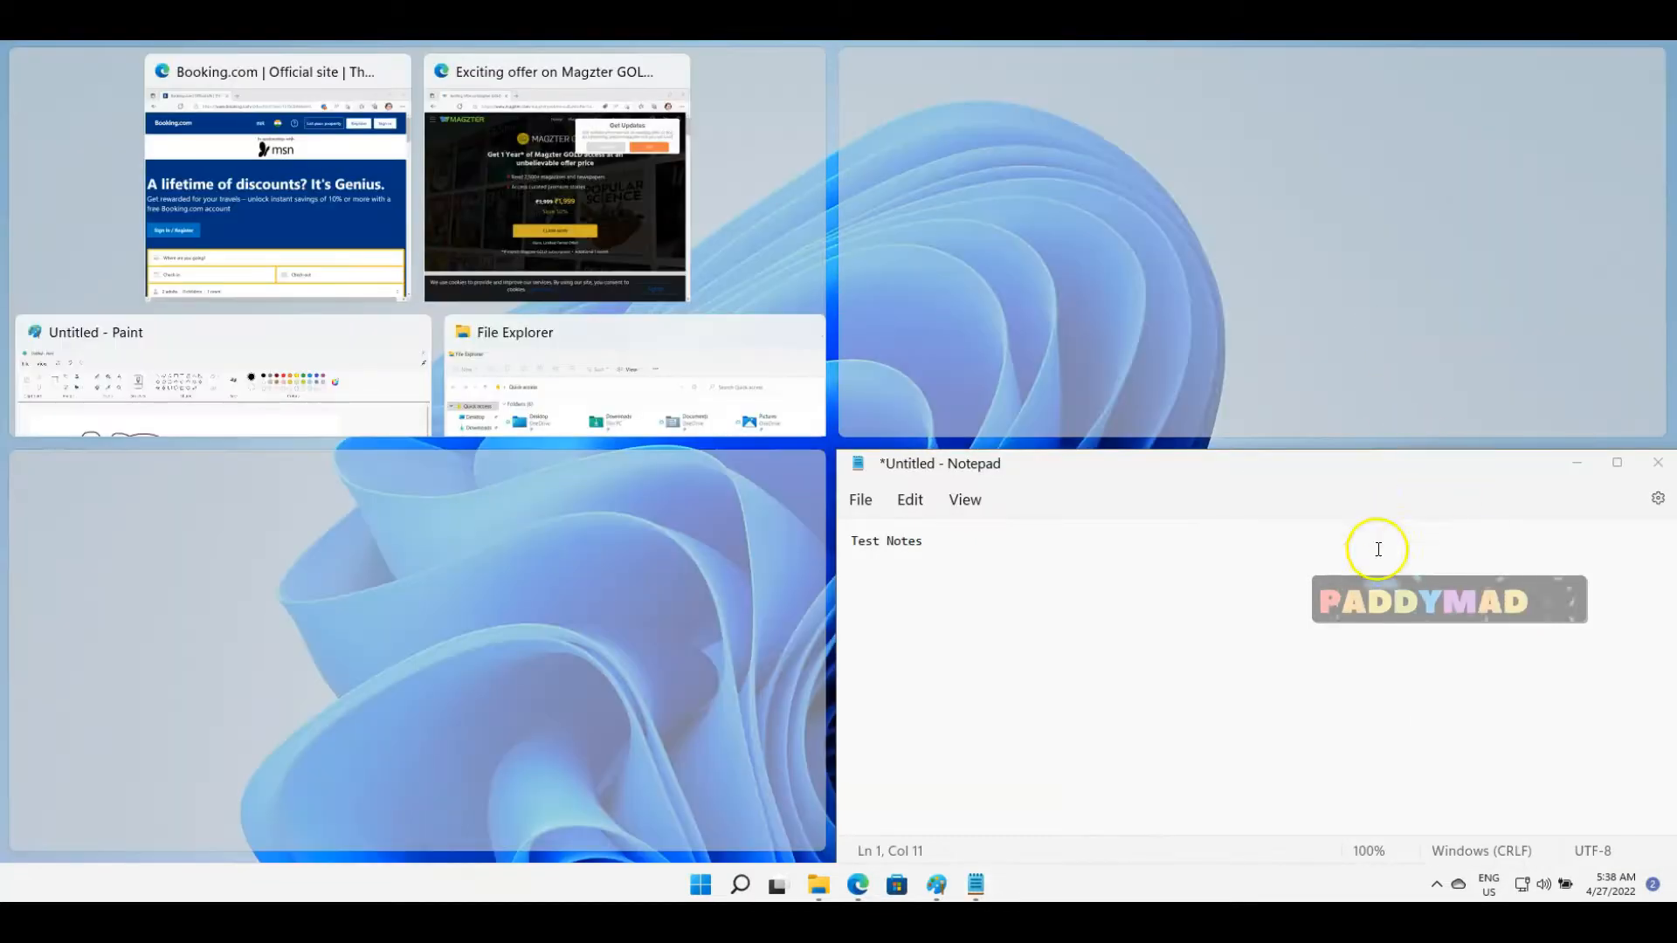
pyautogui.moveTo(513, 320)
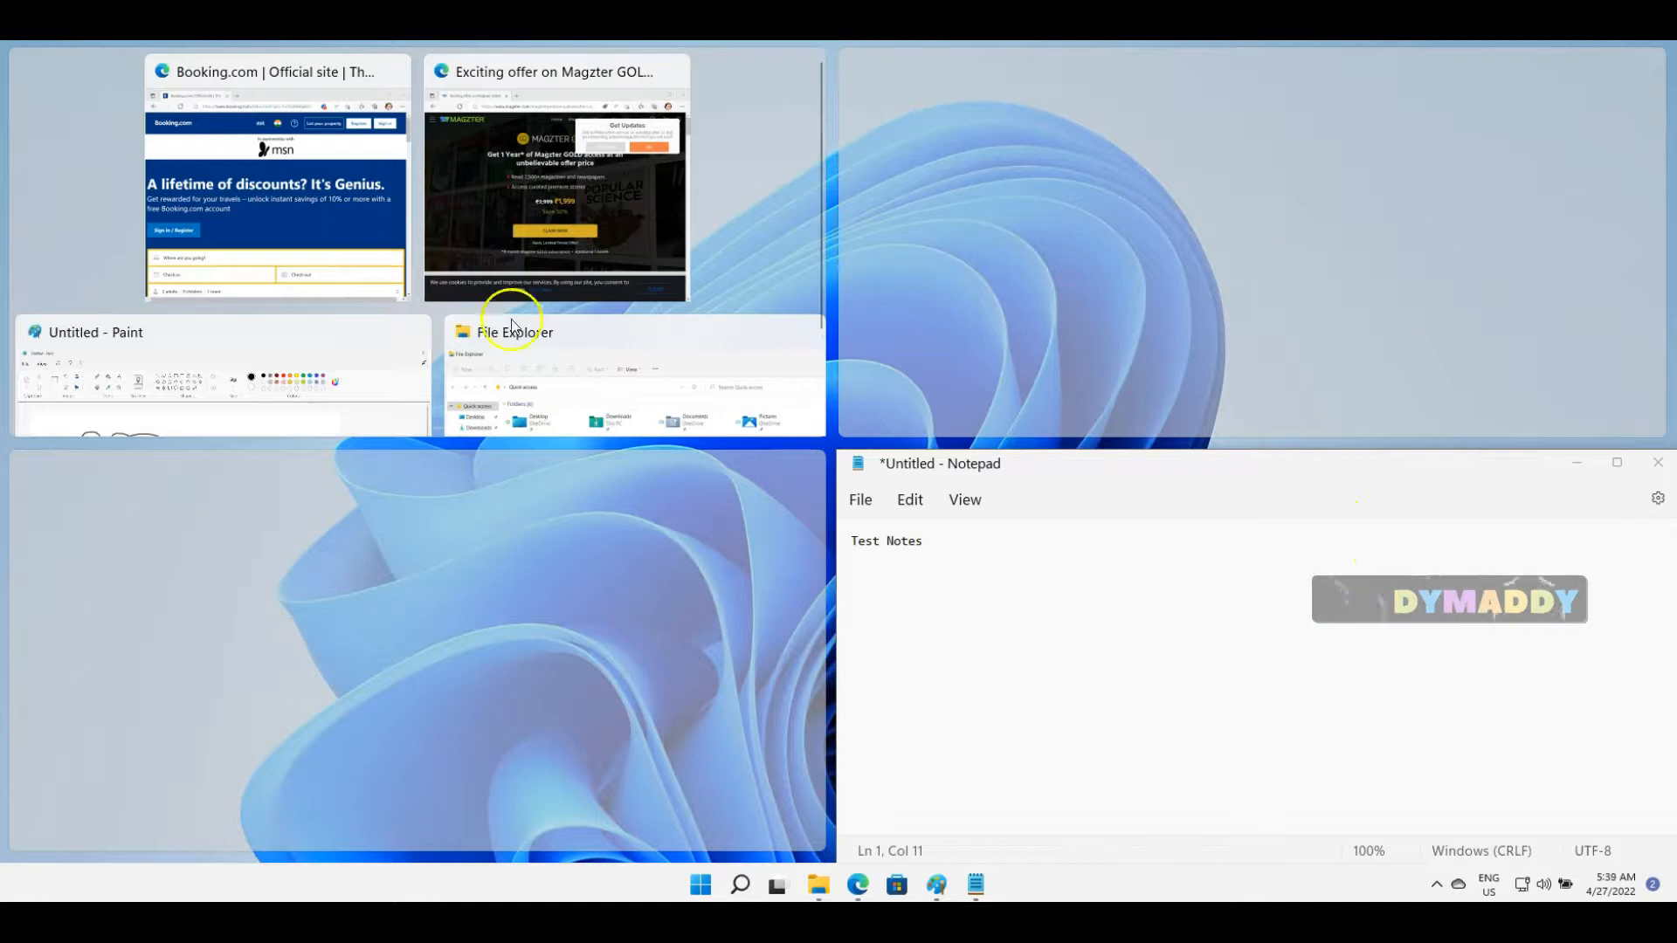
pyautogui.moveTo(263, 71)
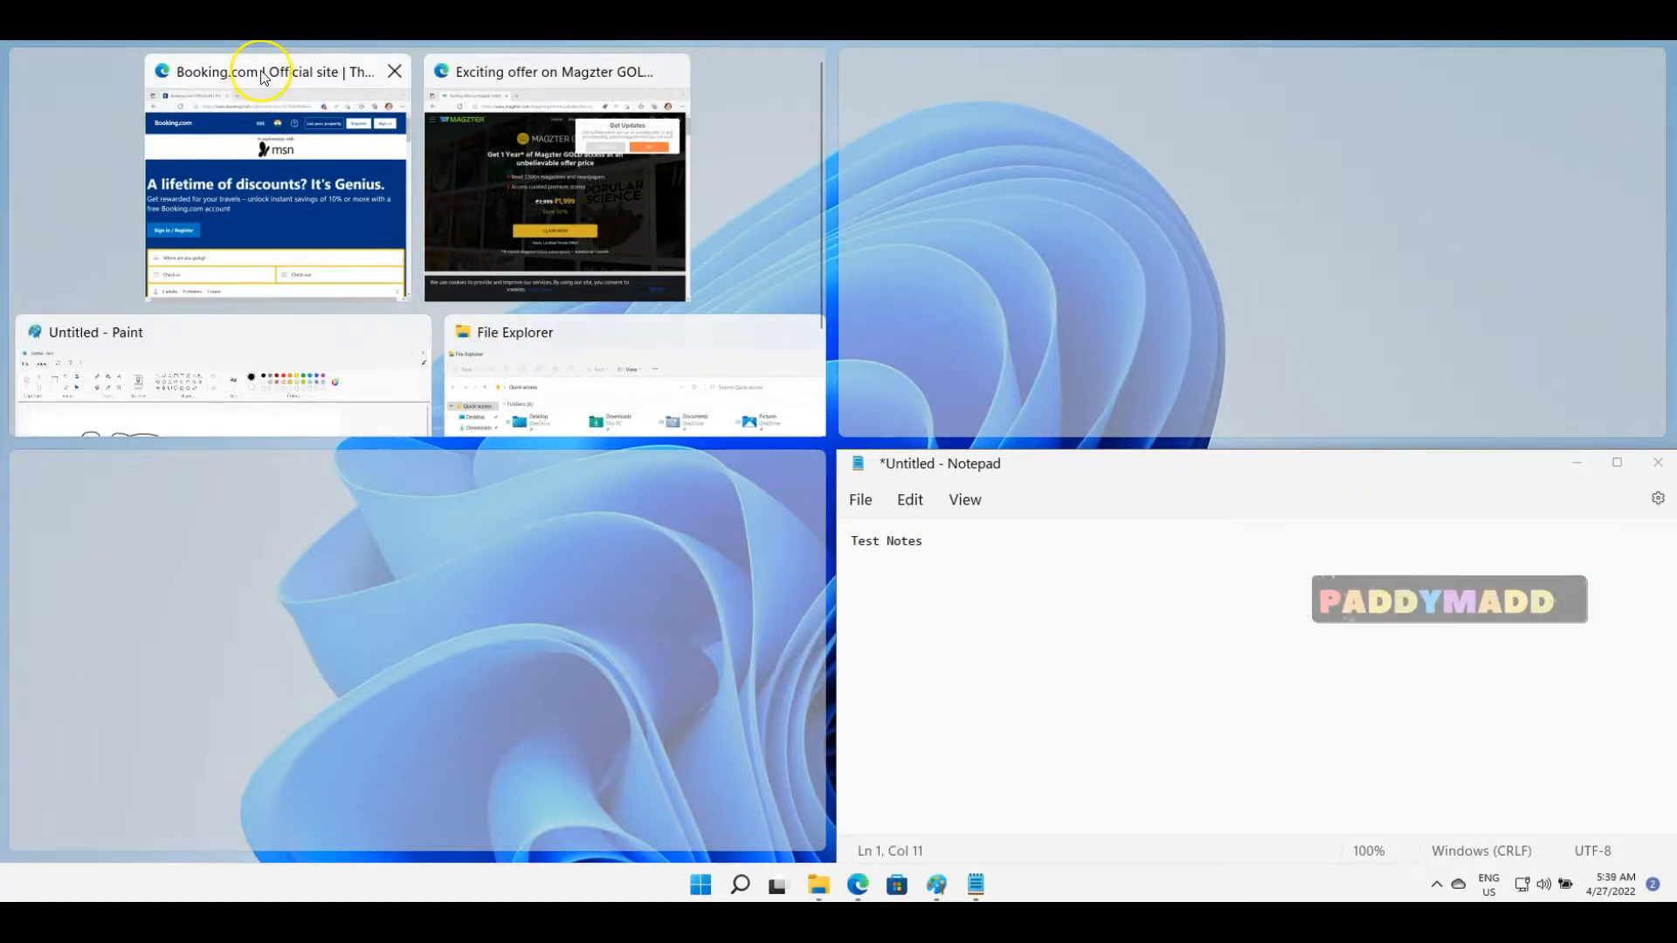
# Step: Snap the Booking.com Edge window into the top-left quarter from Snap Assist
pyautogui.click(275, 177)
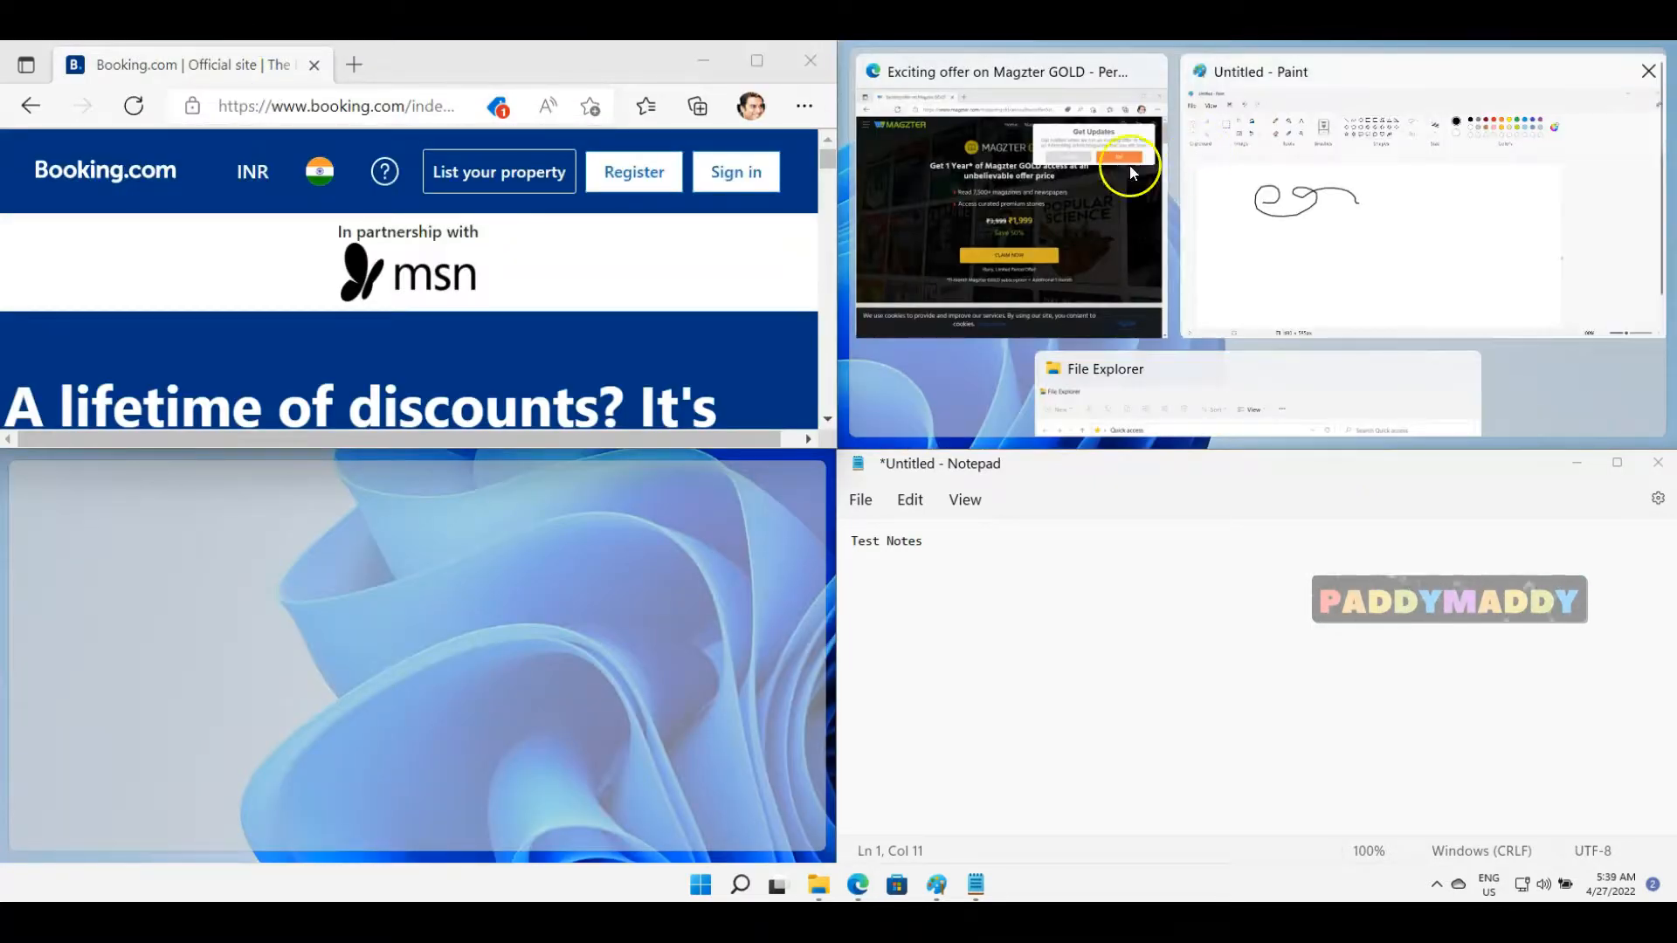
pyautogui.moveTo(953, 94)
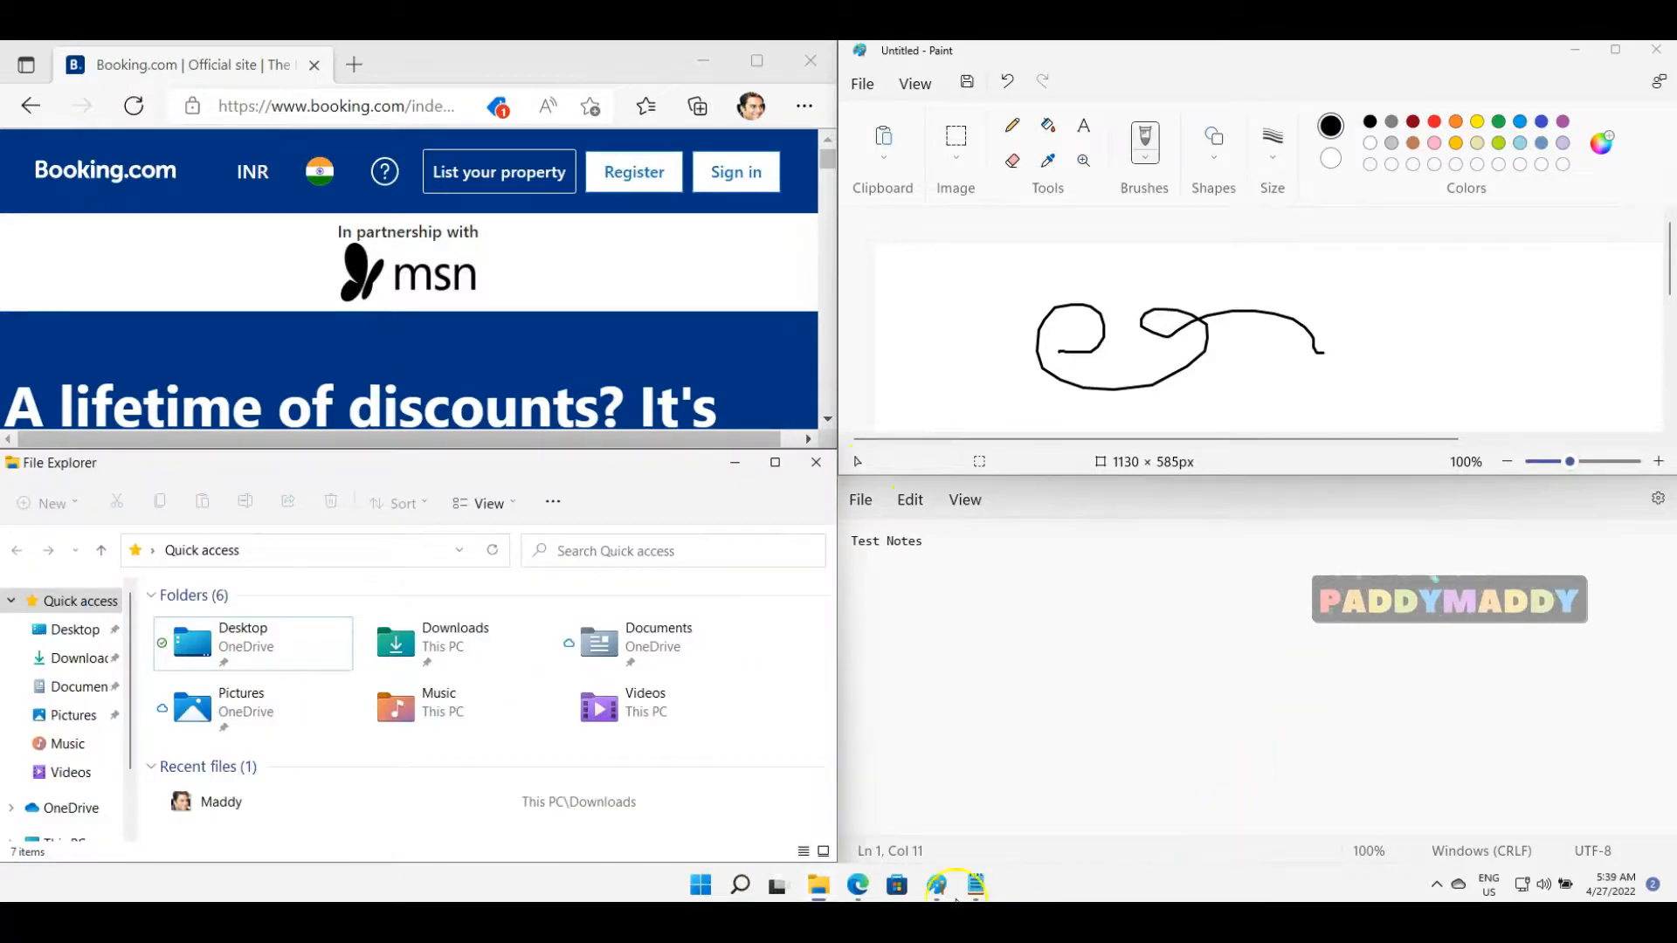
pyautogui.moveTo(1291, 380)
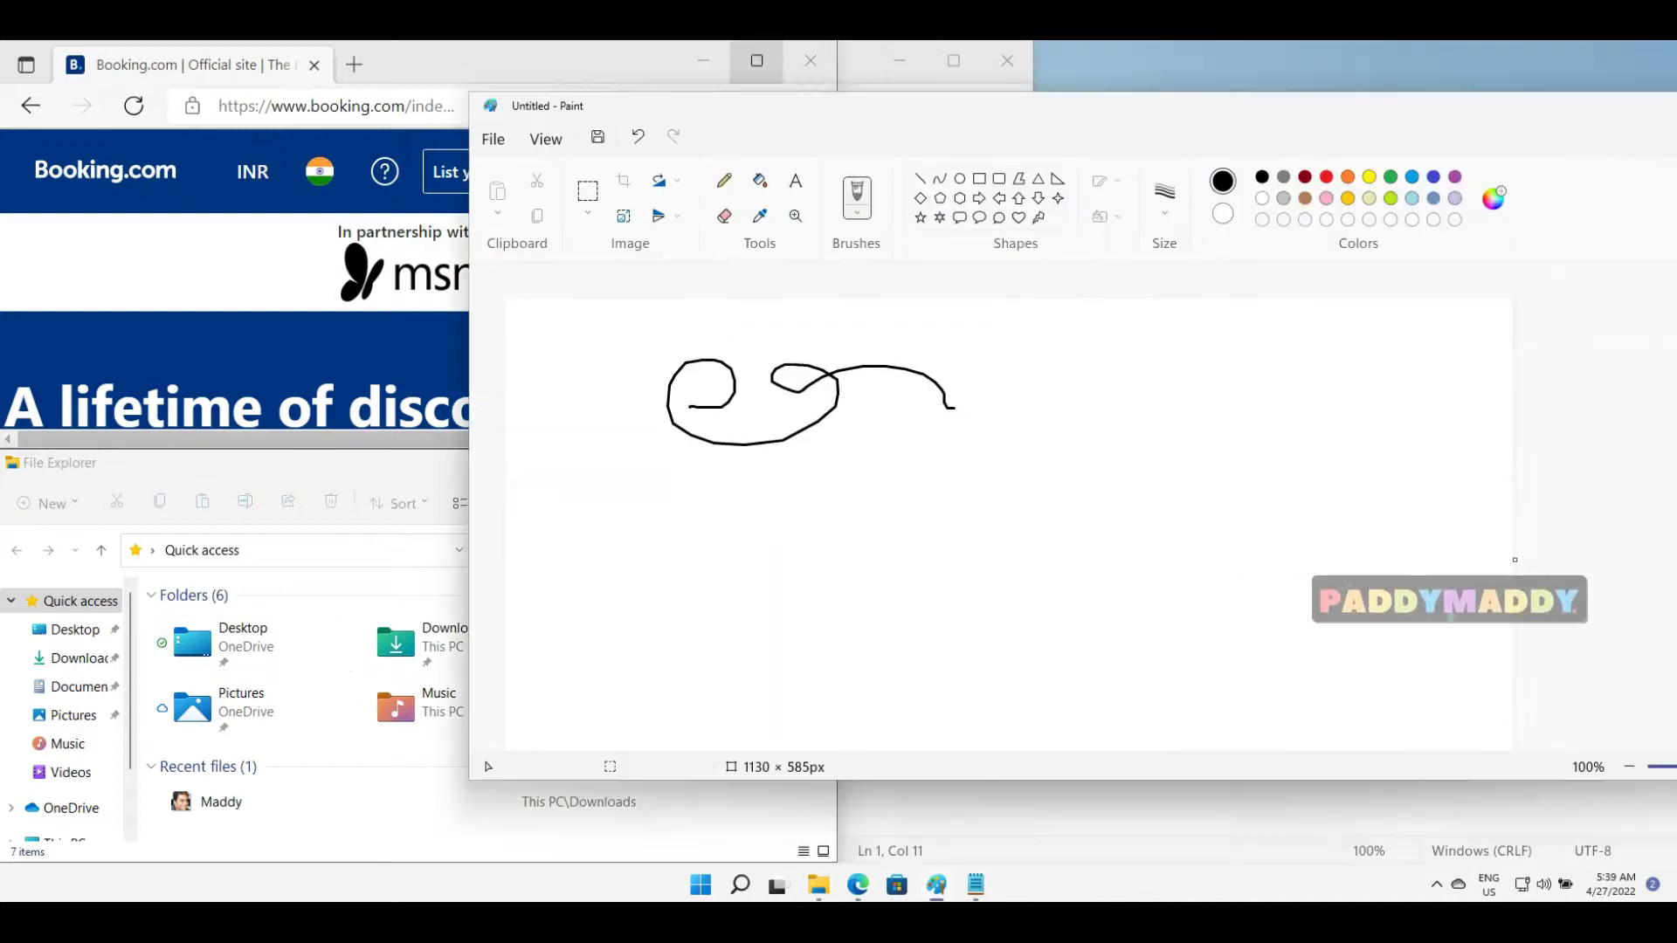
# Step: Snap the Paint sketch into the left half and pick File Explorer for the right
pyautogui.click(757, 61)
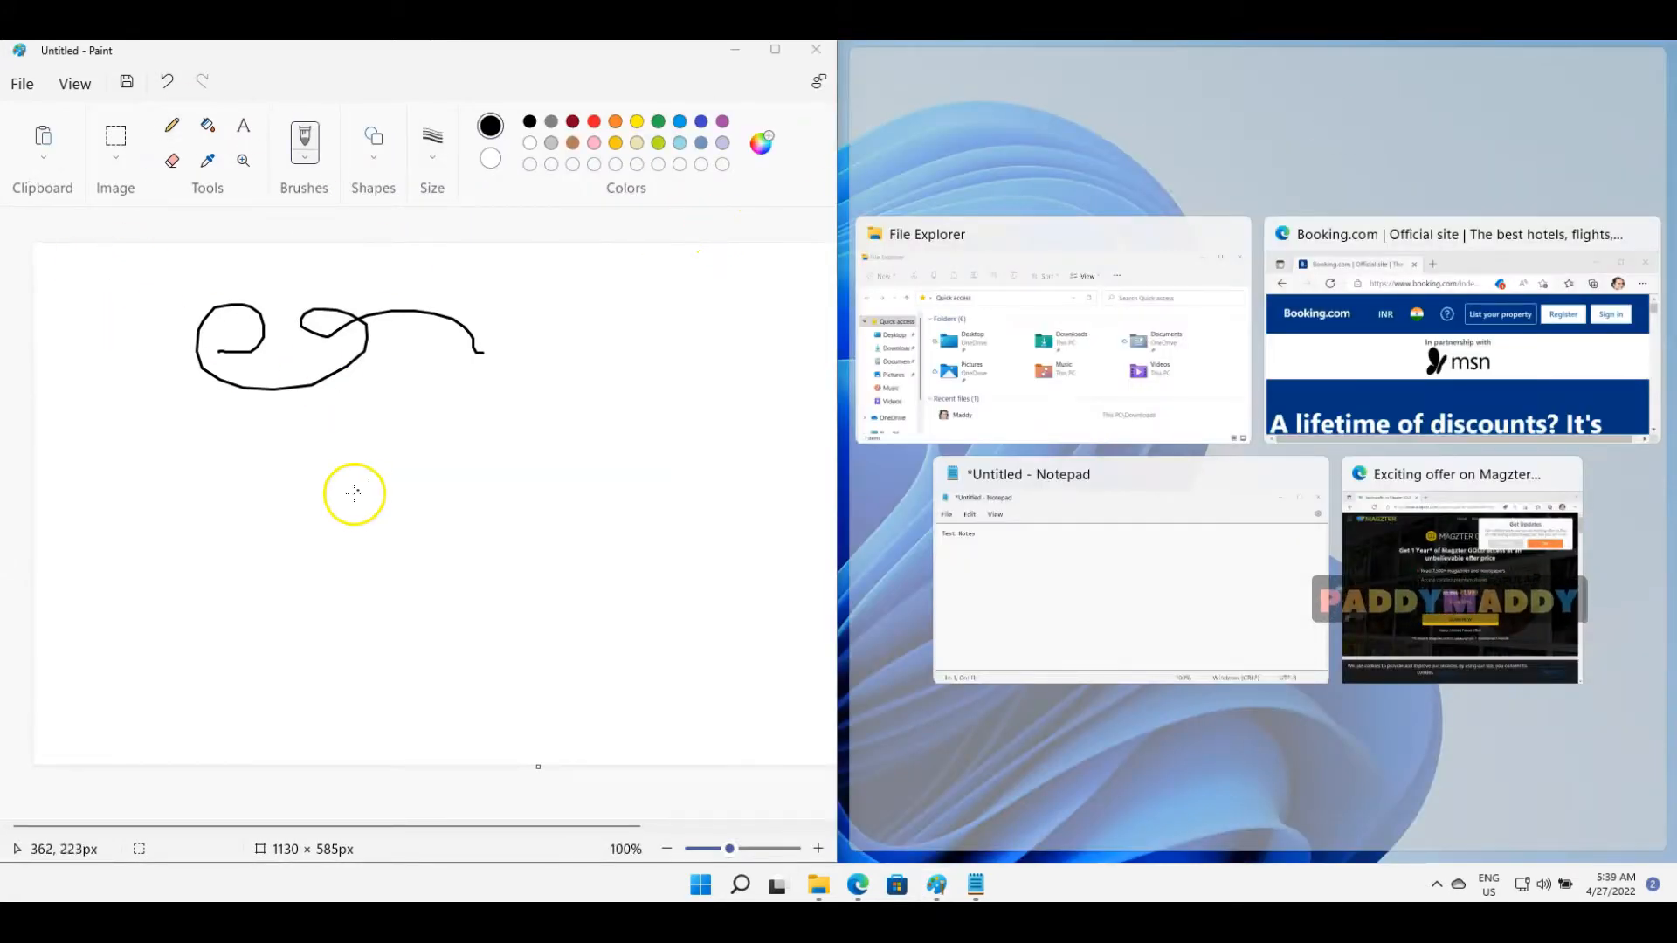
pyautogui.moveTo(1161, 234)
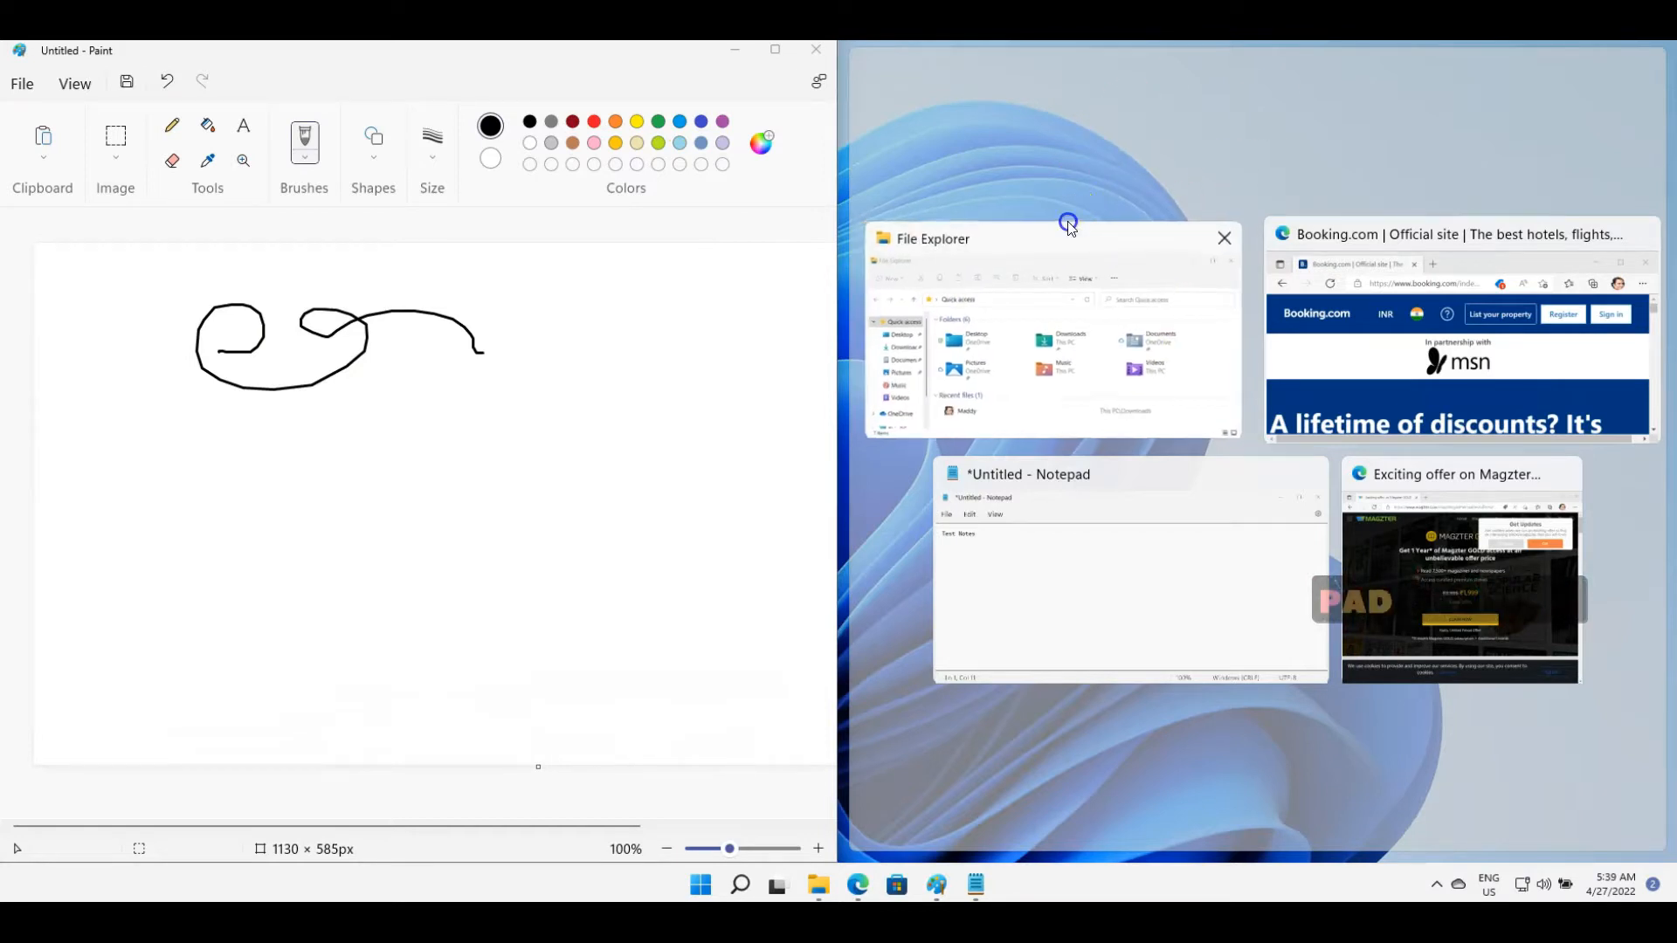
pyautogui.click(1066, 332)
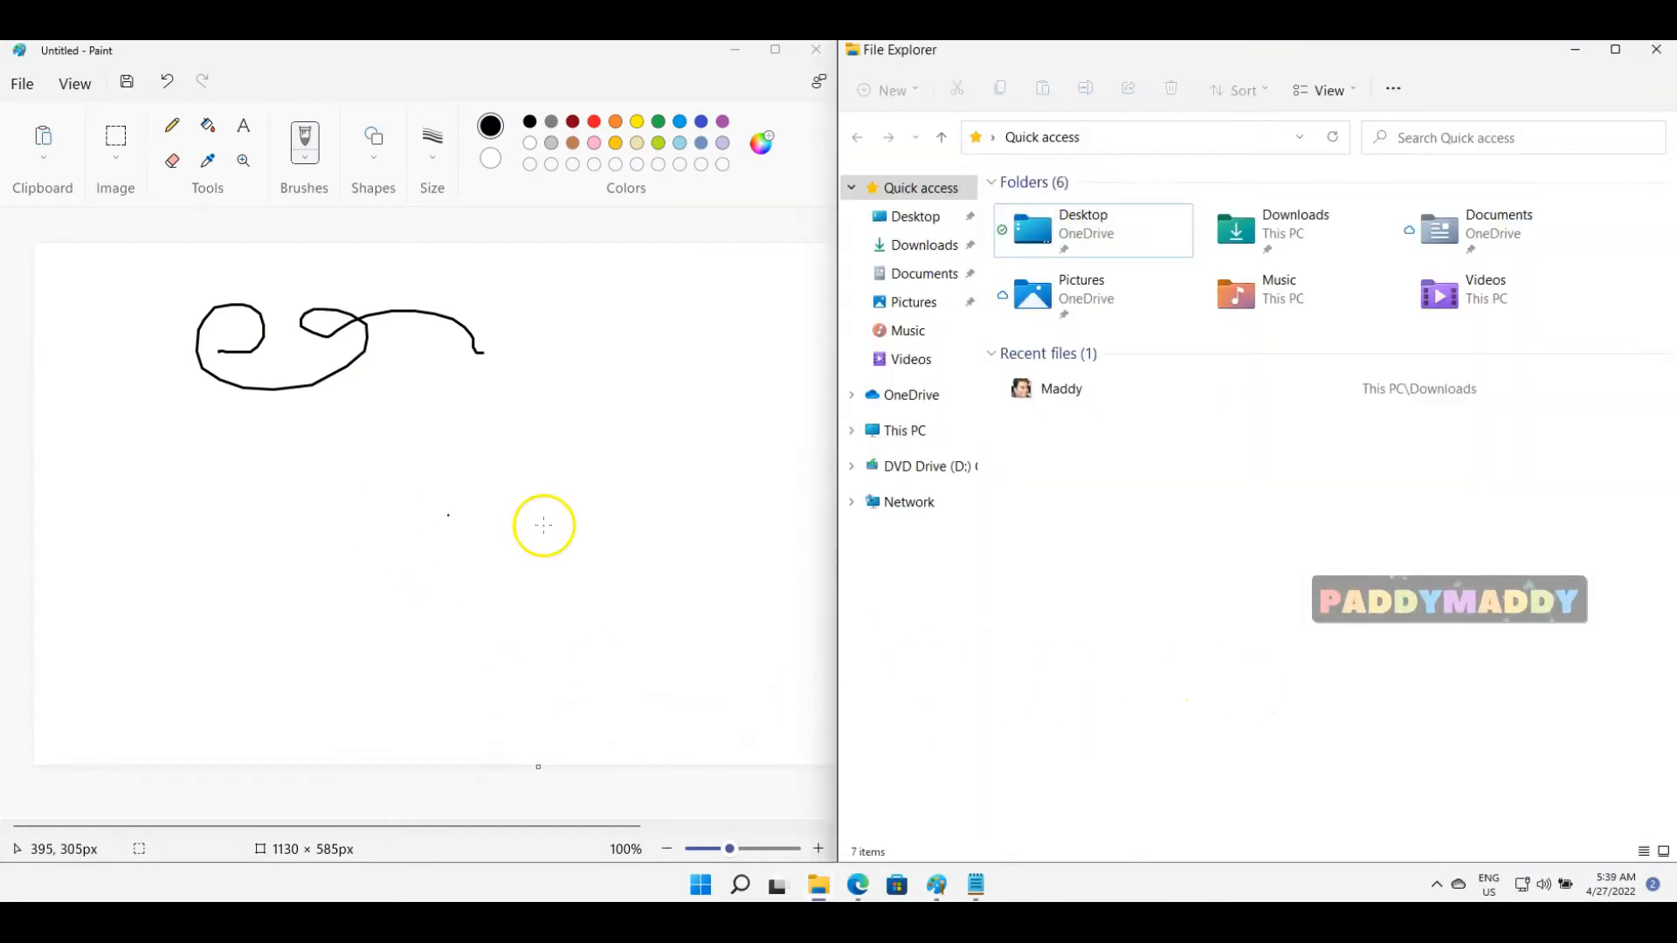